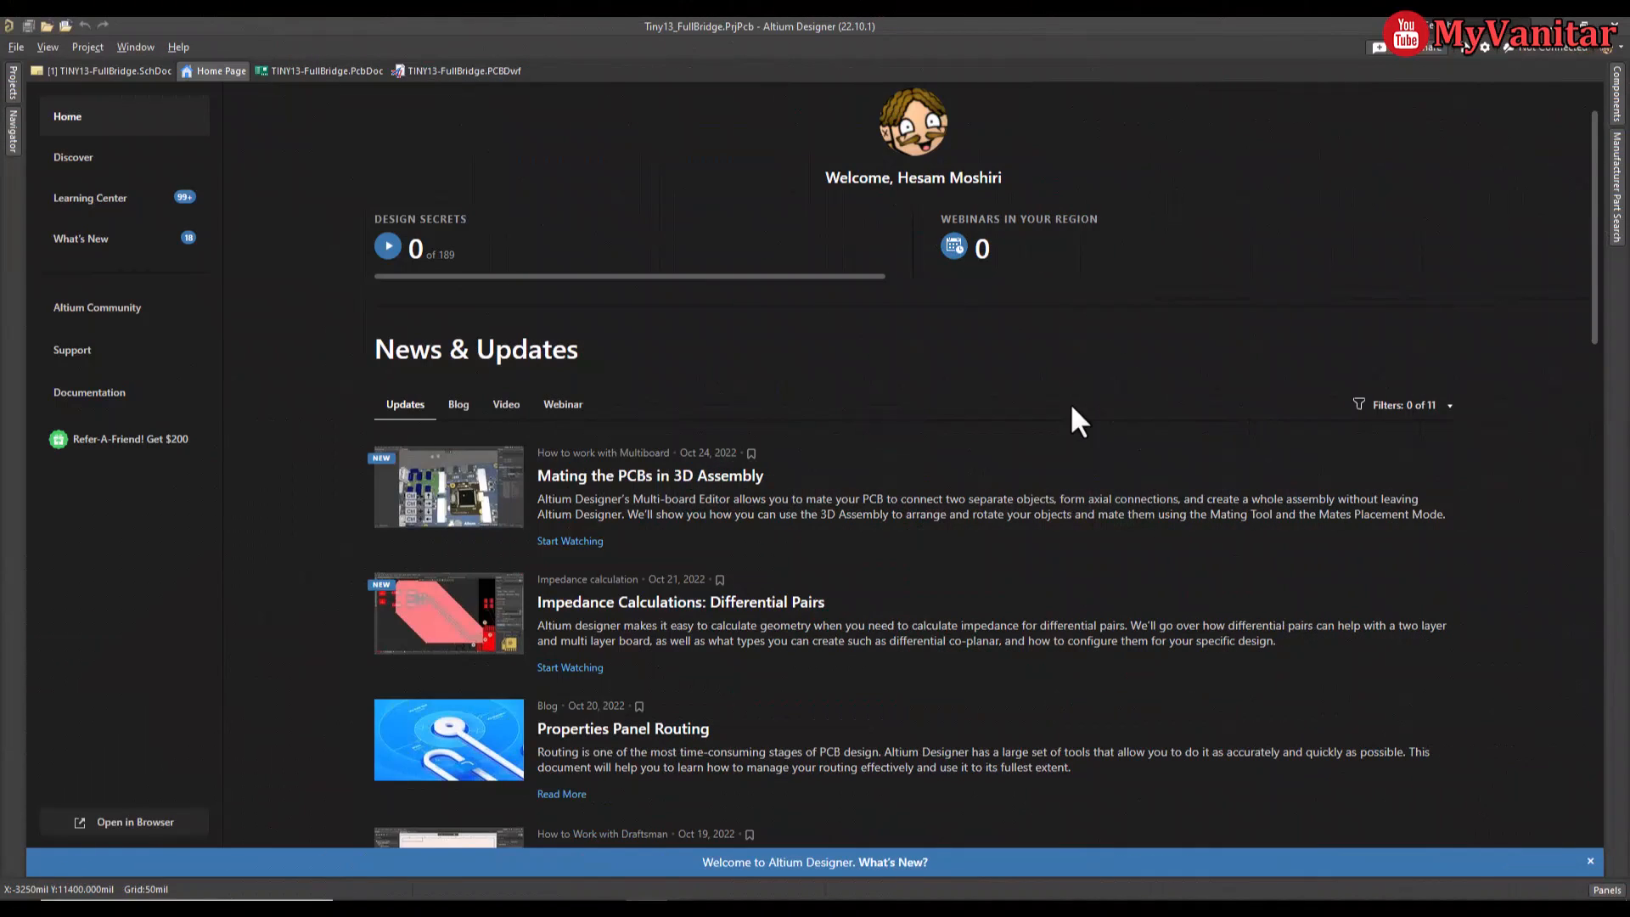
pyautogui.moveTo(706, 313)
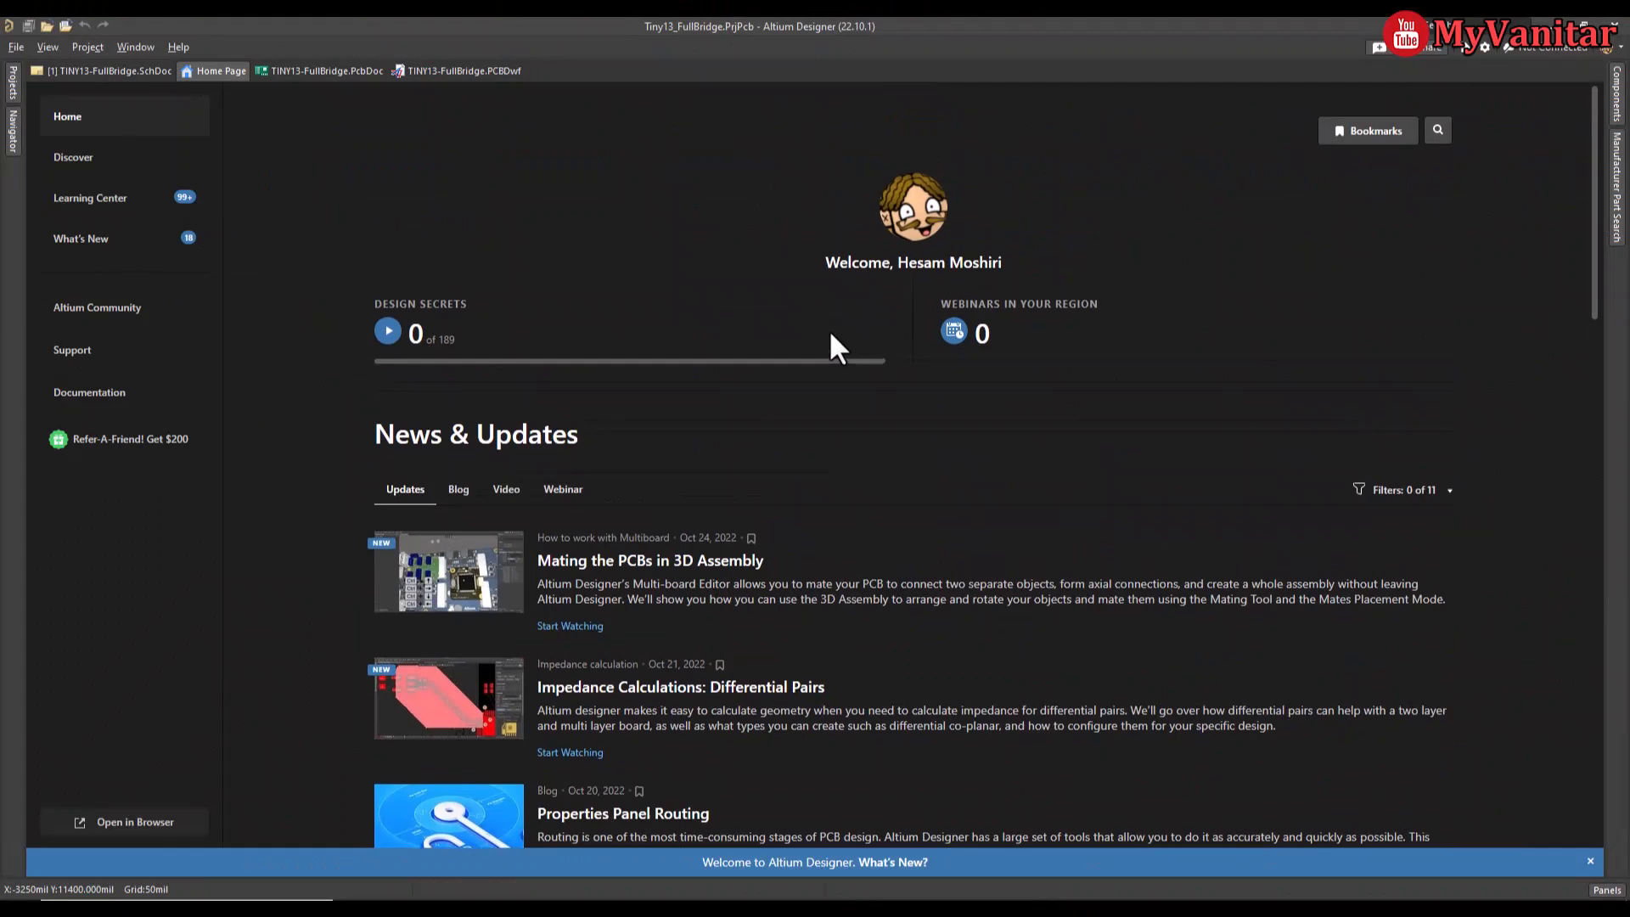
# Step: Bring up the Tiny13 full-bridge schematic, visit the PCB layout and board drawing, and return to the schematic
pyautogui.scroll(-3)
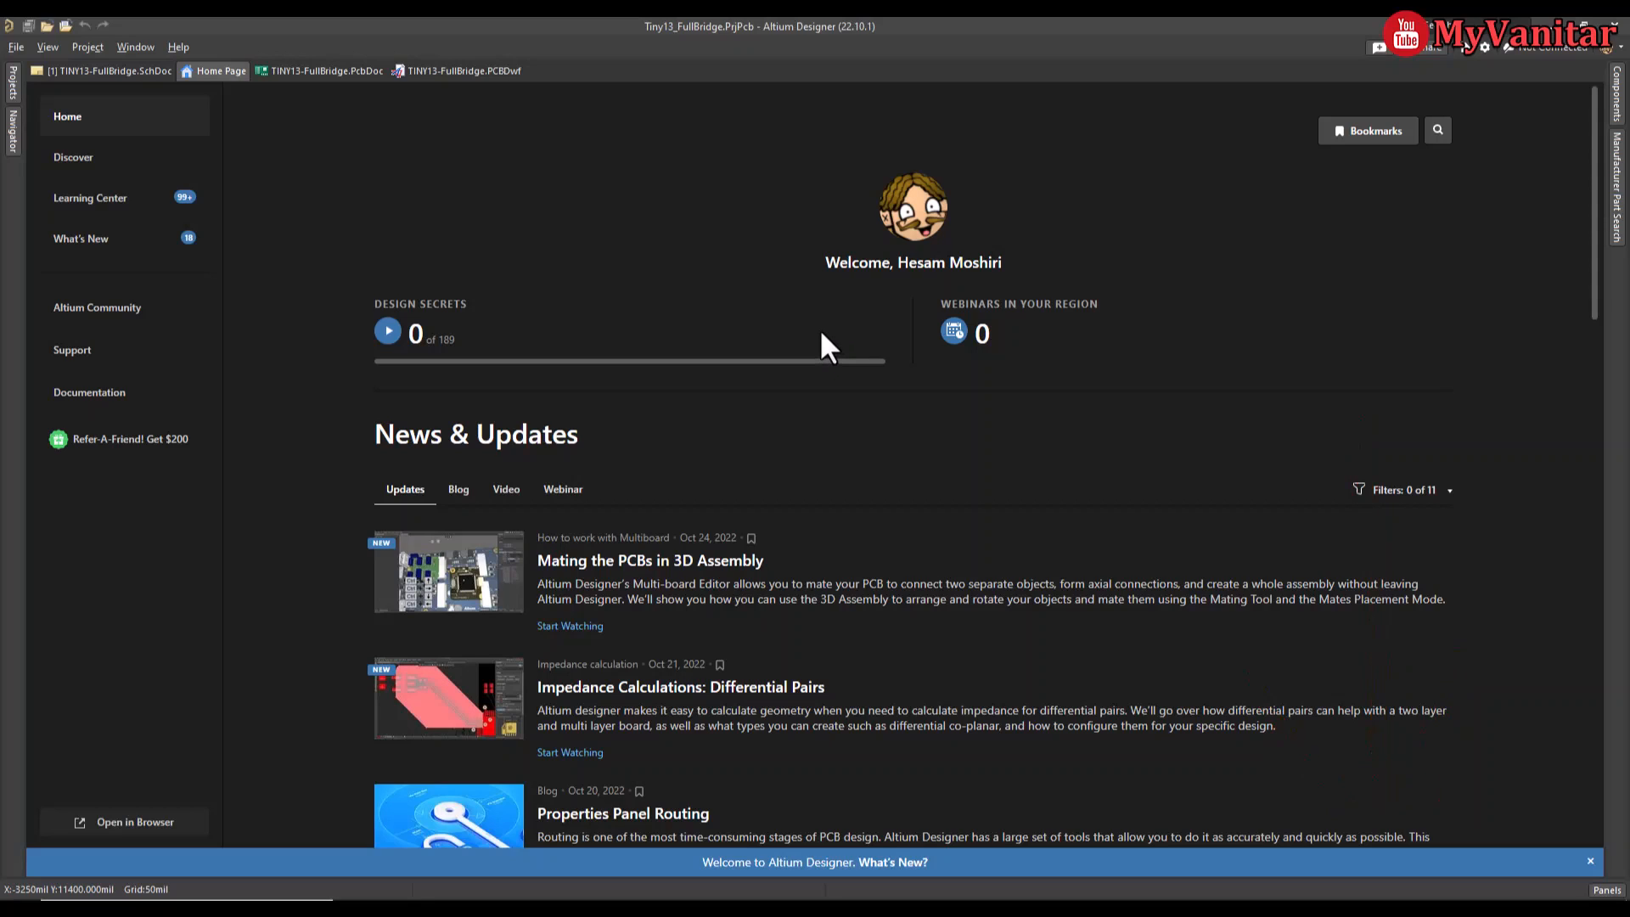
pyautogui.moveTo(691, 348)
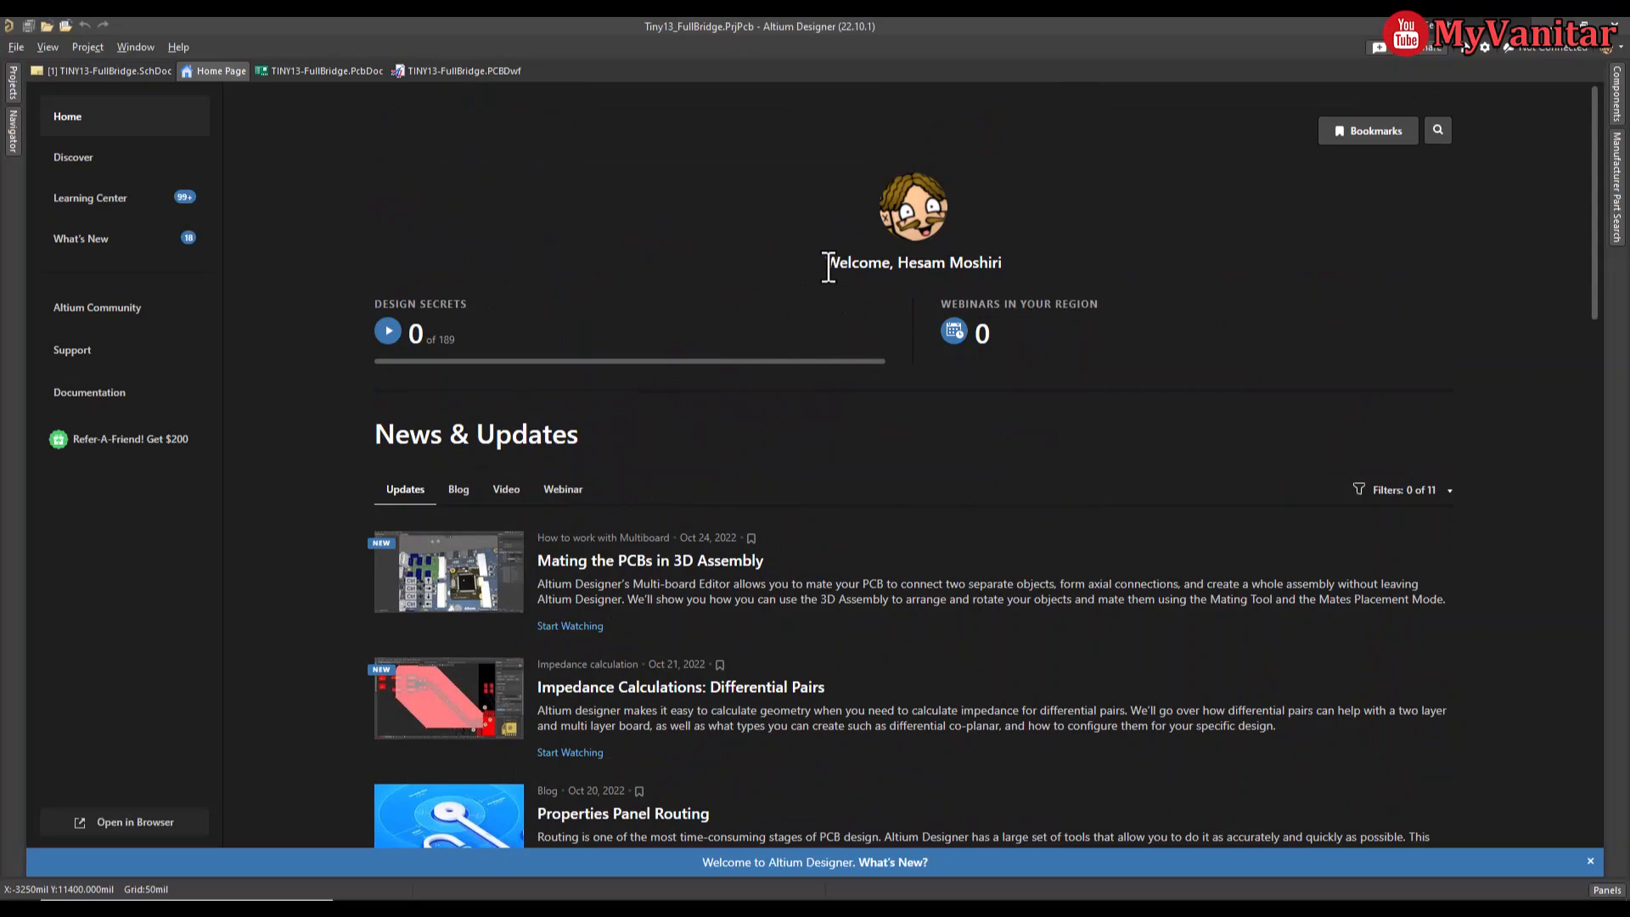
pyautogui.moveTo(828, 264); pyautogui.dragTo(998, 263)
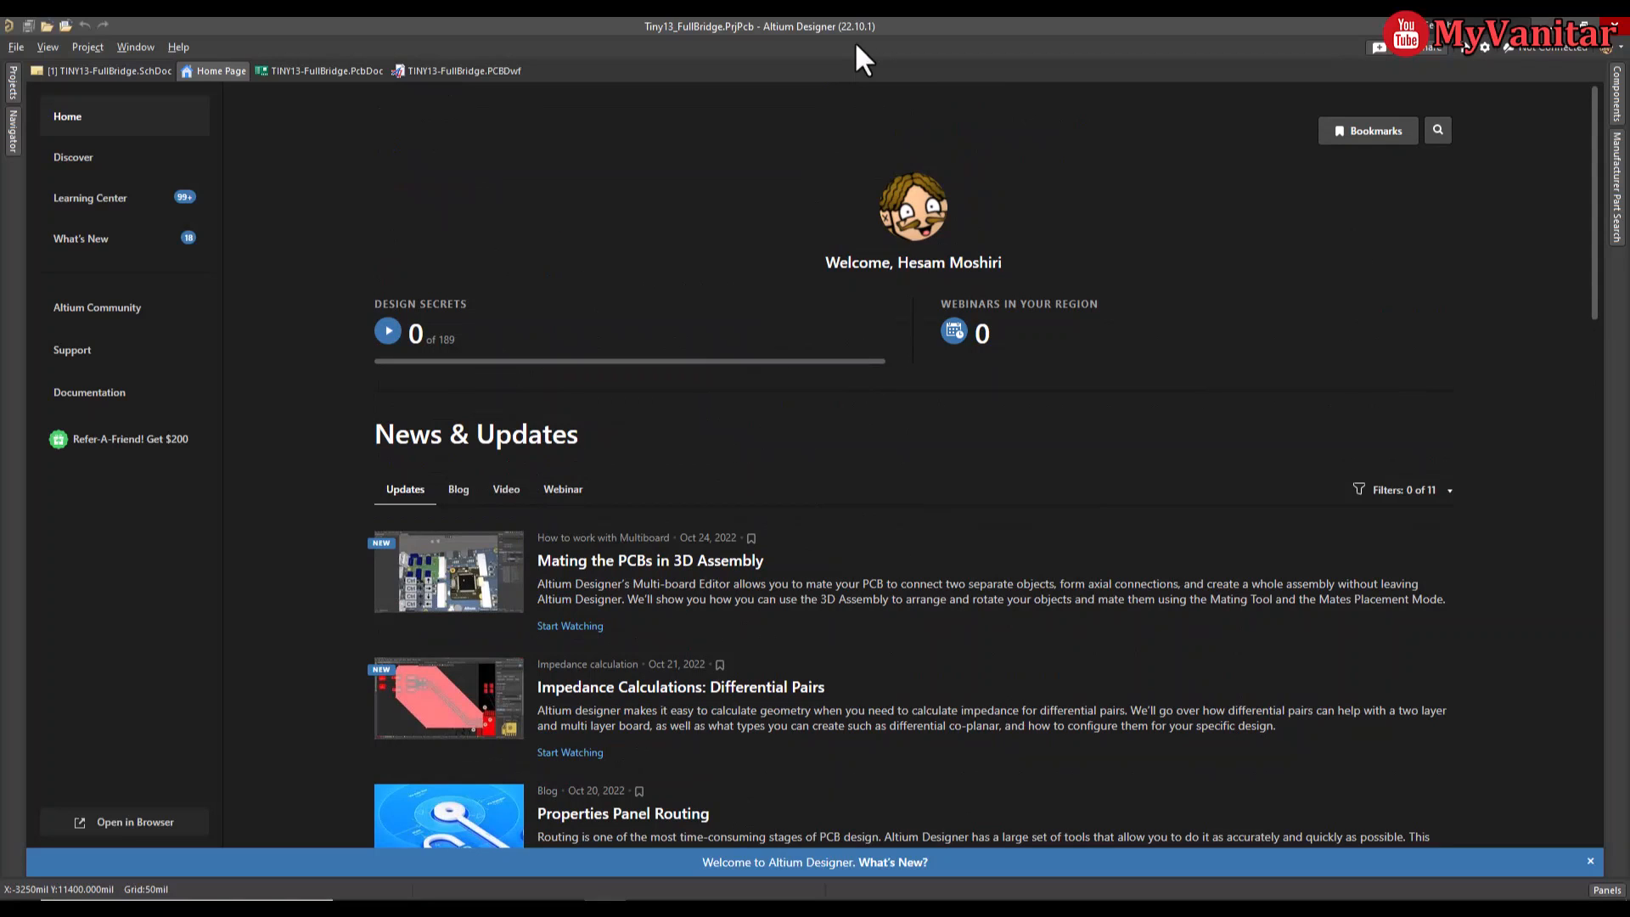
pyautogui.scroll(-3)
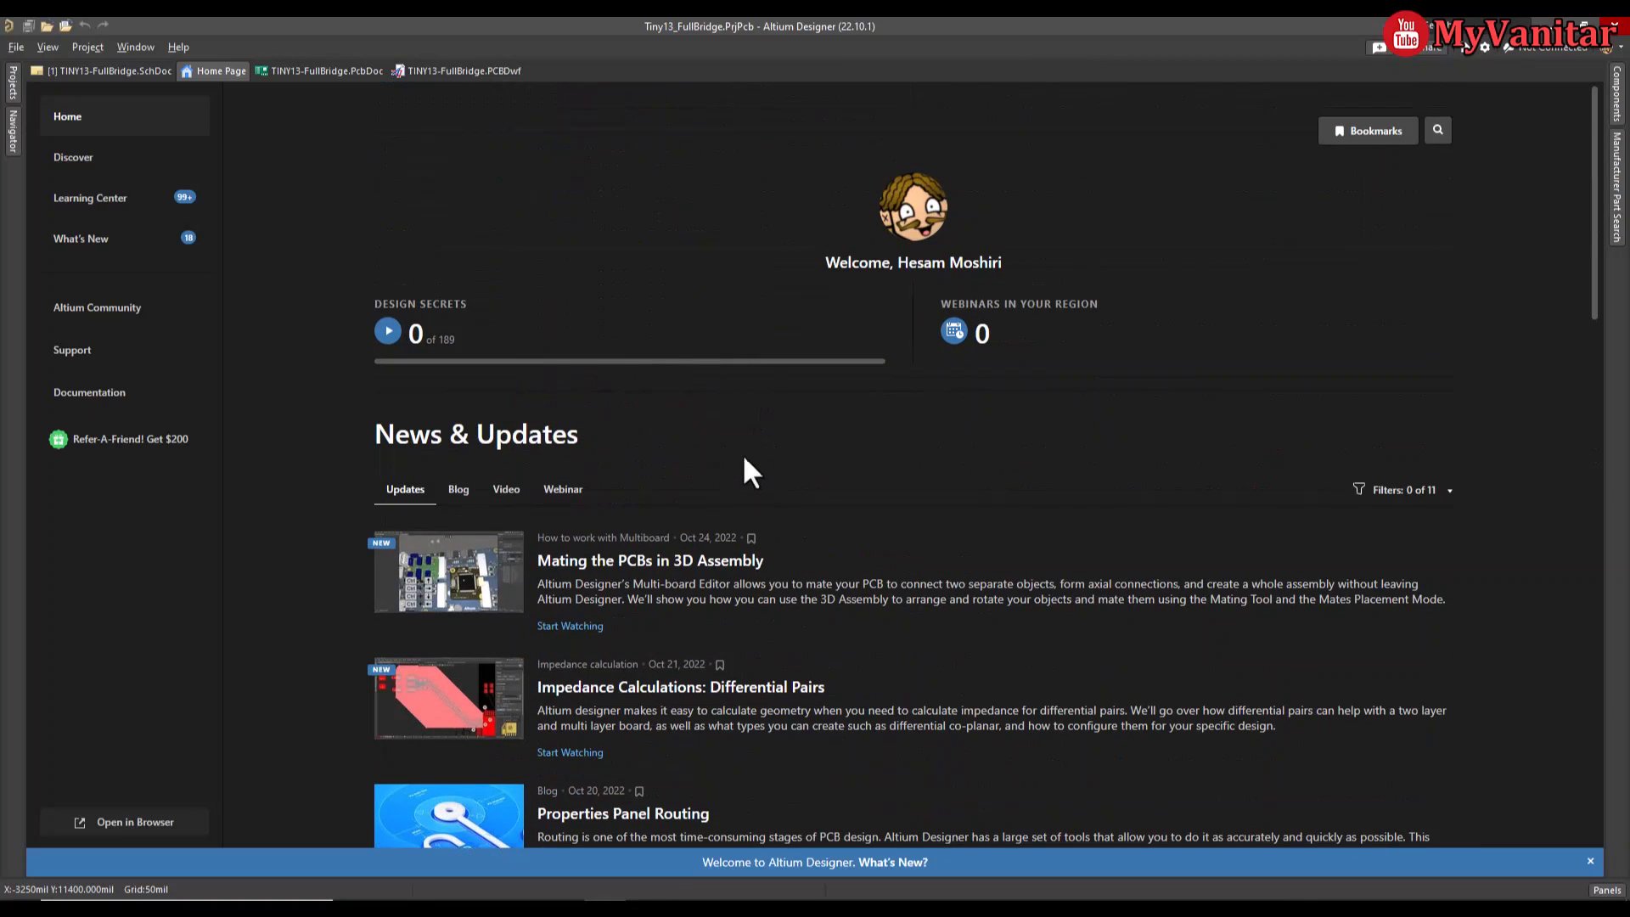
pyautogui.click(104, 70)
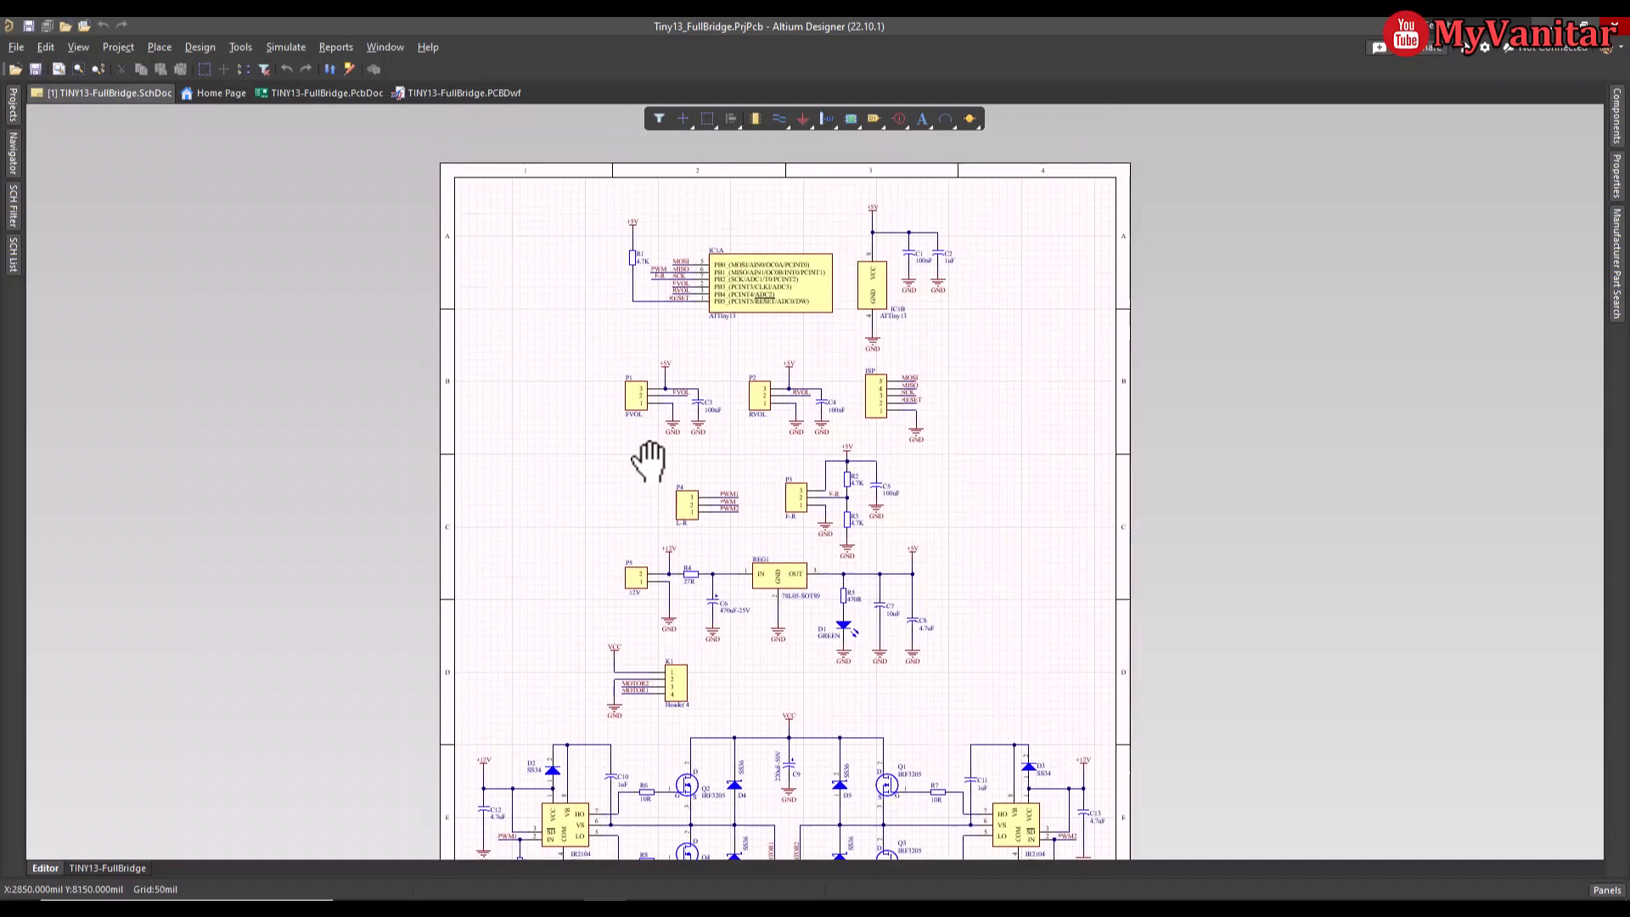
pyautogui.click(325, 92)
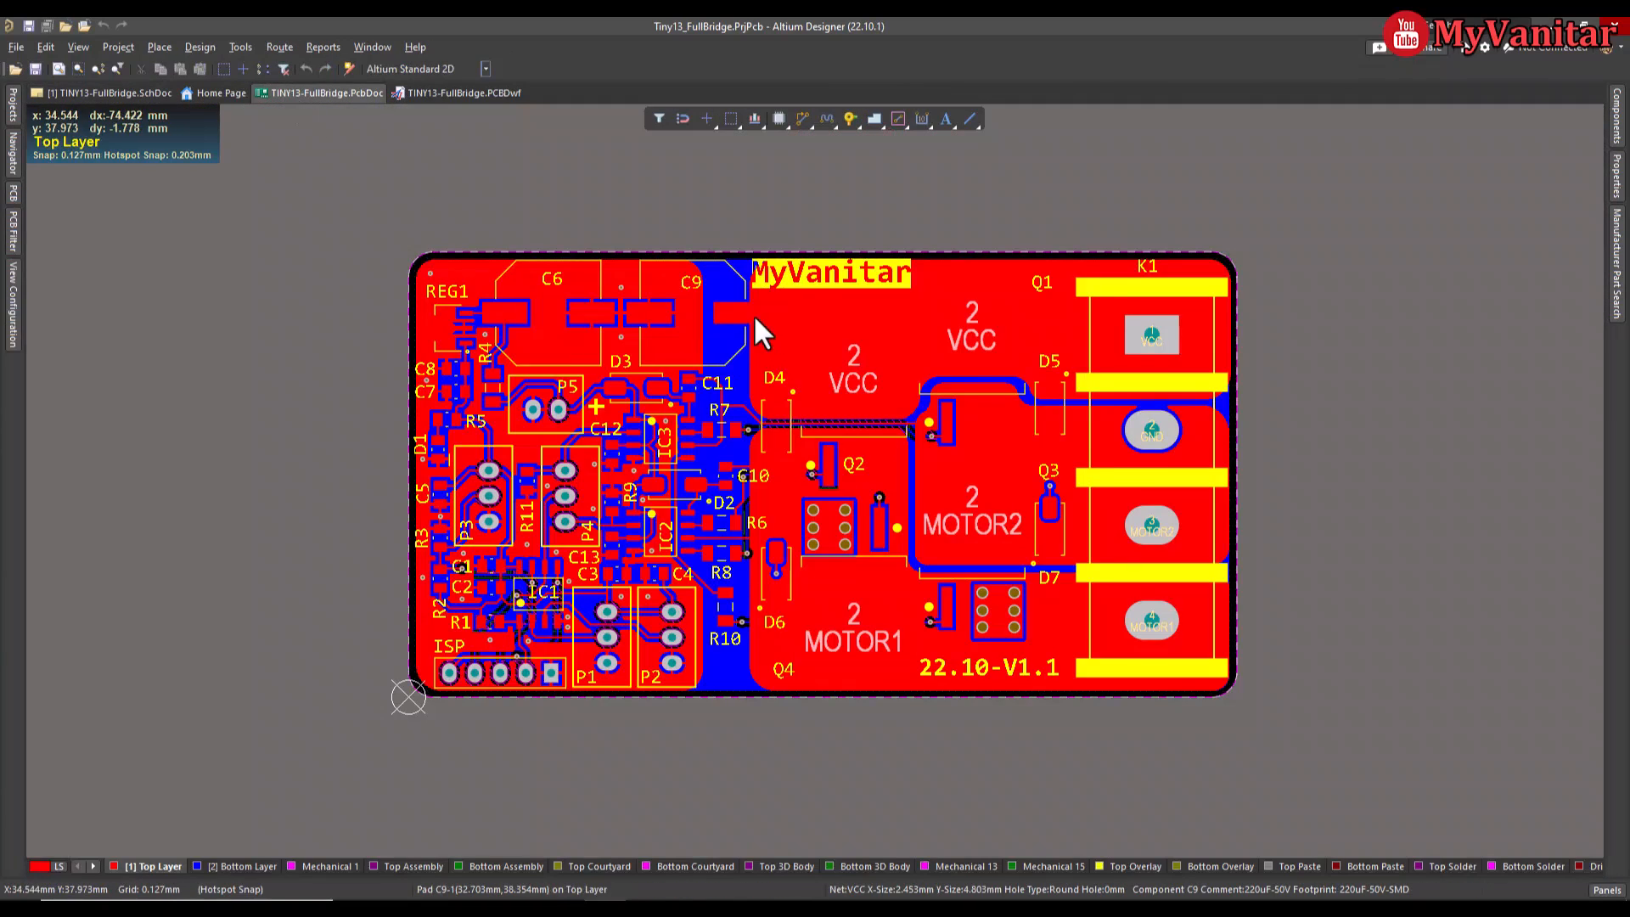
pyautogui.click(465, 92)
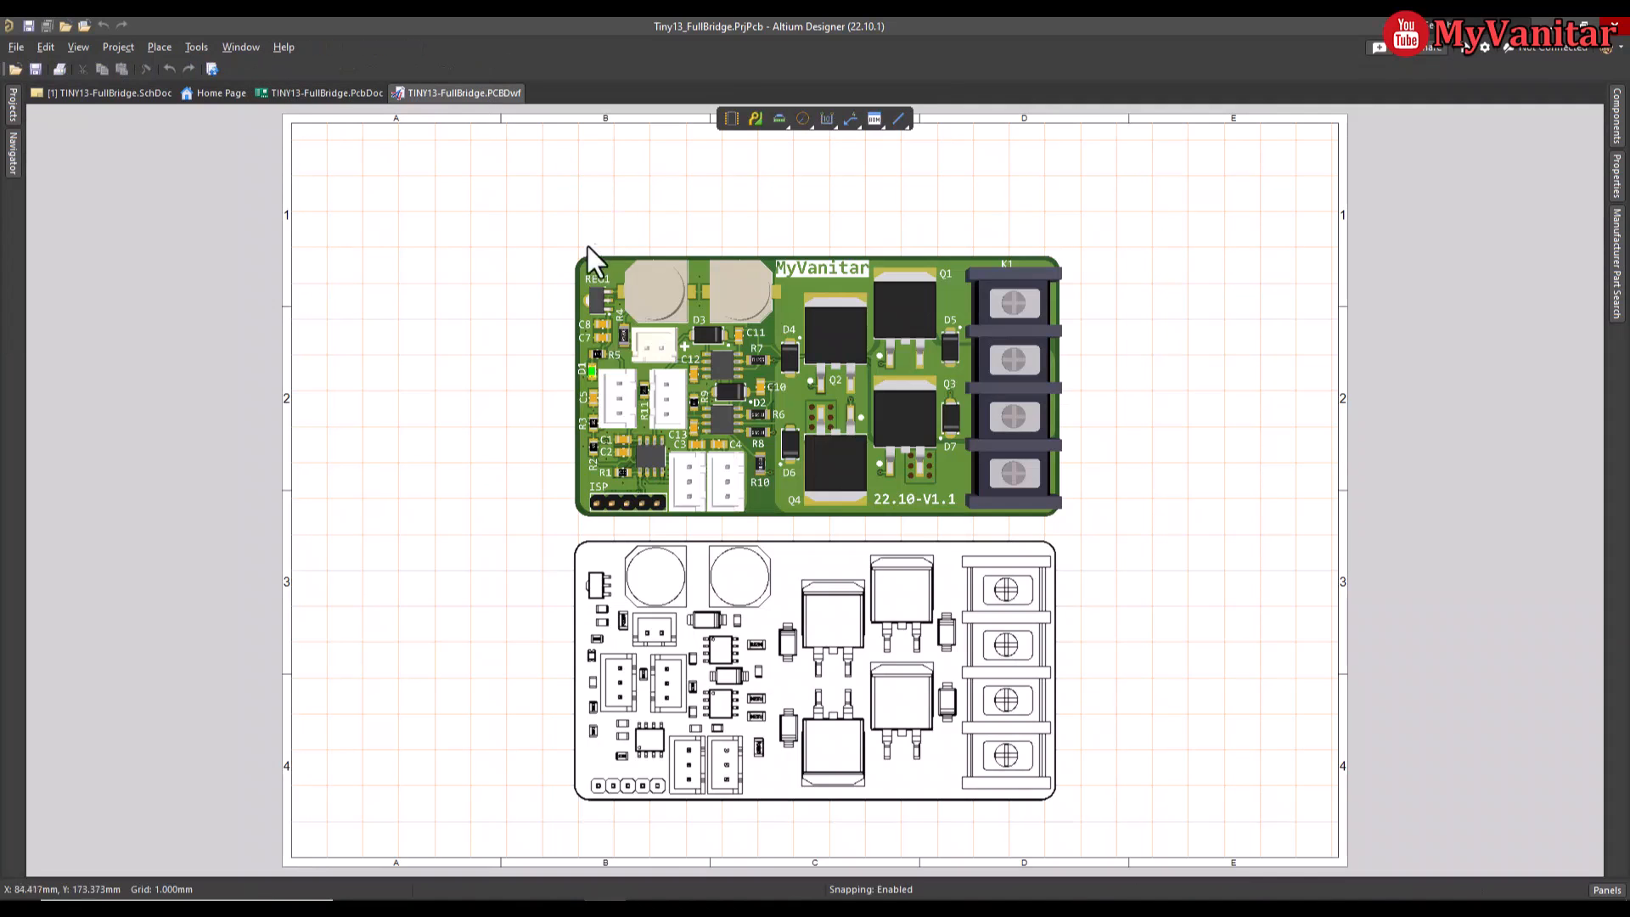
pyautogui.click(104, 91)
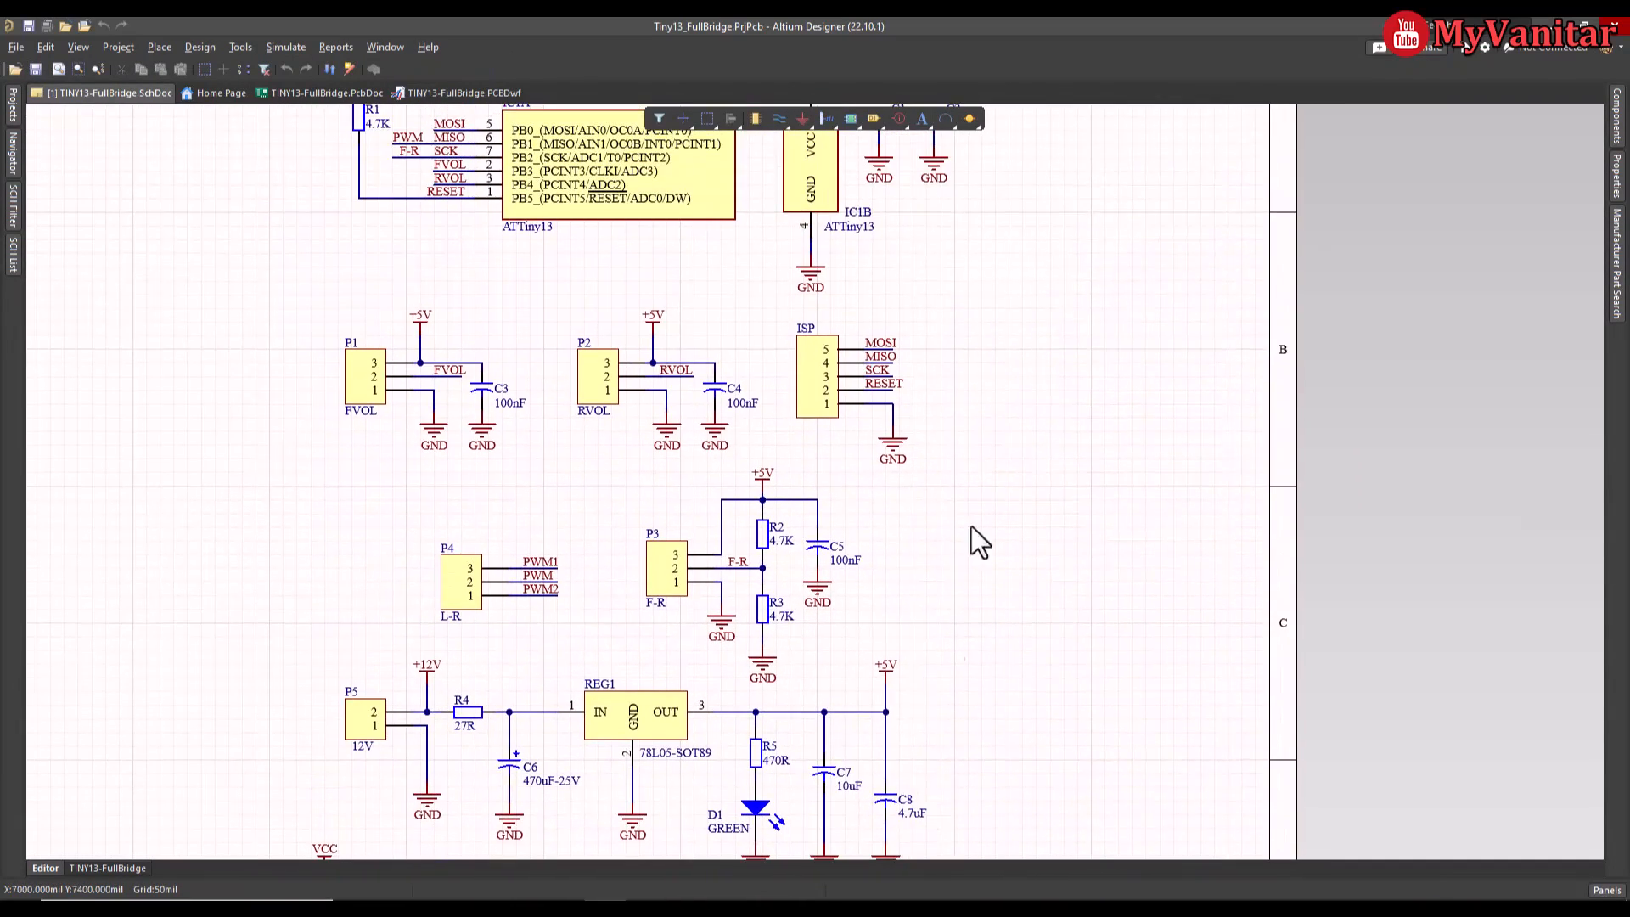
pyautogui.scroll(-3)
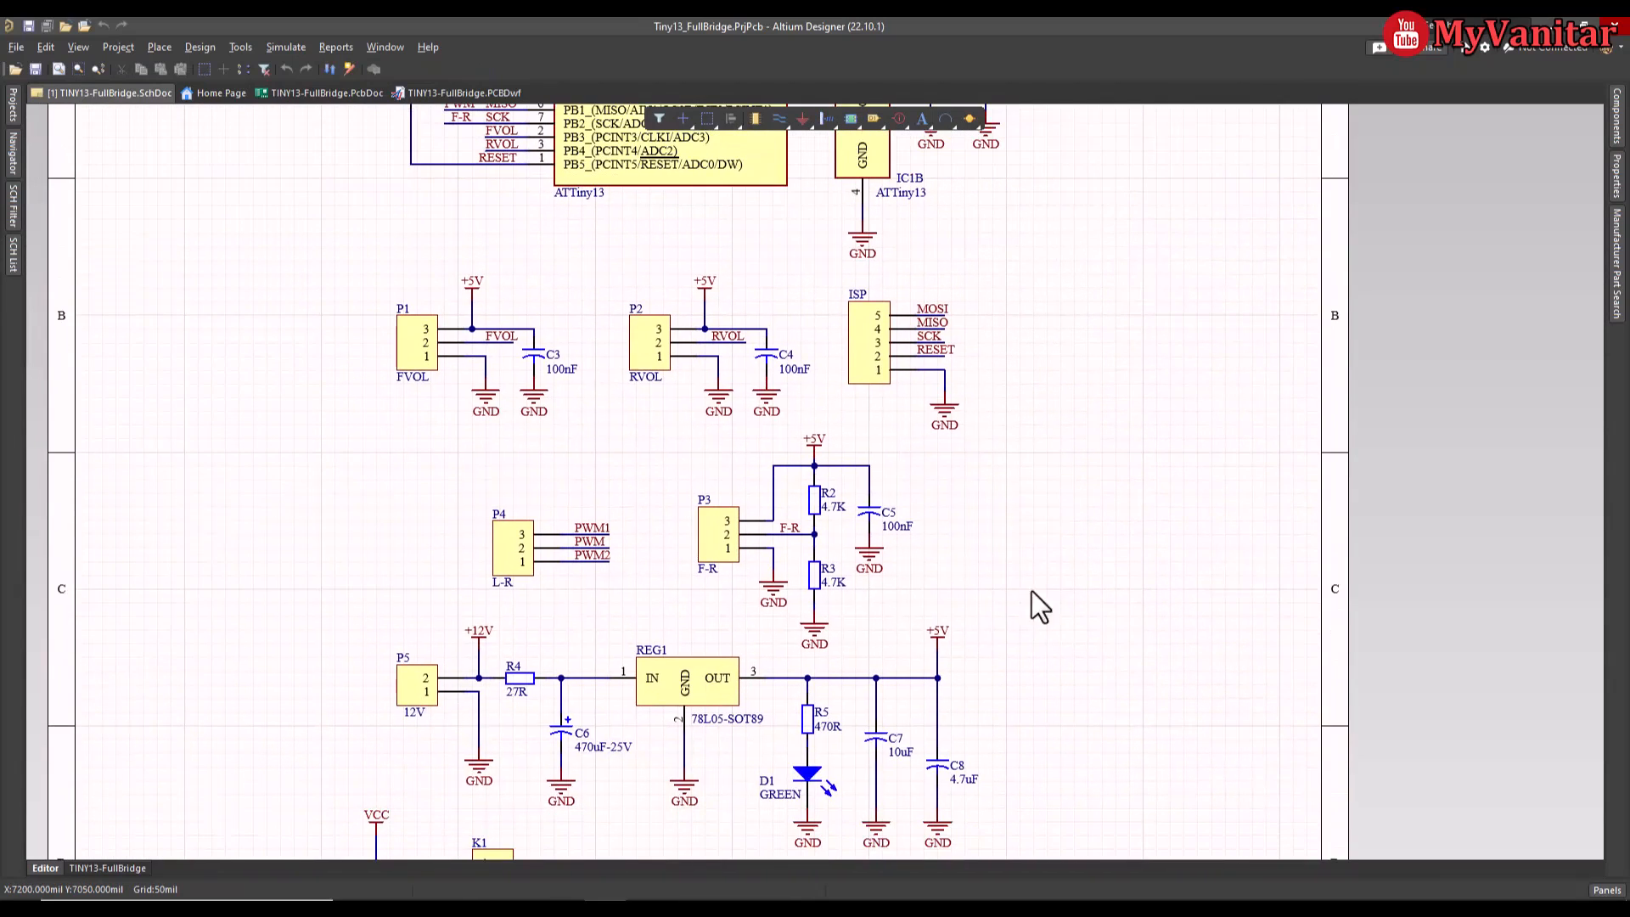
pyautogui.scroll(-3)
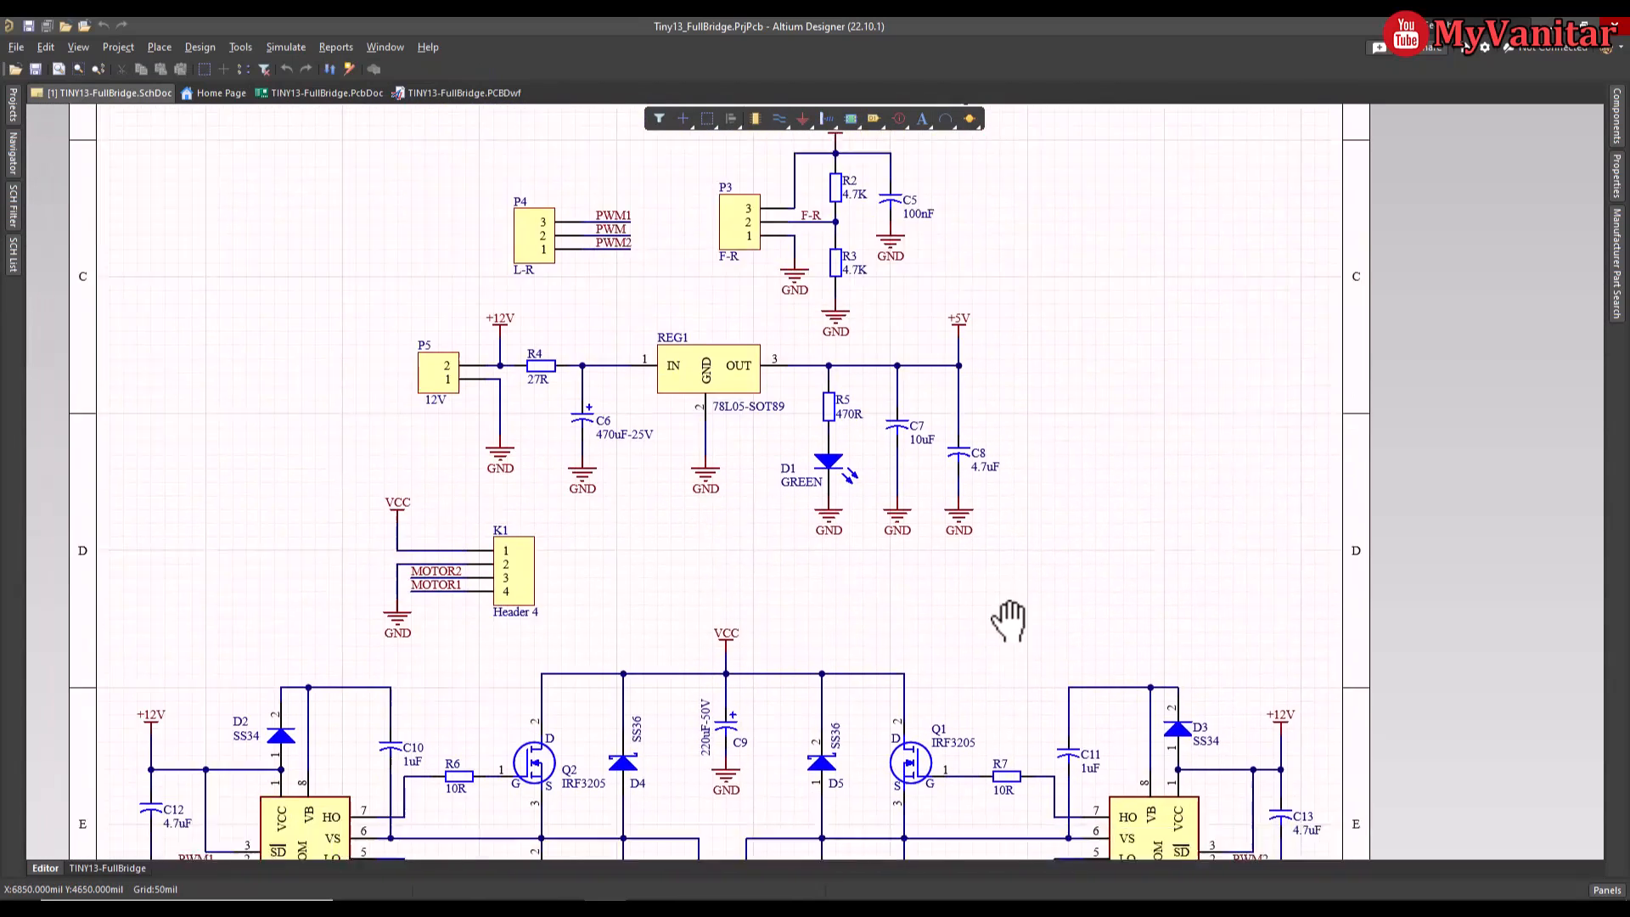
pyautogui.scroll(-3)
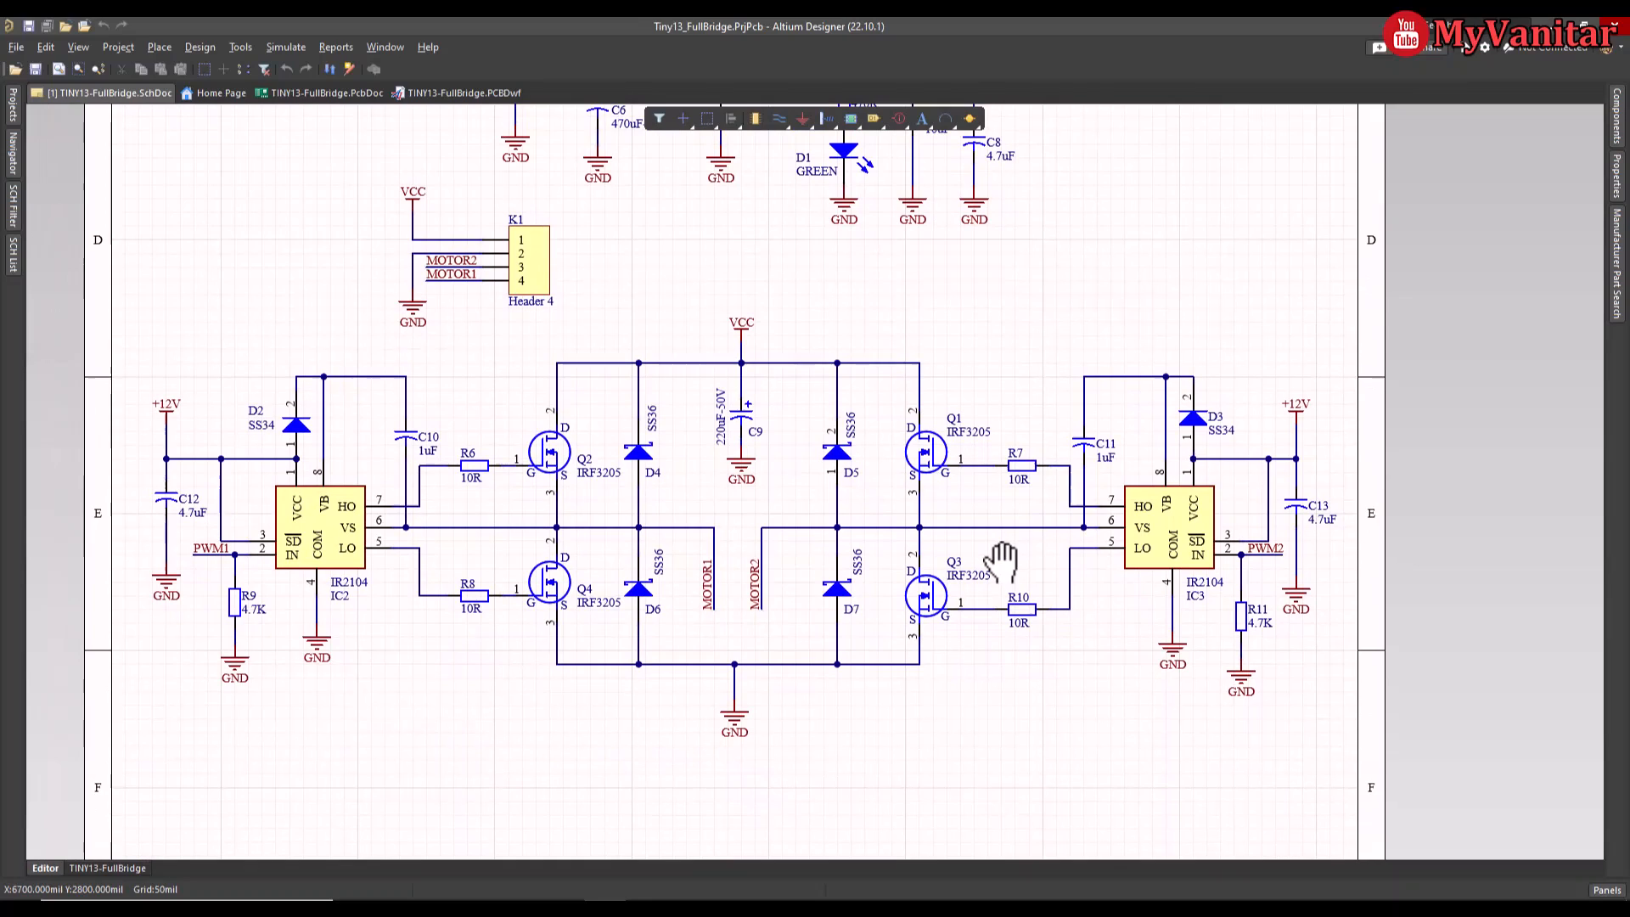
pyautogui.scroll(-3)
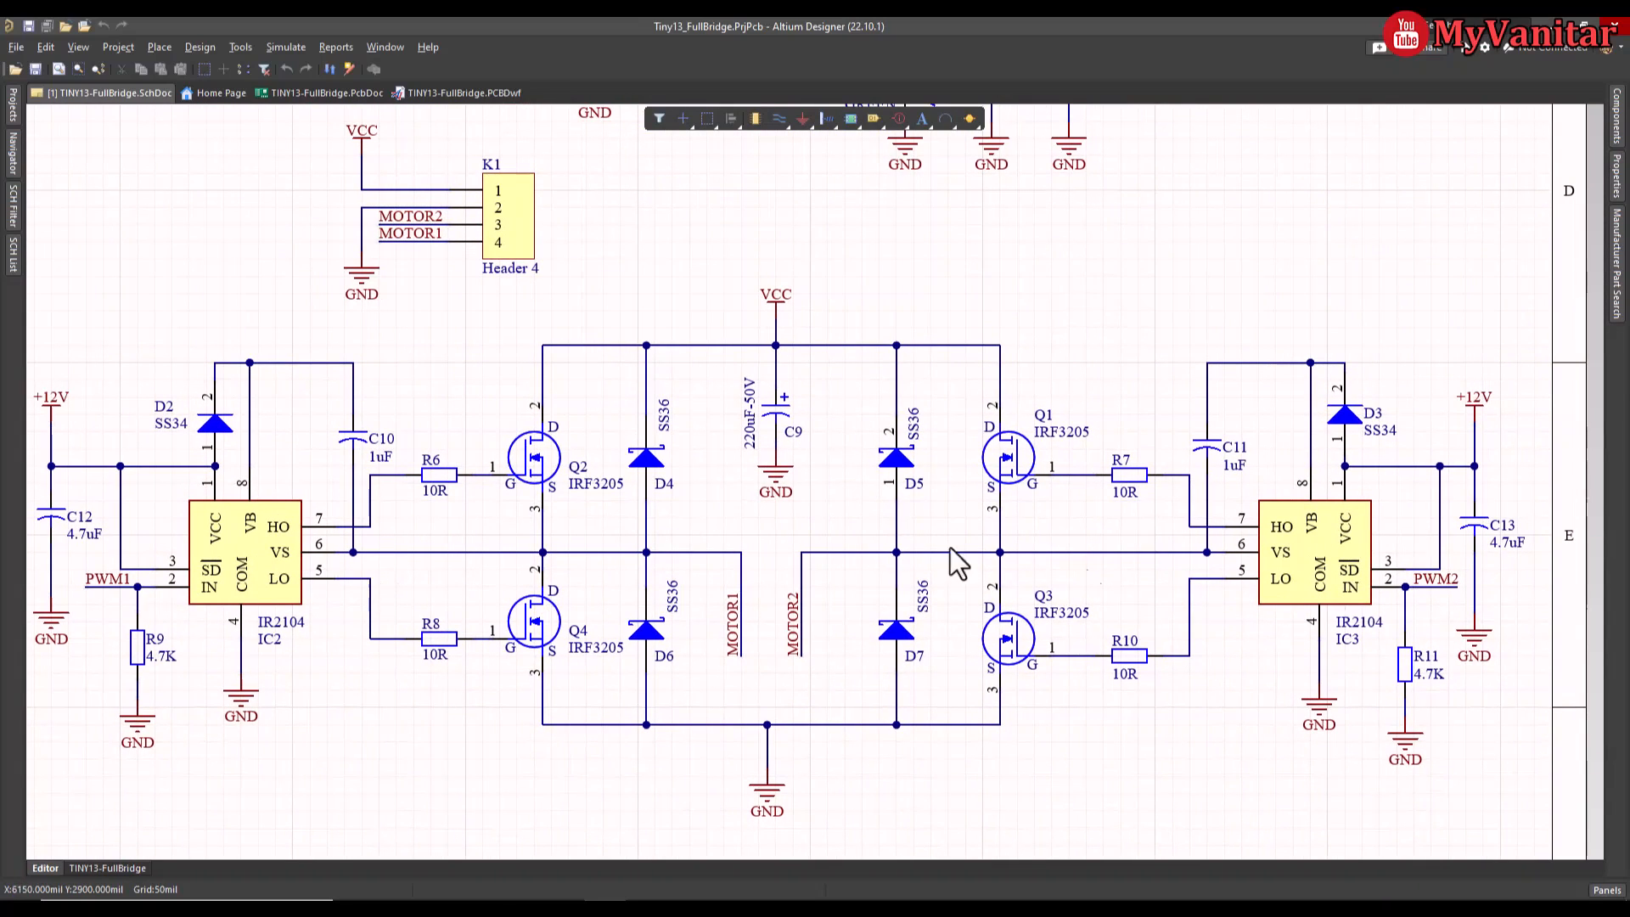
pyautogui.click(1008, 457)
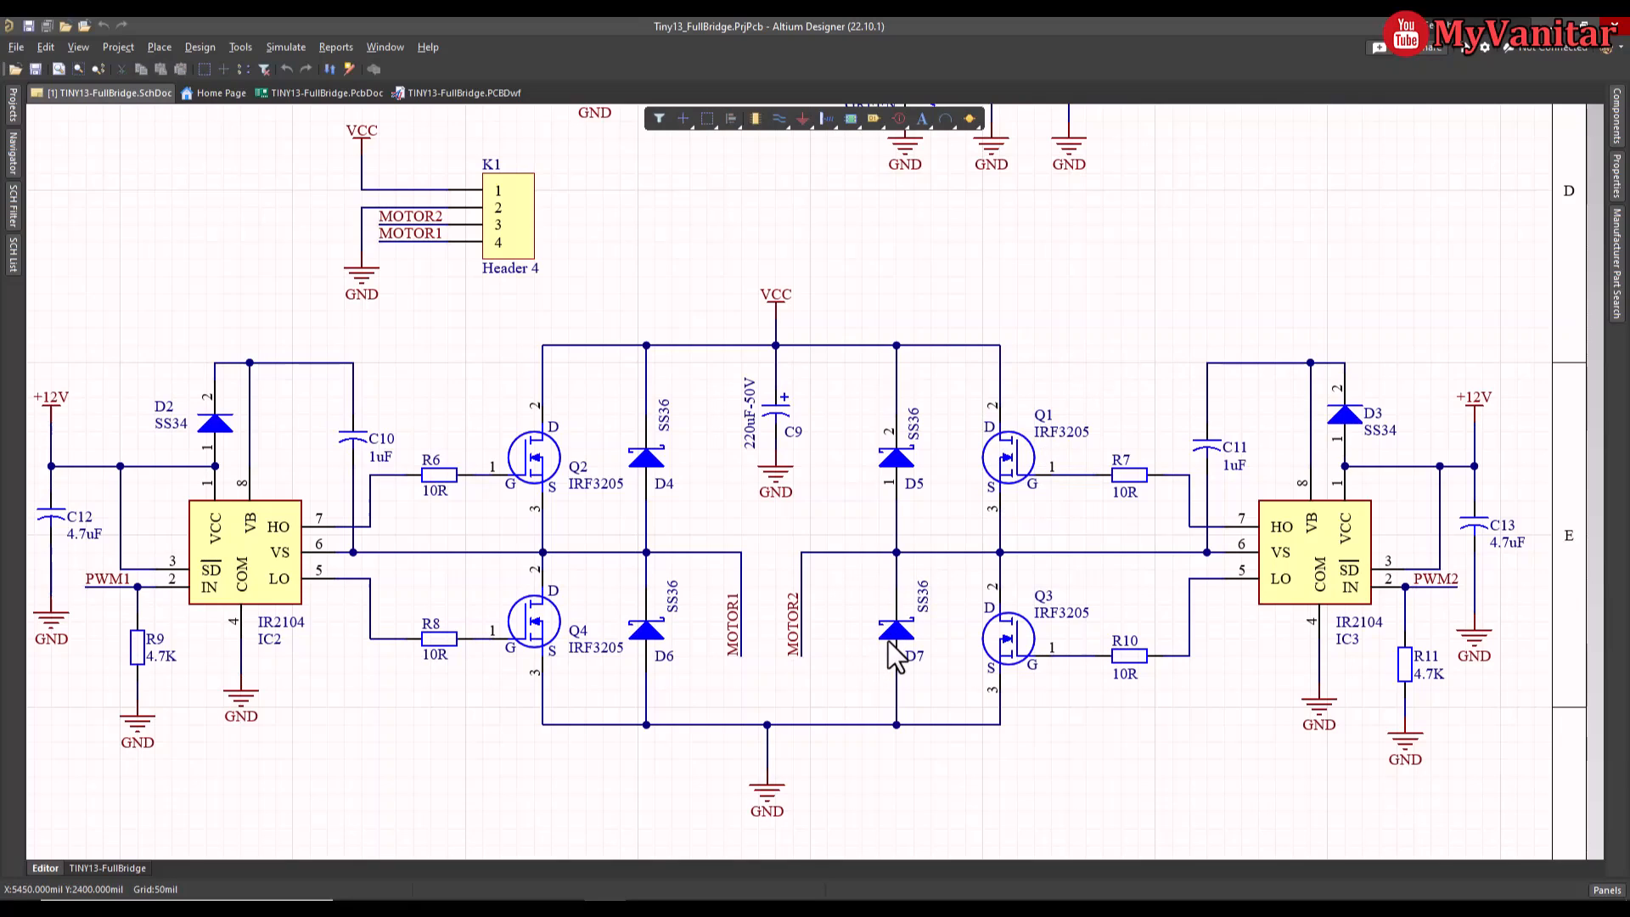
pyautogui.moveTo(1049, 469)
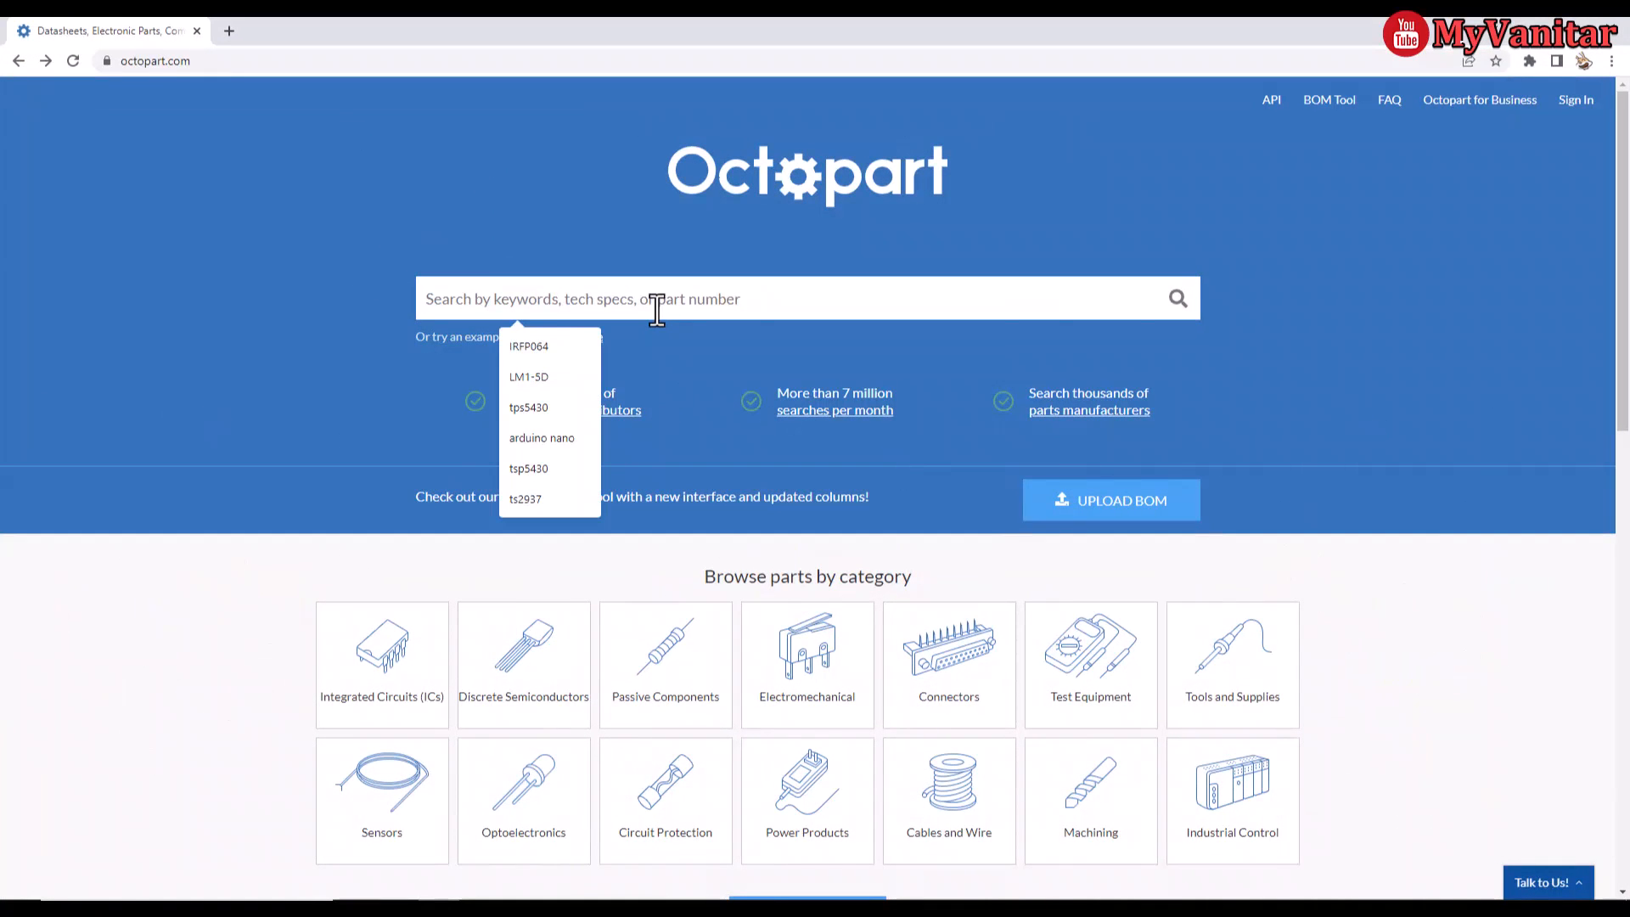
# Step: Search Octopart for IRF3205 and go to the Infineon IRF3205STRLPBF part page
pyautogui.write('IRF')
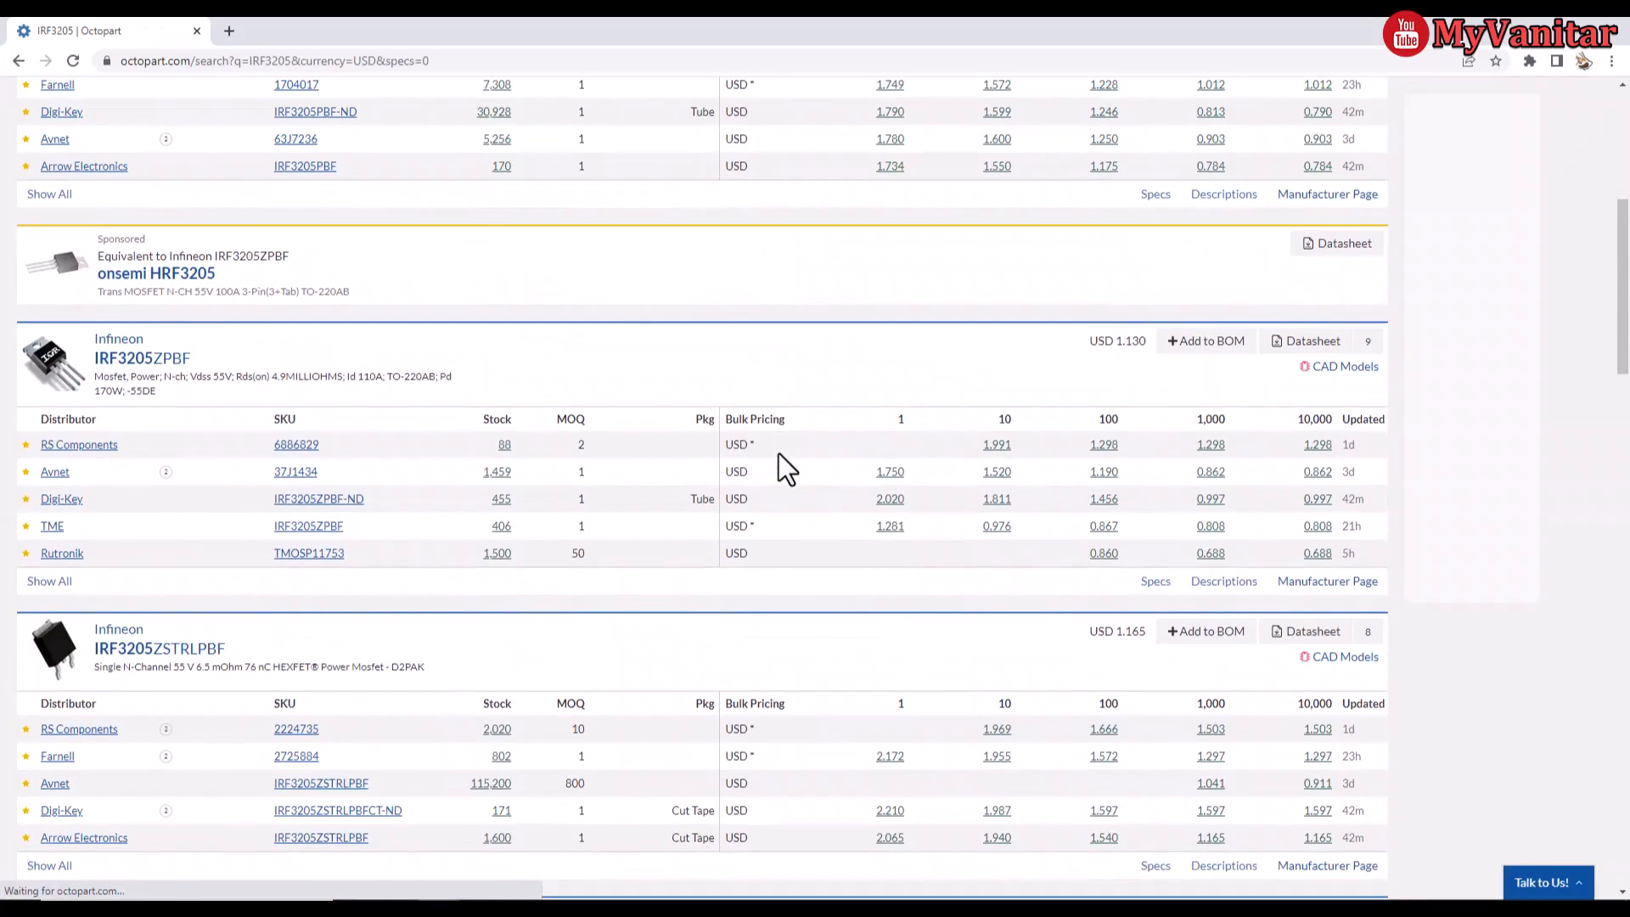
pyautogui.scroll(-3)
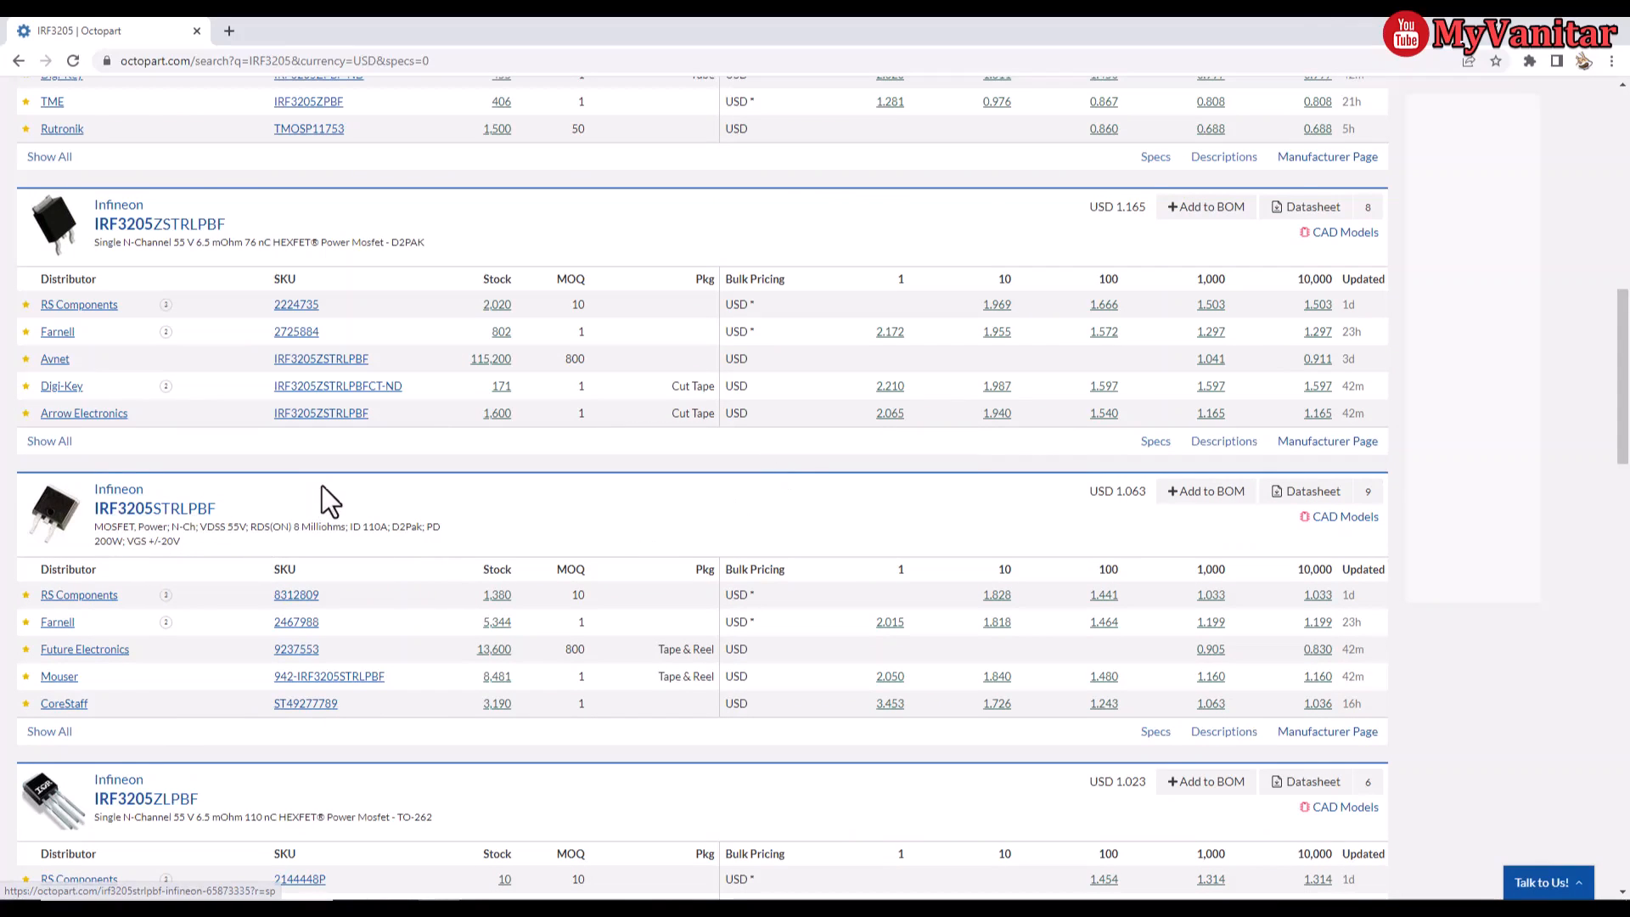
pyautogui.scroll(-3)
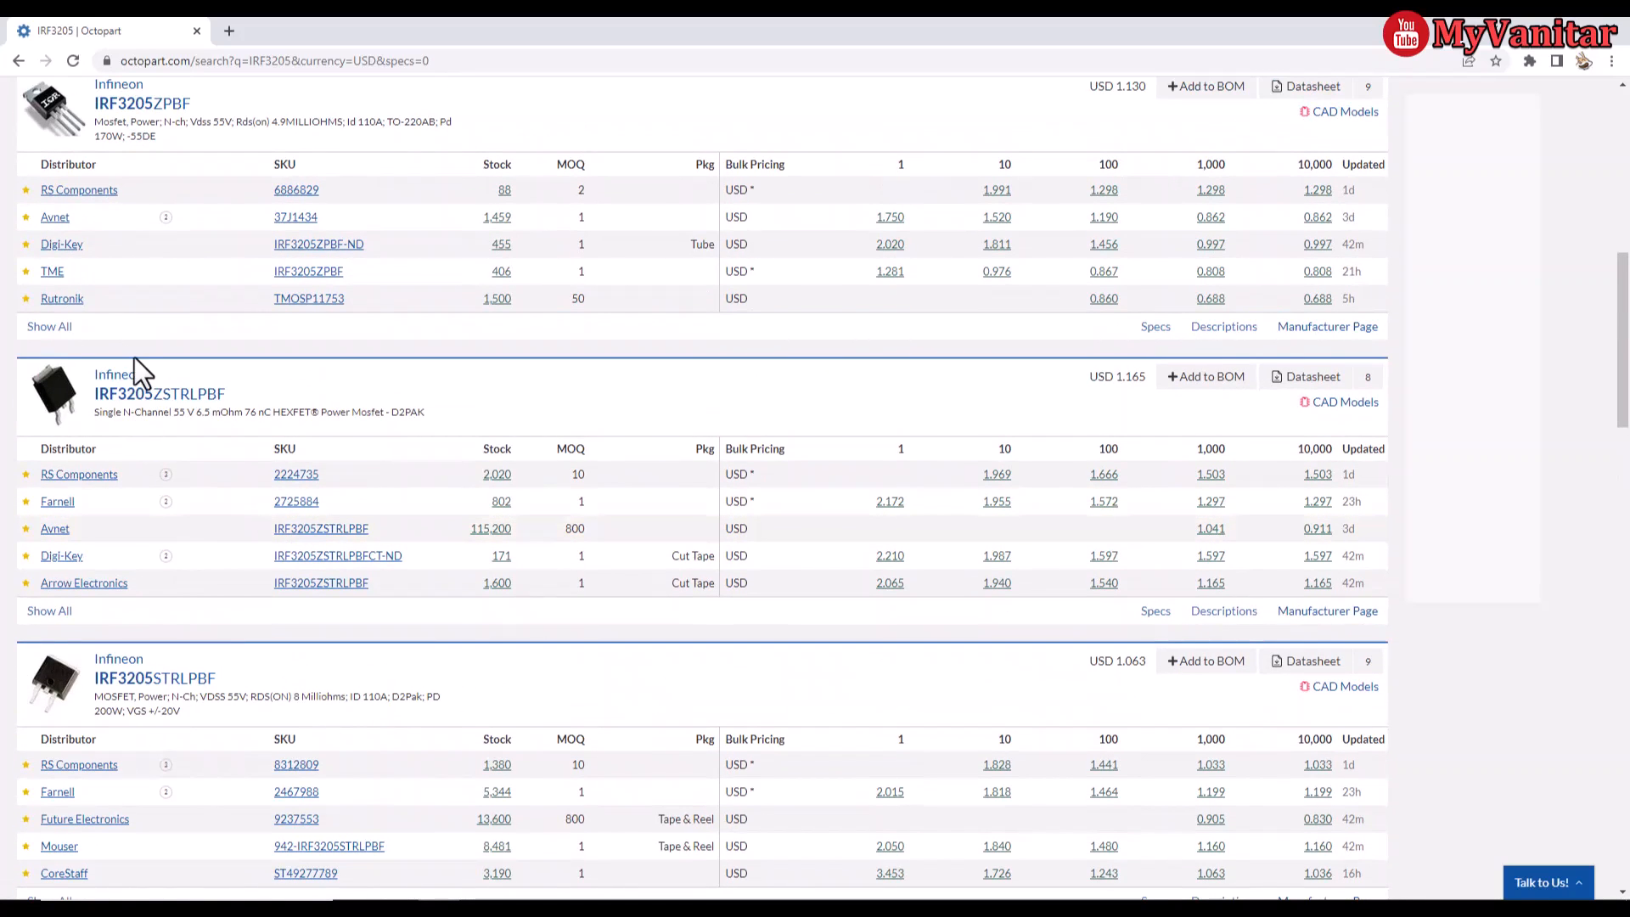
pyautogui.moveTo(155, 677)
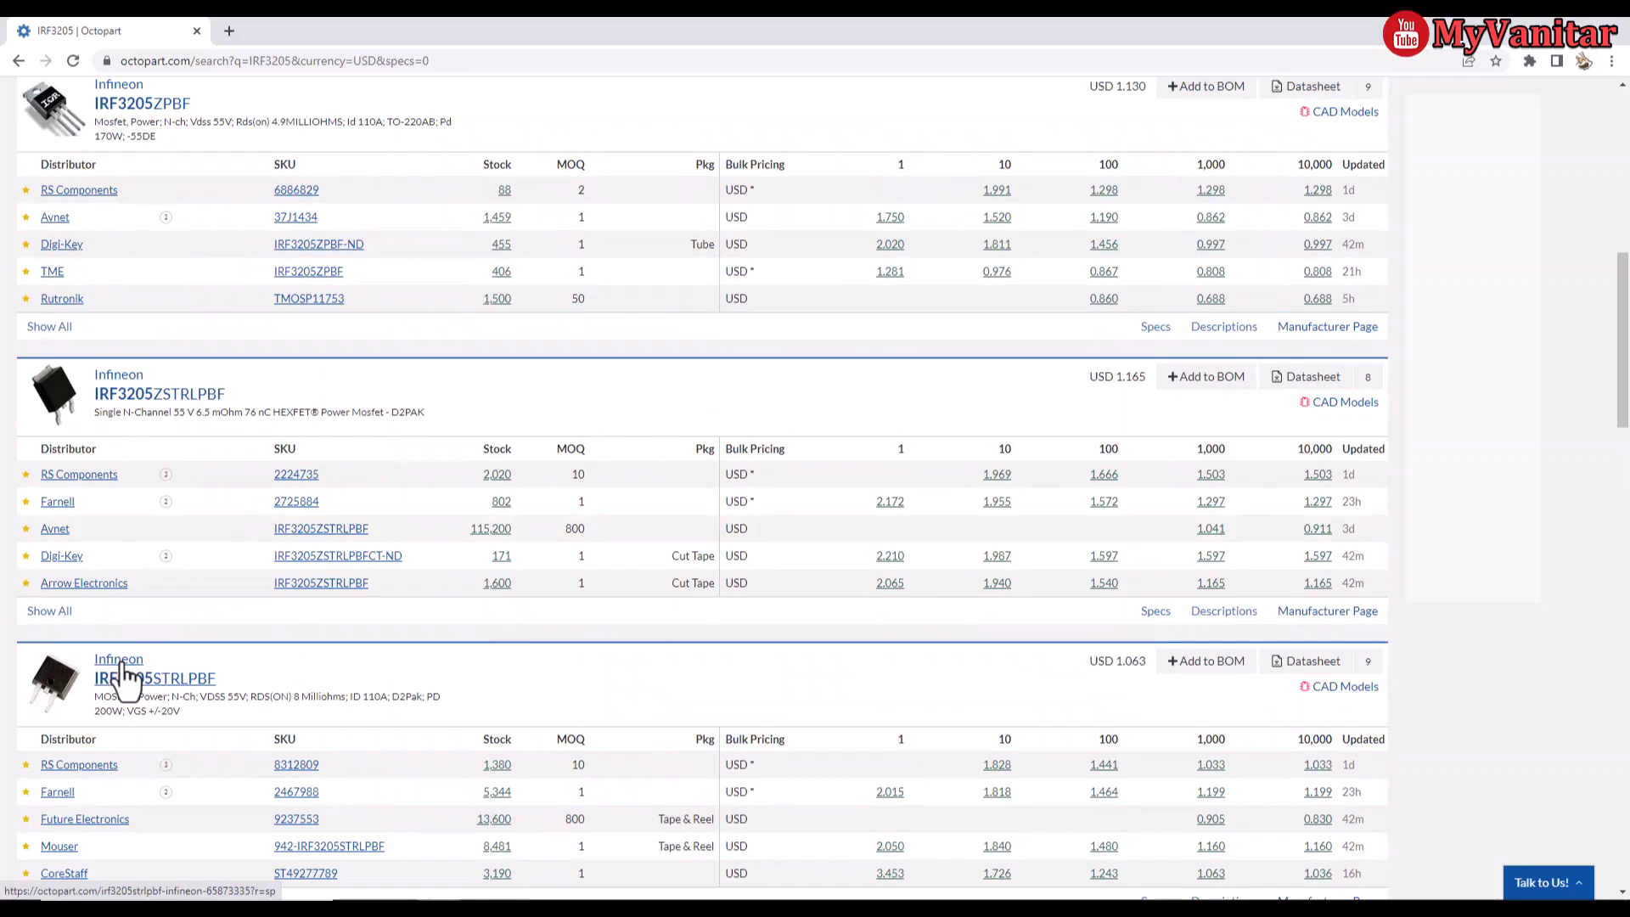
pyautogui.click(154, 677)
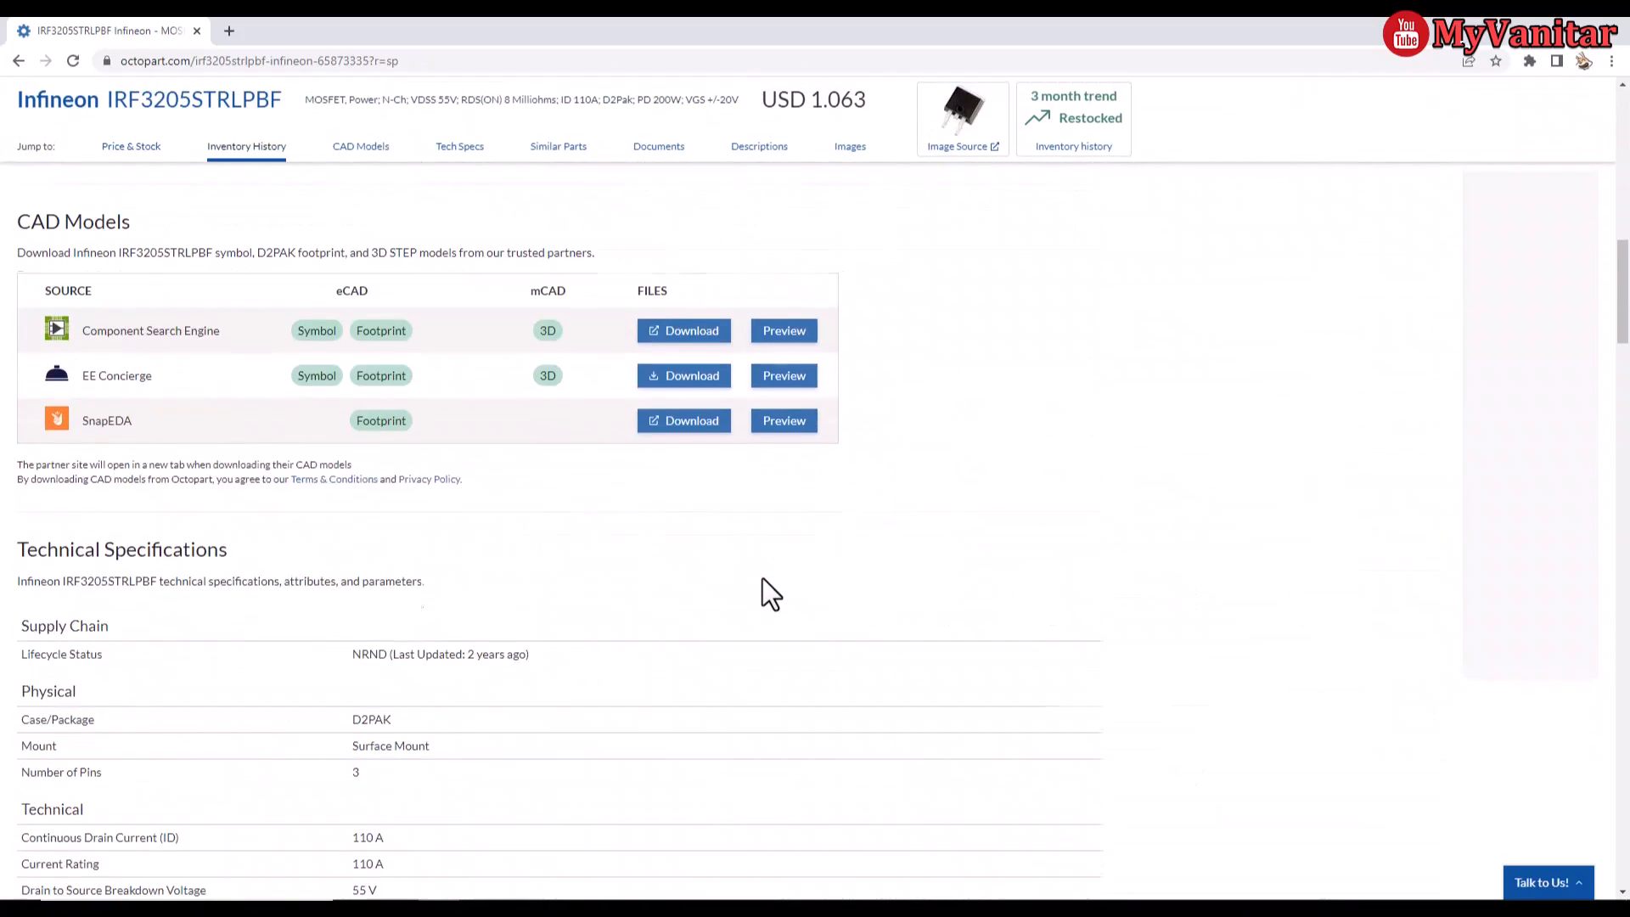
# Step: Review the IRF3205STRLPBF price and stock listing and jump to its technical specifications
pyautogui.click(131, 146)
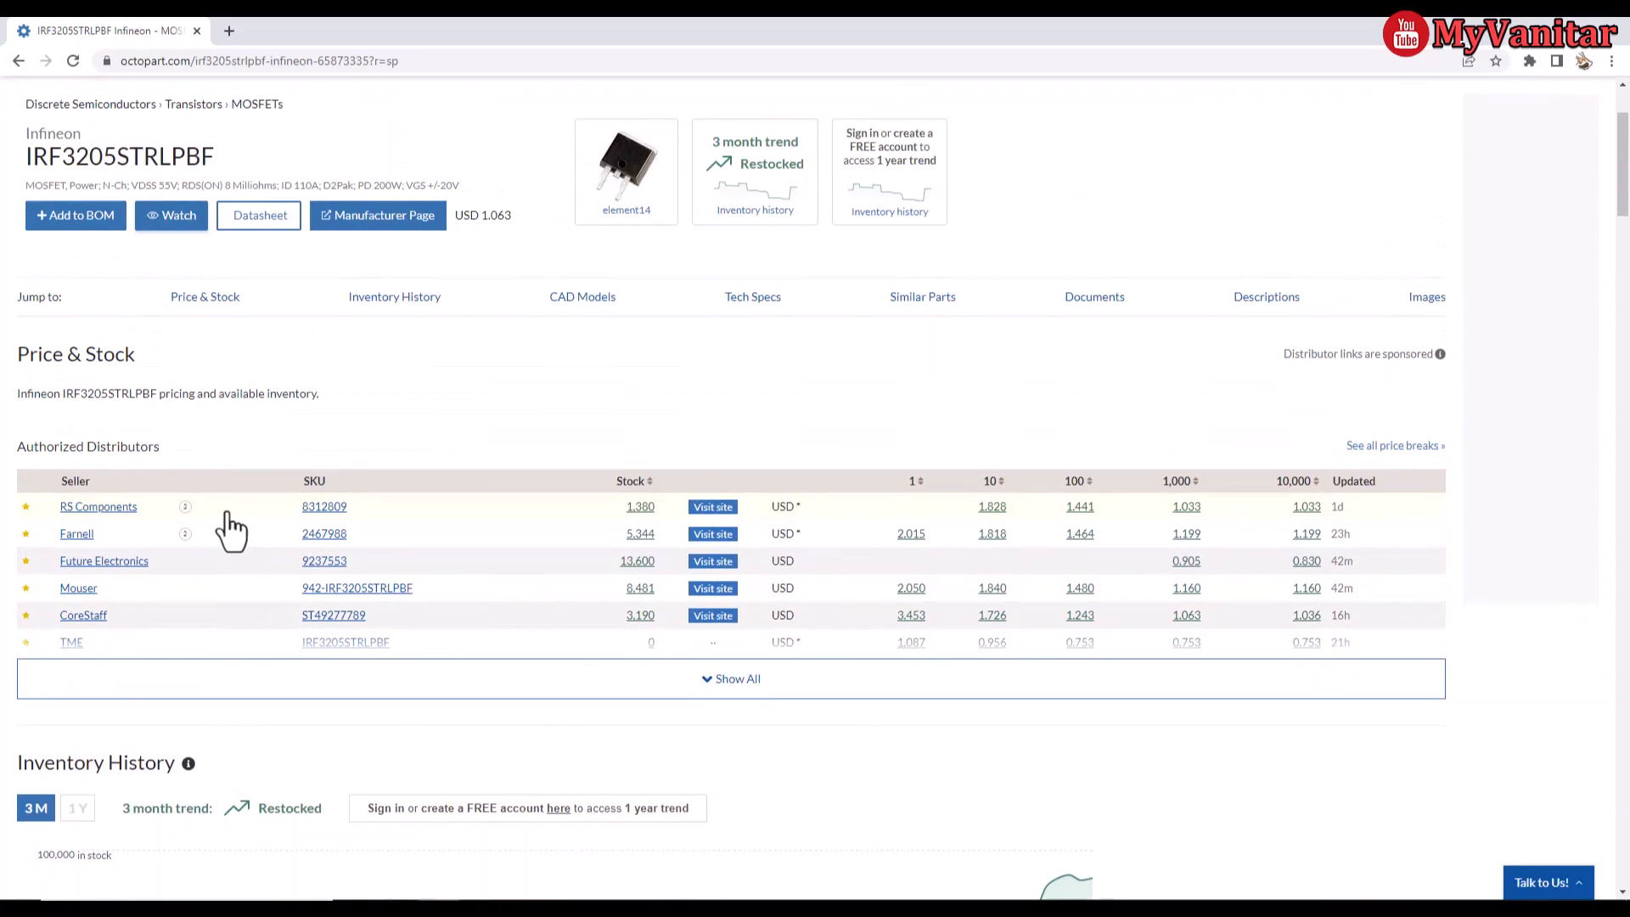
pyautogui.scroll(-3)
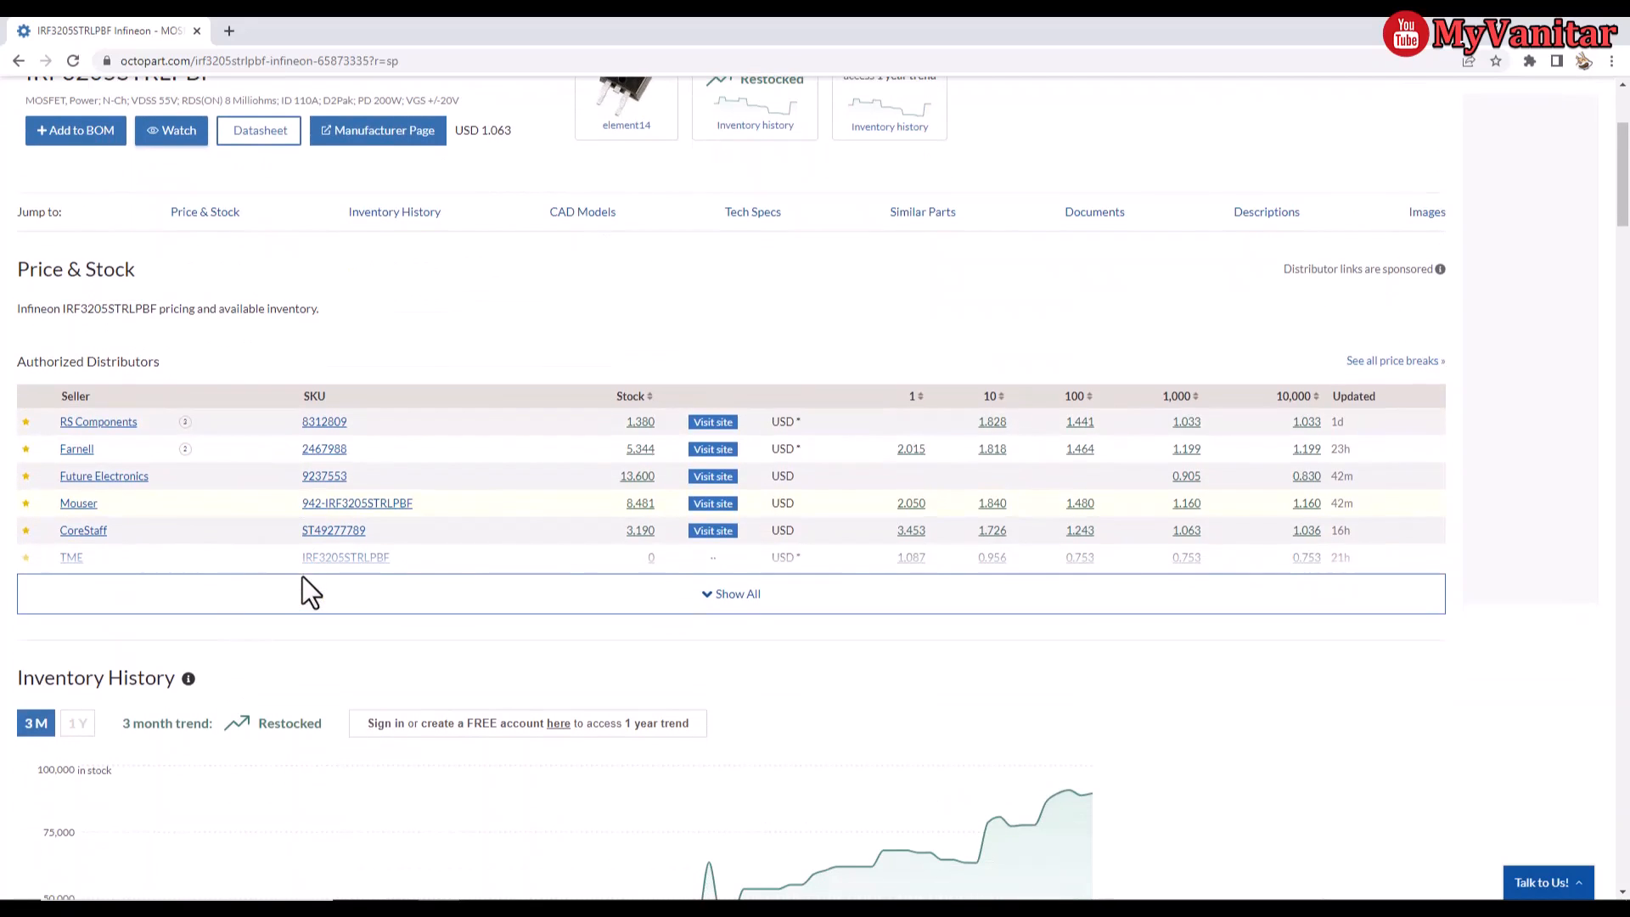
pyautogui.moveTo(78, 502)
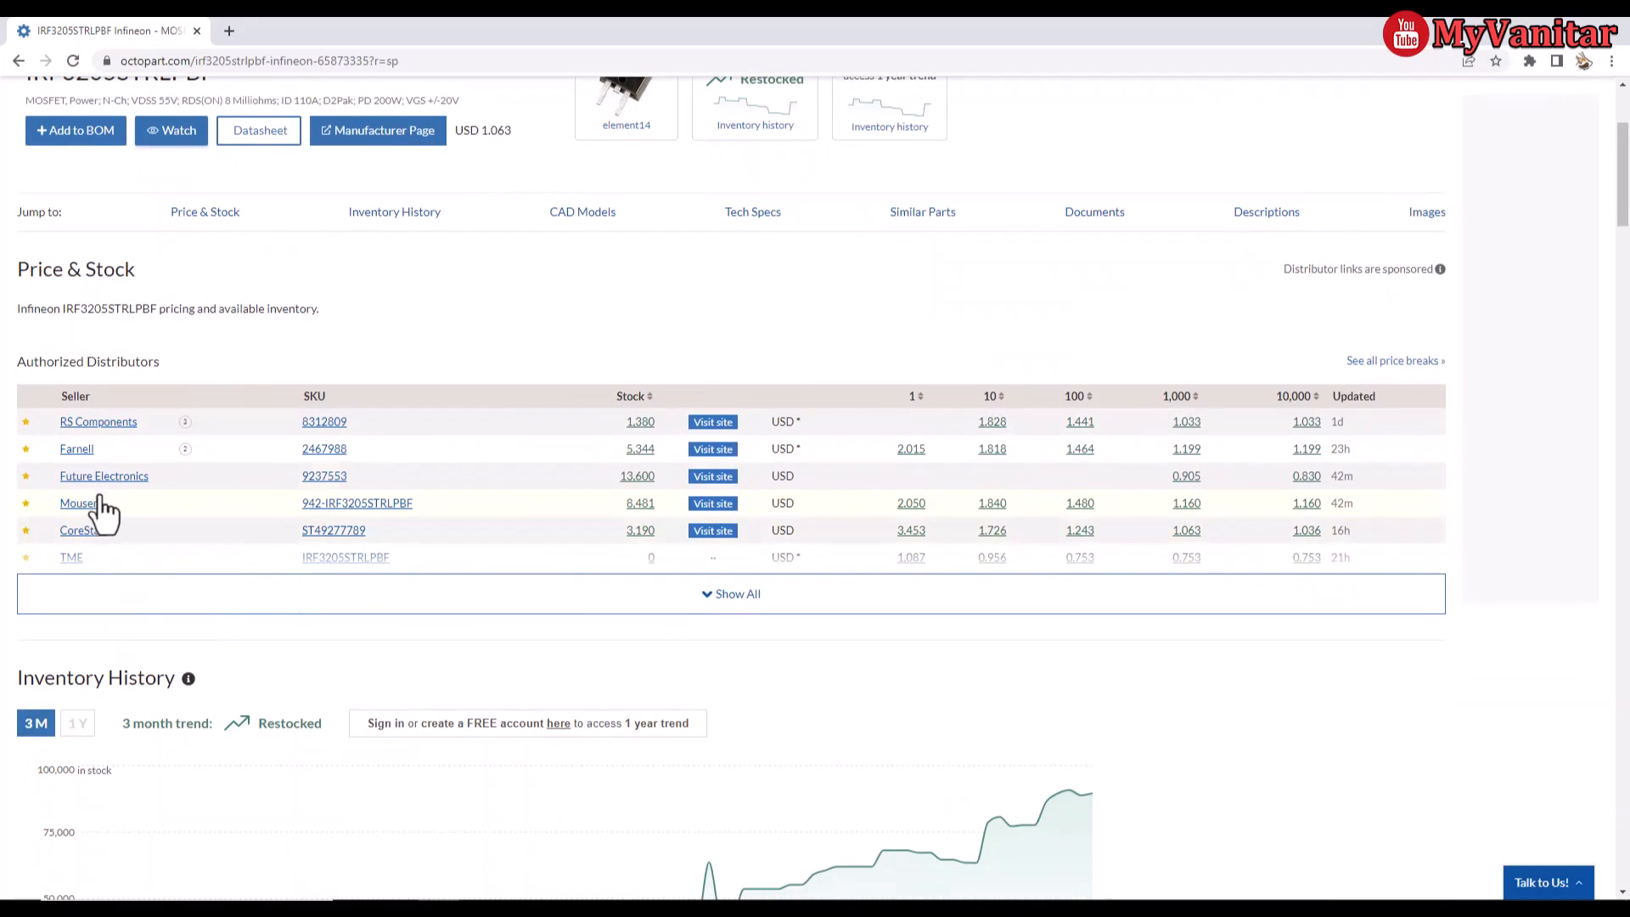
pyautogui.click(752, 211)
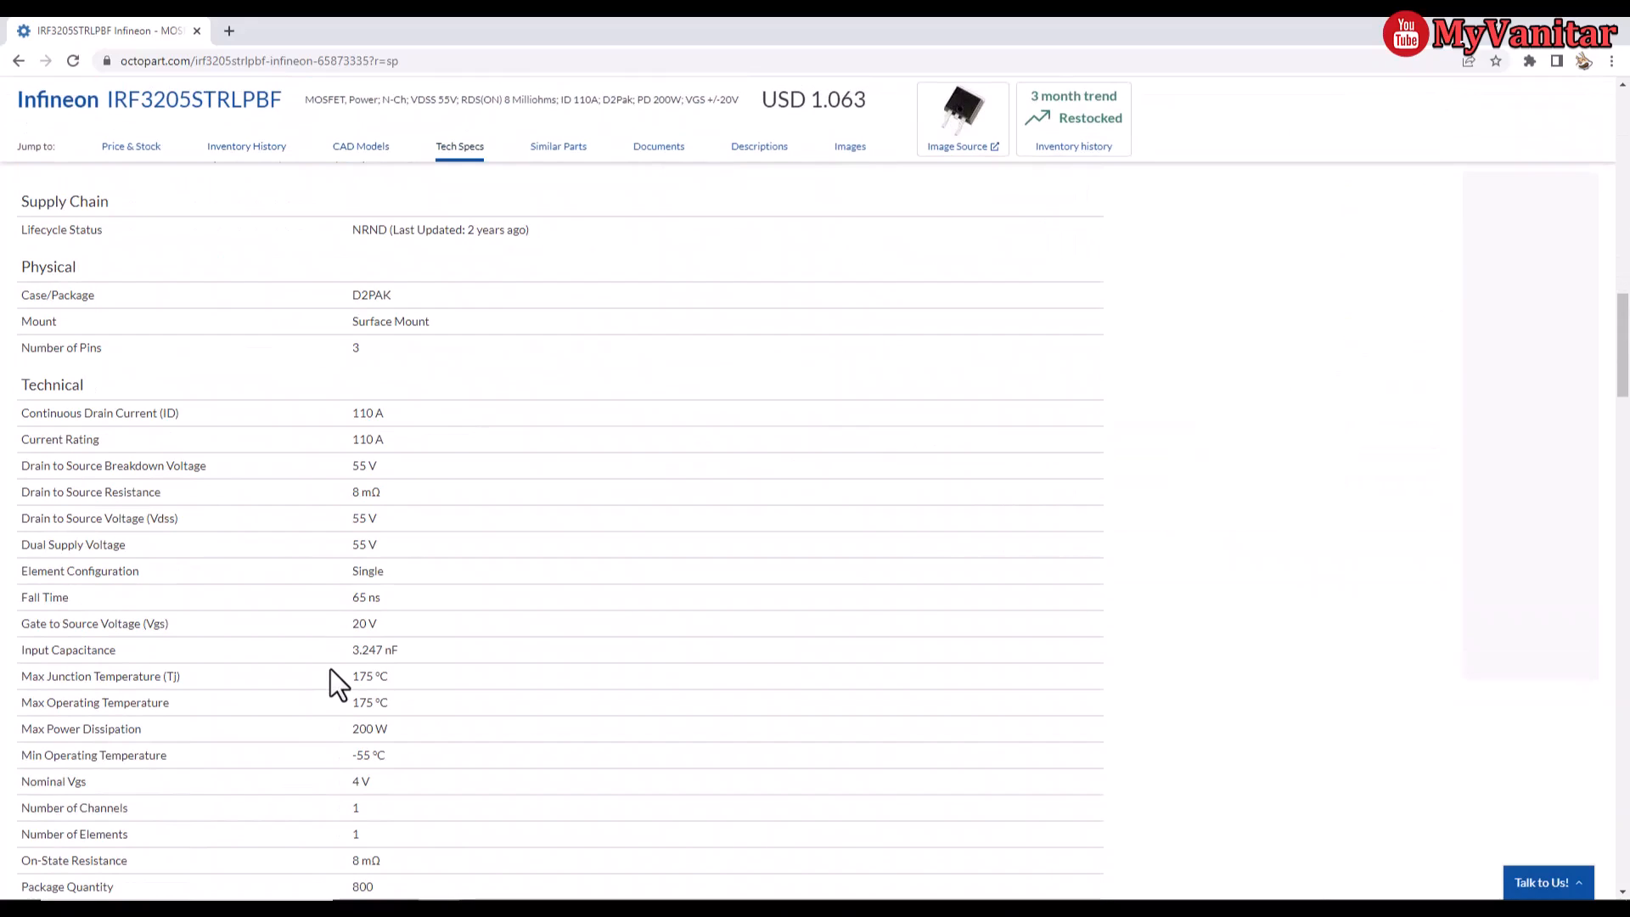
pyautogui.moveTo(353, 550)
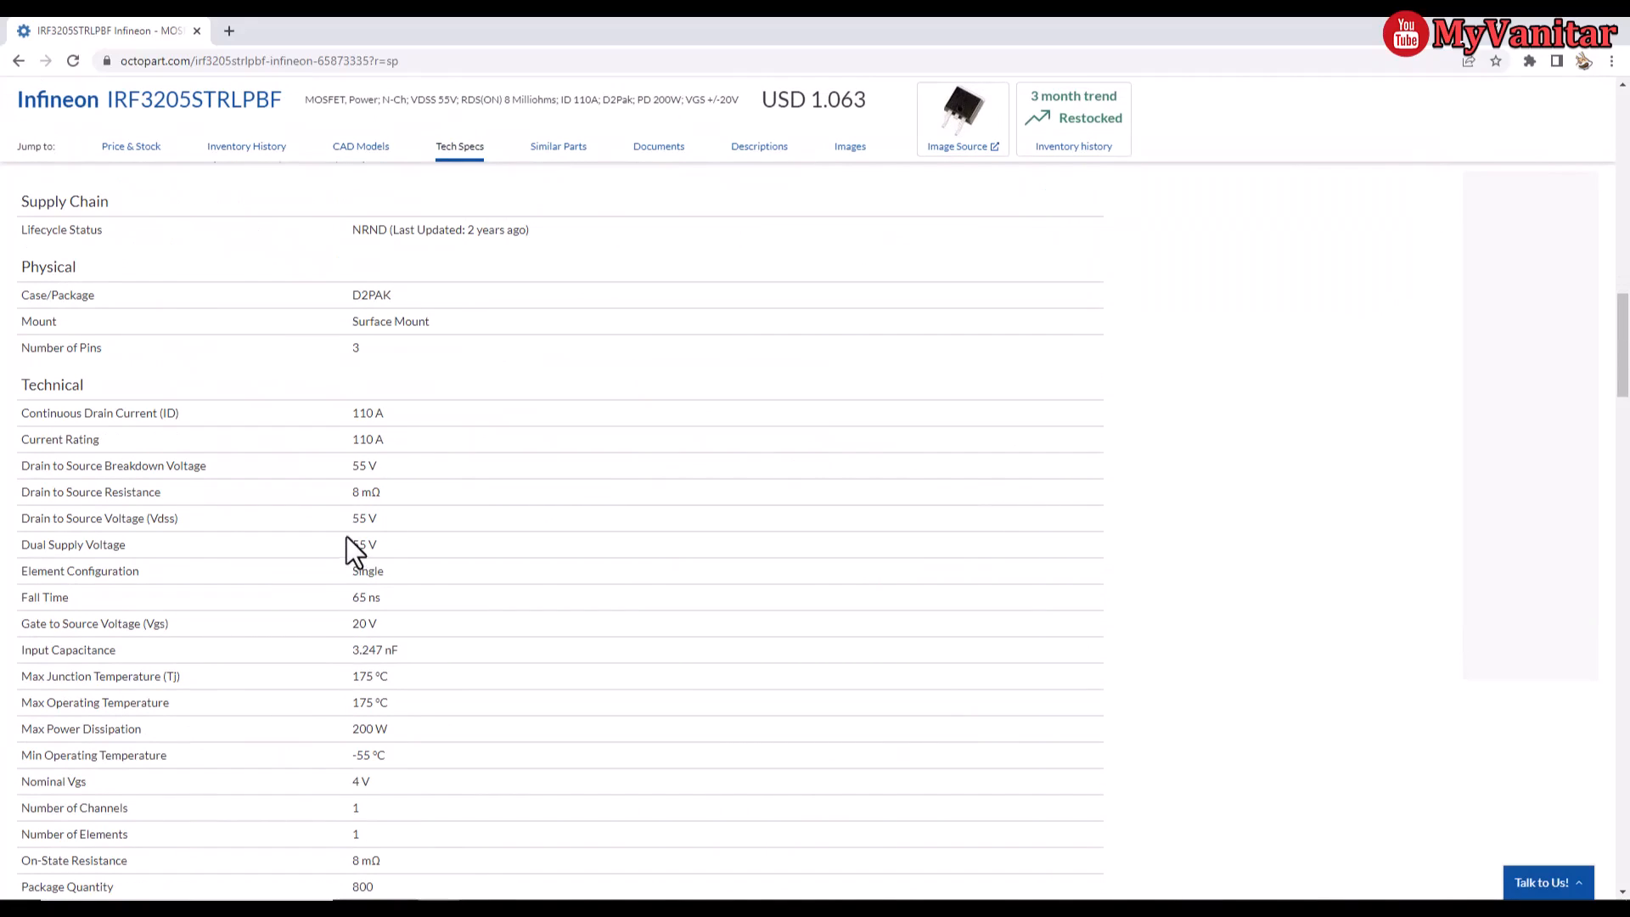
pyautogui.moveTo(316, 489)
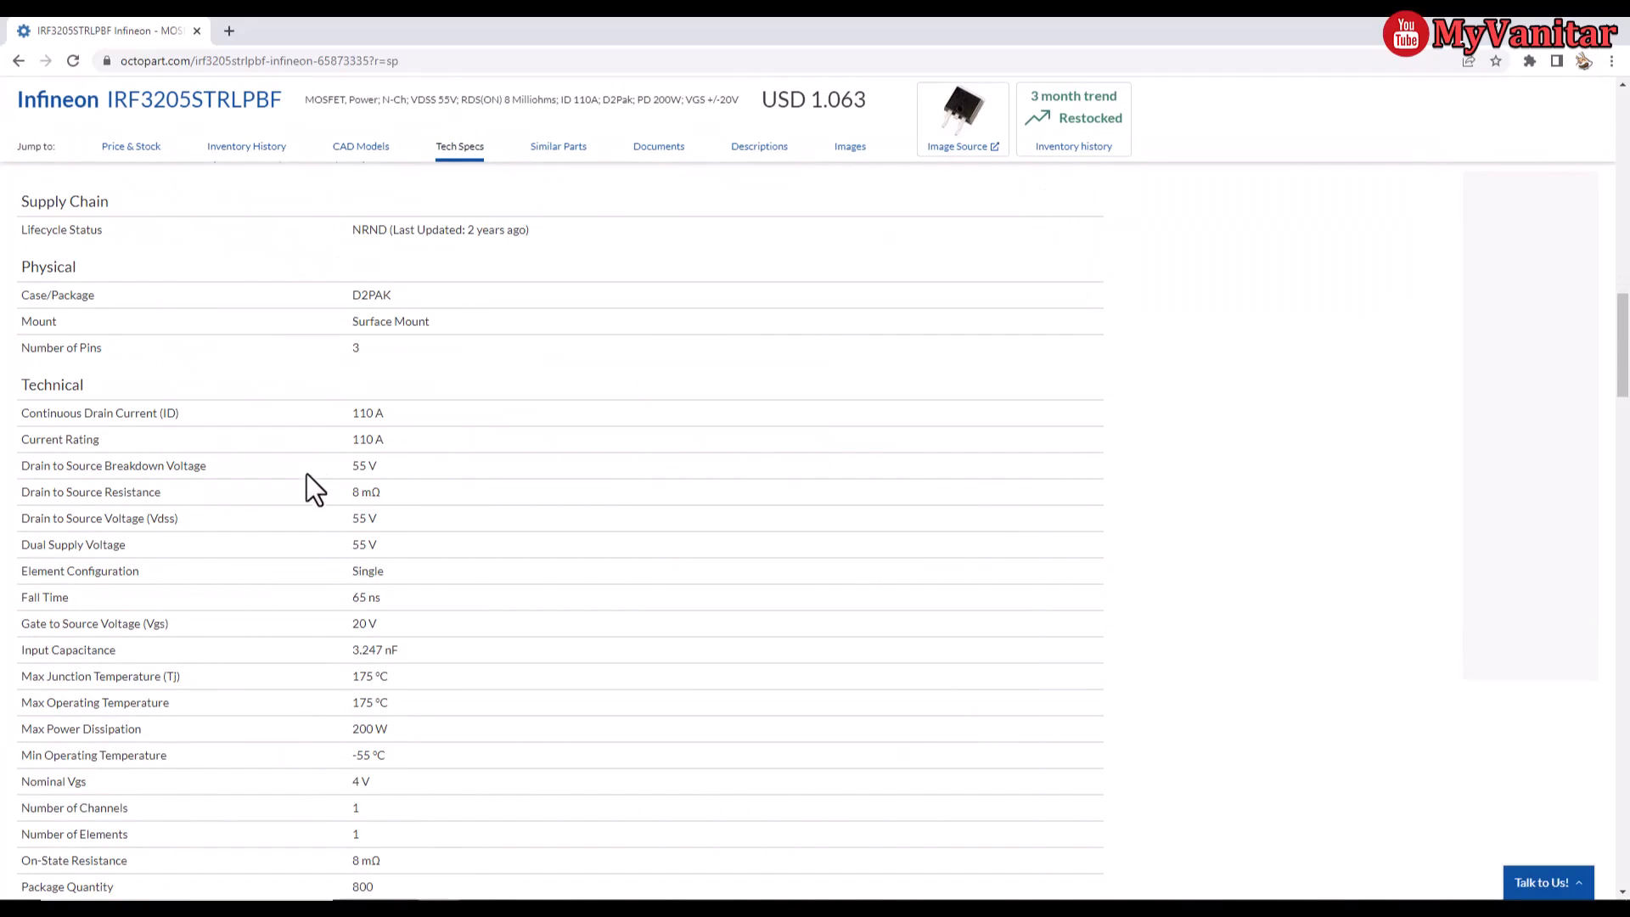
pyautogui.doubleClick(366, 438)
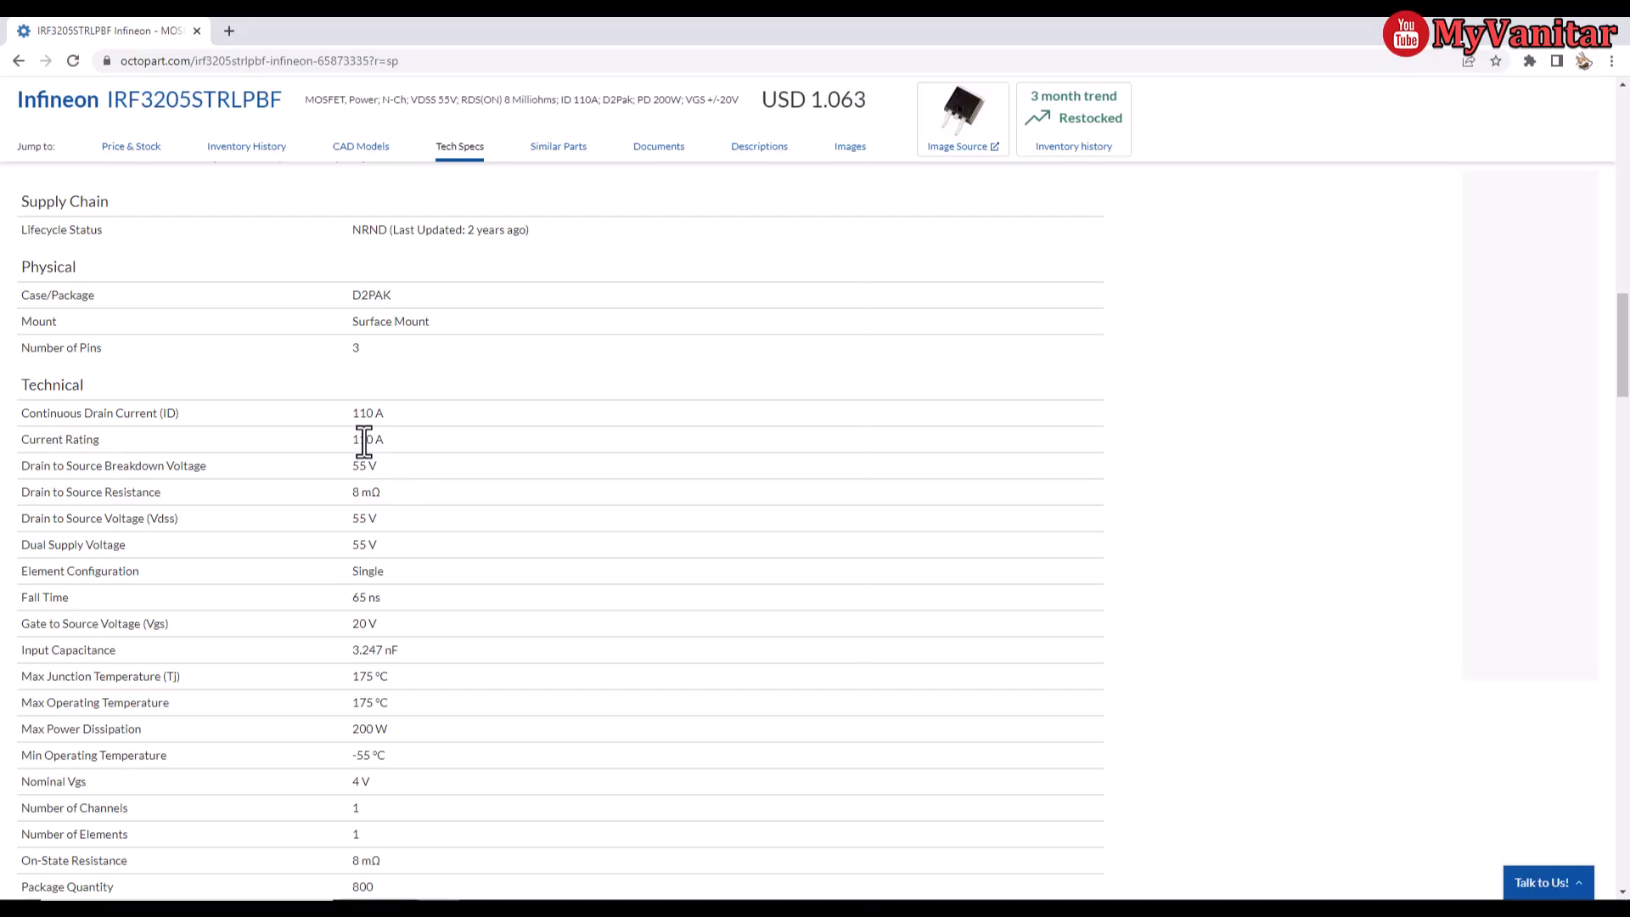
pyautogui.scroll(-3)
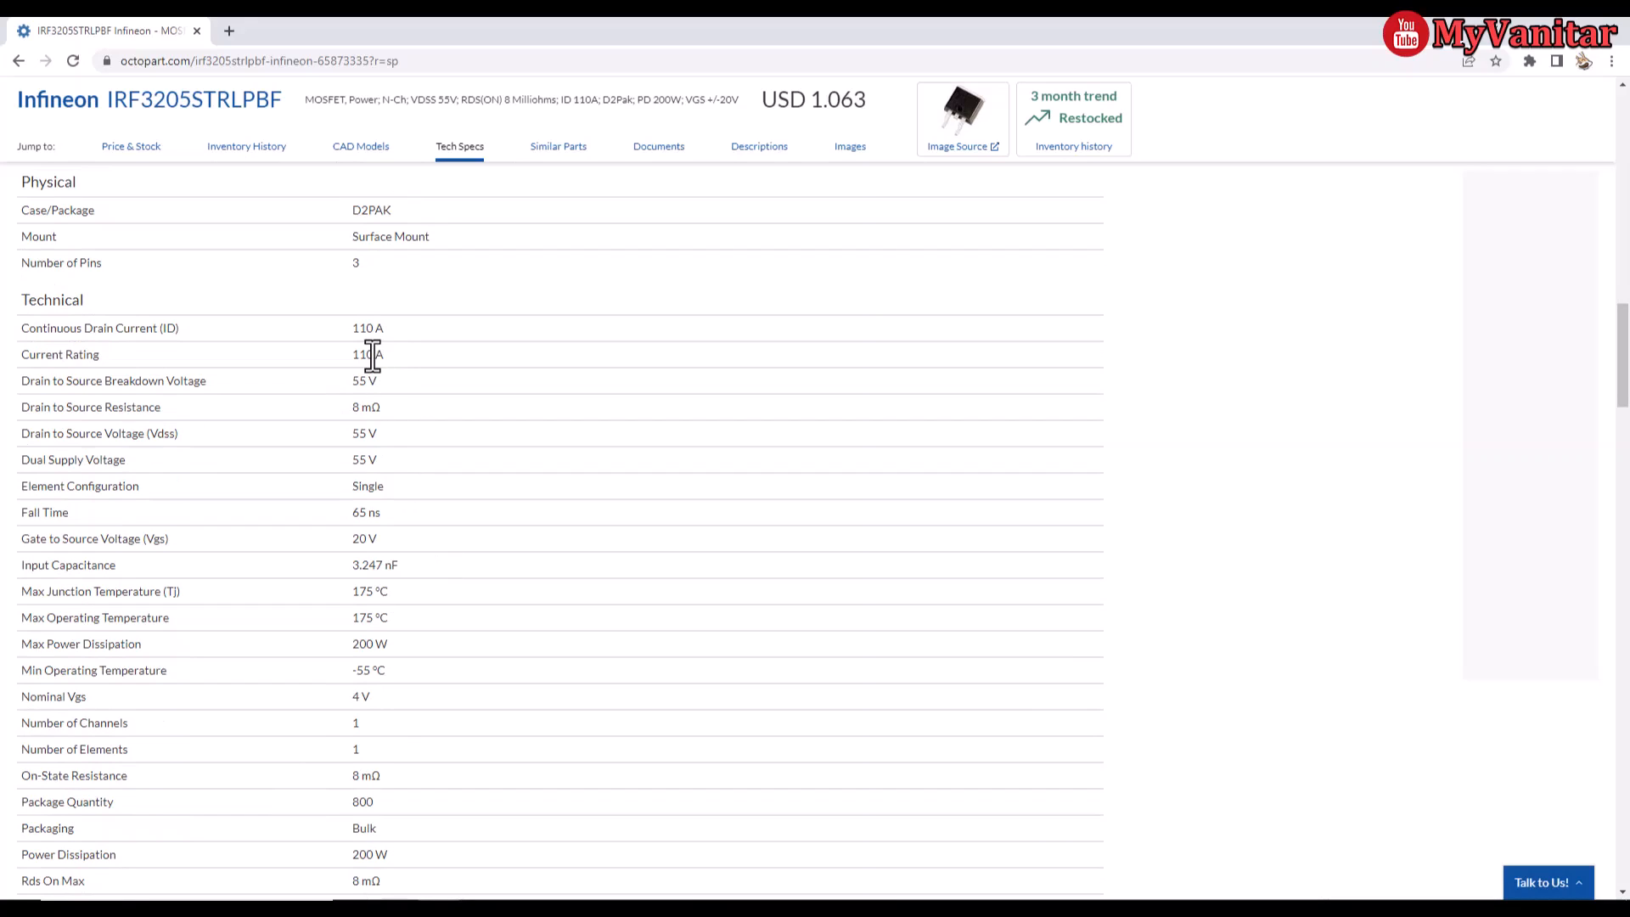
pyautogui.moveTo(454, 562)
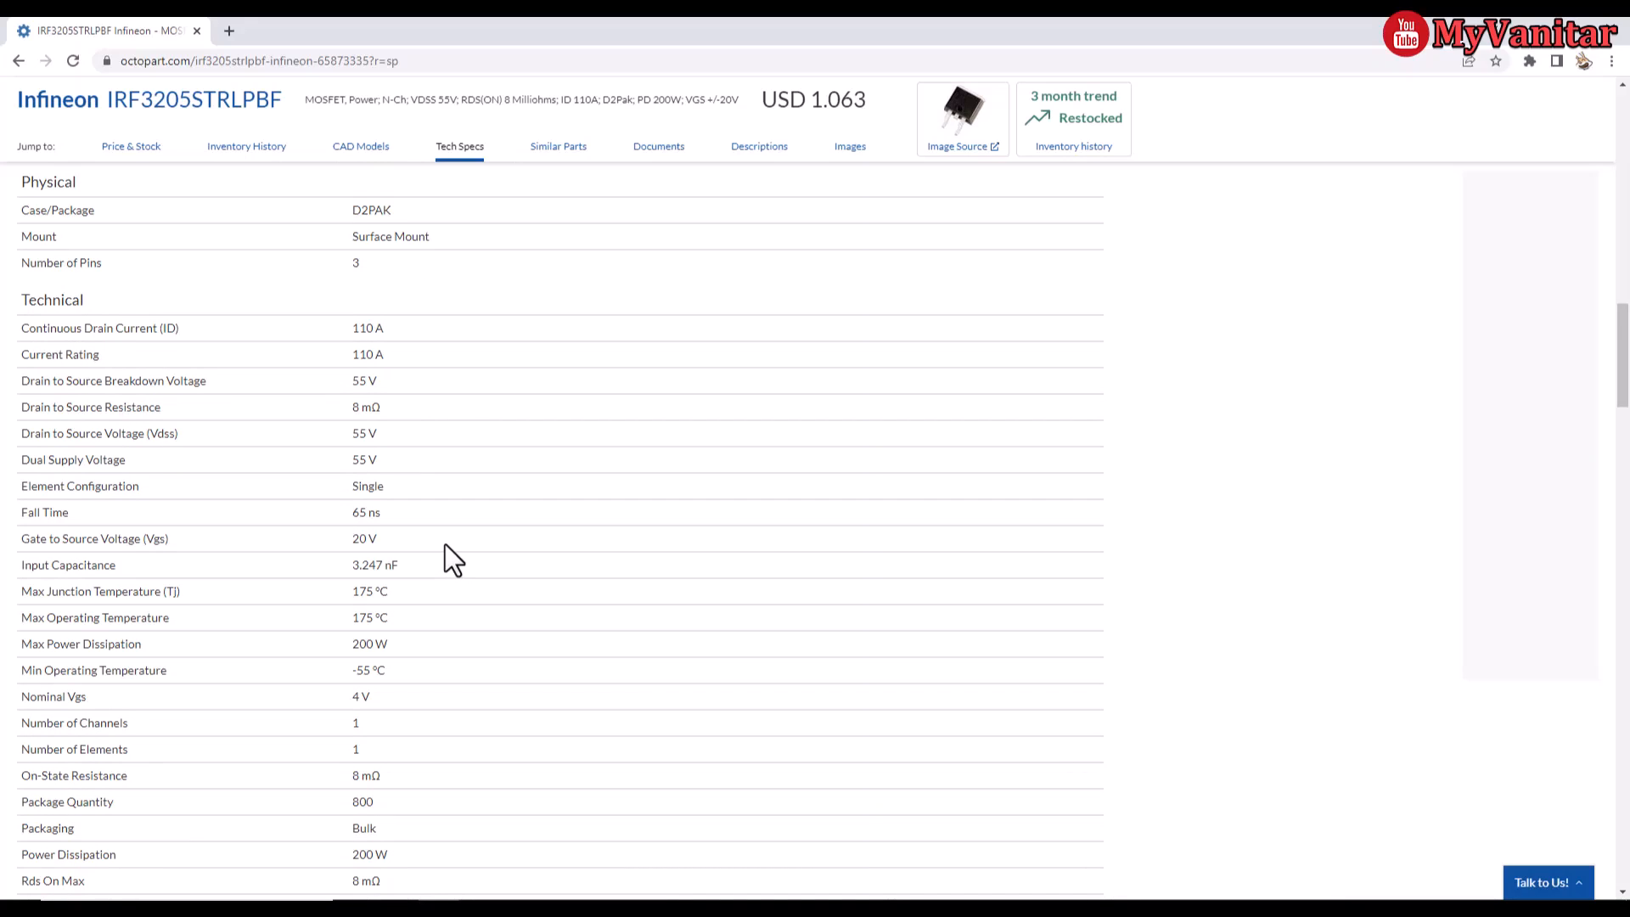
pyautogui.moveTo(78, 411)
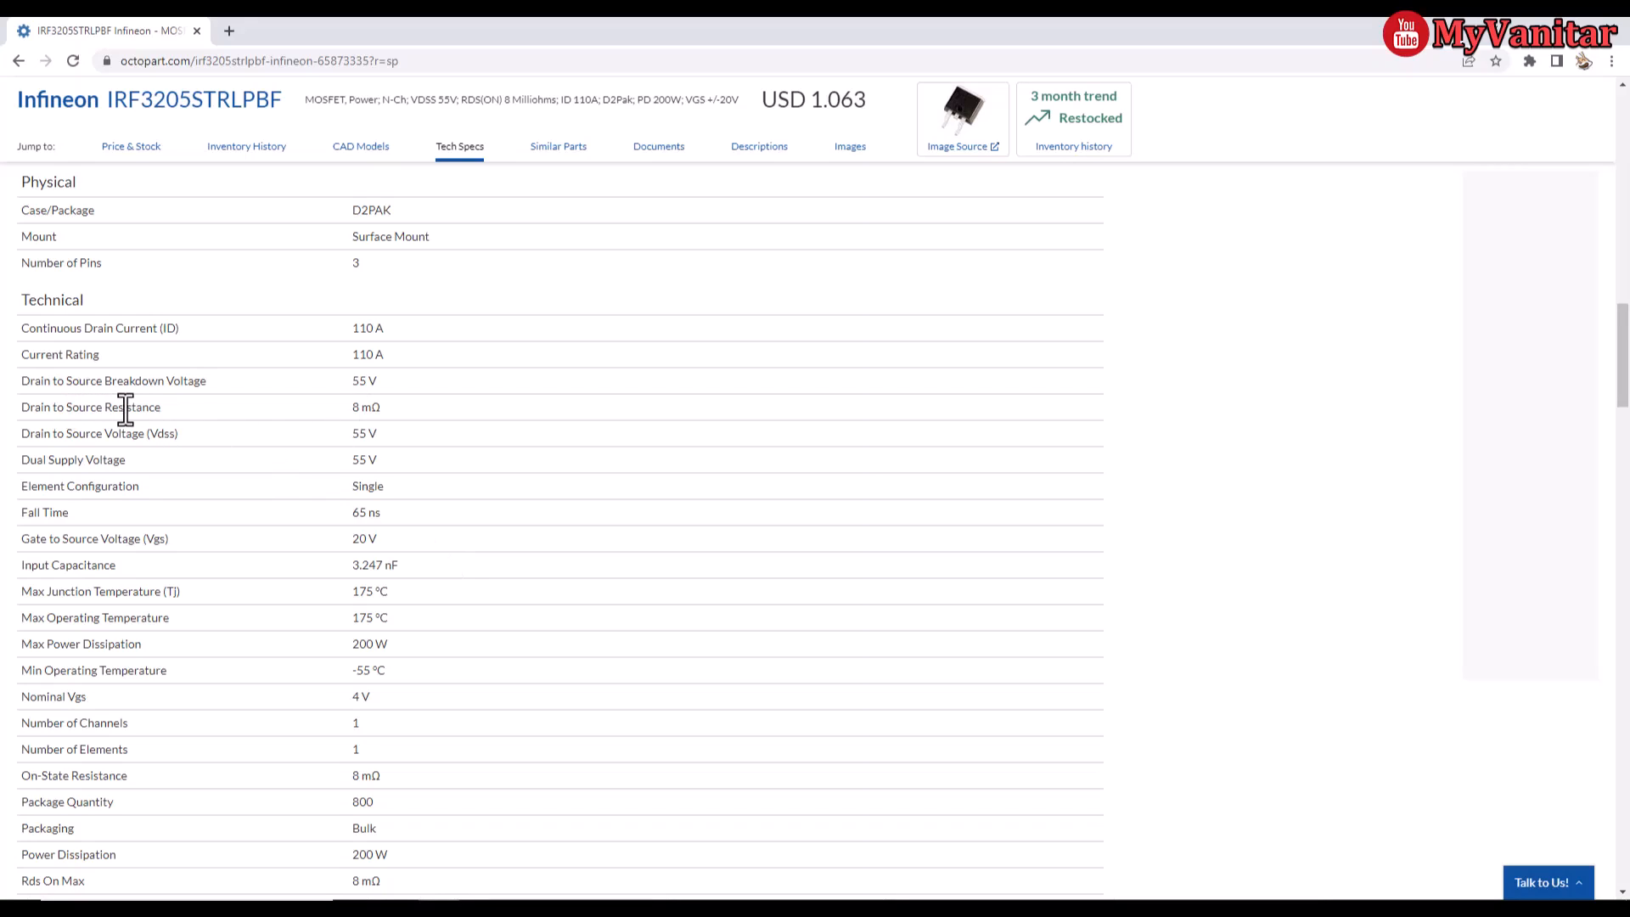
pyautogui.moveTo(363, 406)
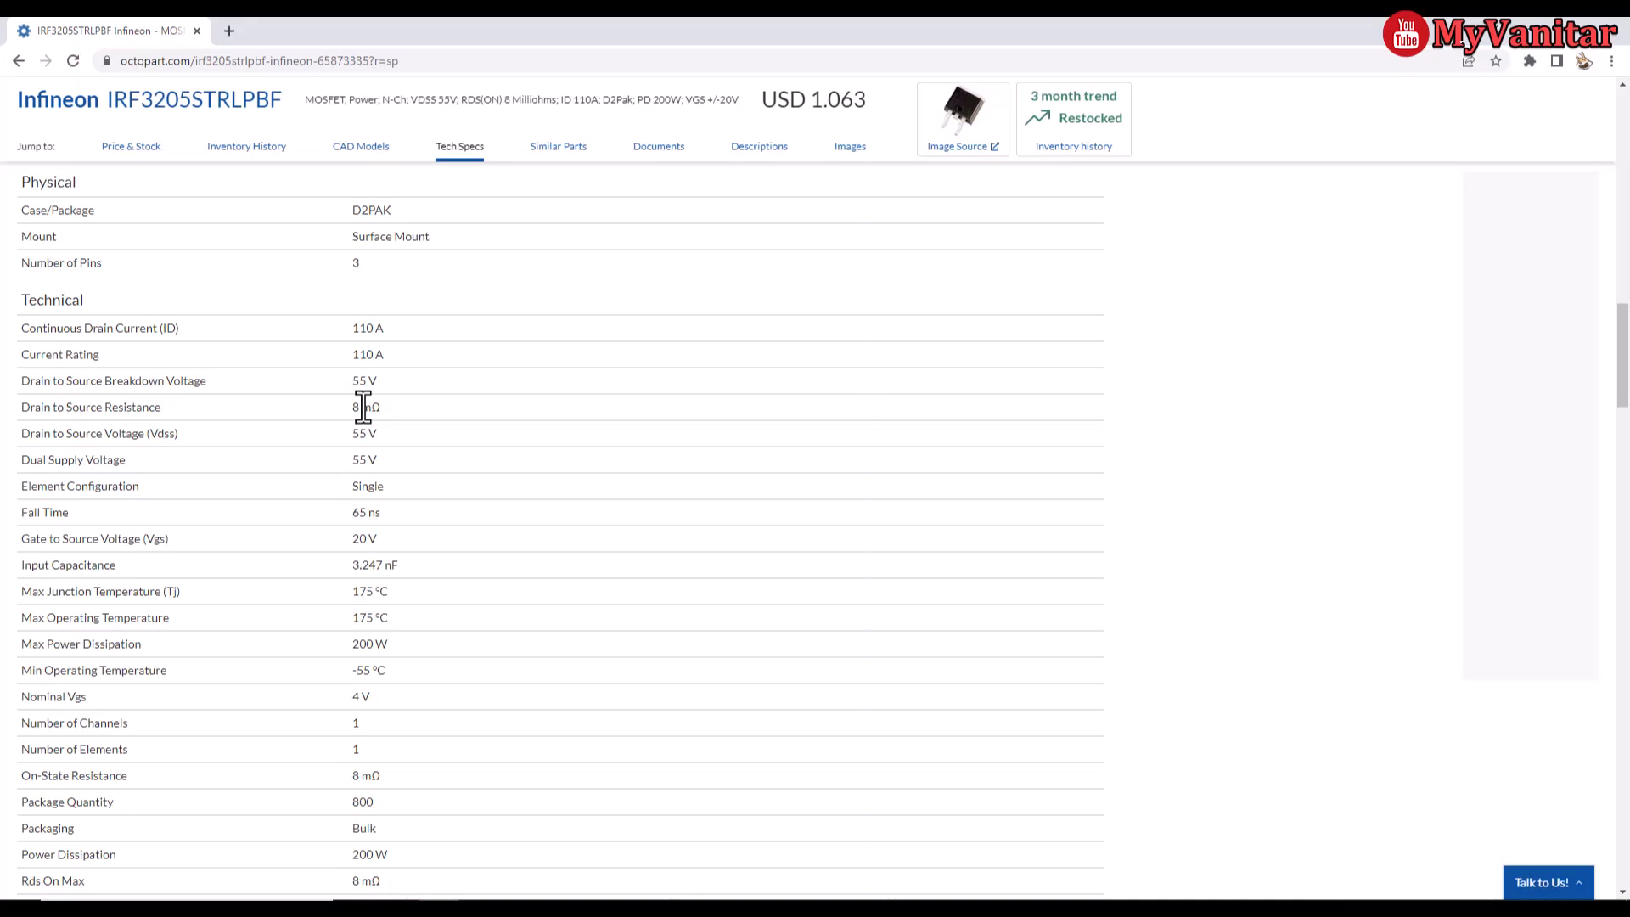
# Step: Read through the tech specs (55 V, 110 A, 8 mΩ on-resistance) before returning to the Altium schematic
pyautogui.scroll(-3)
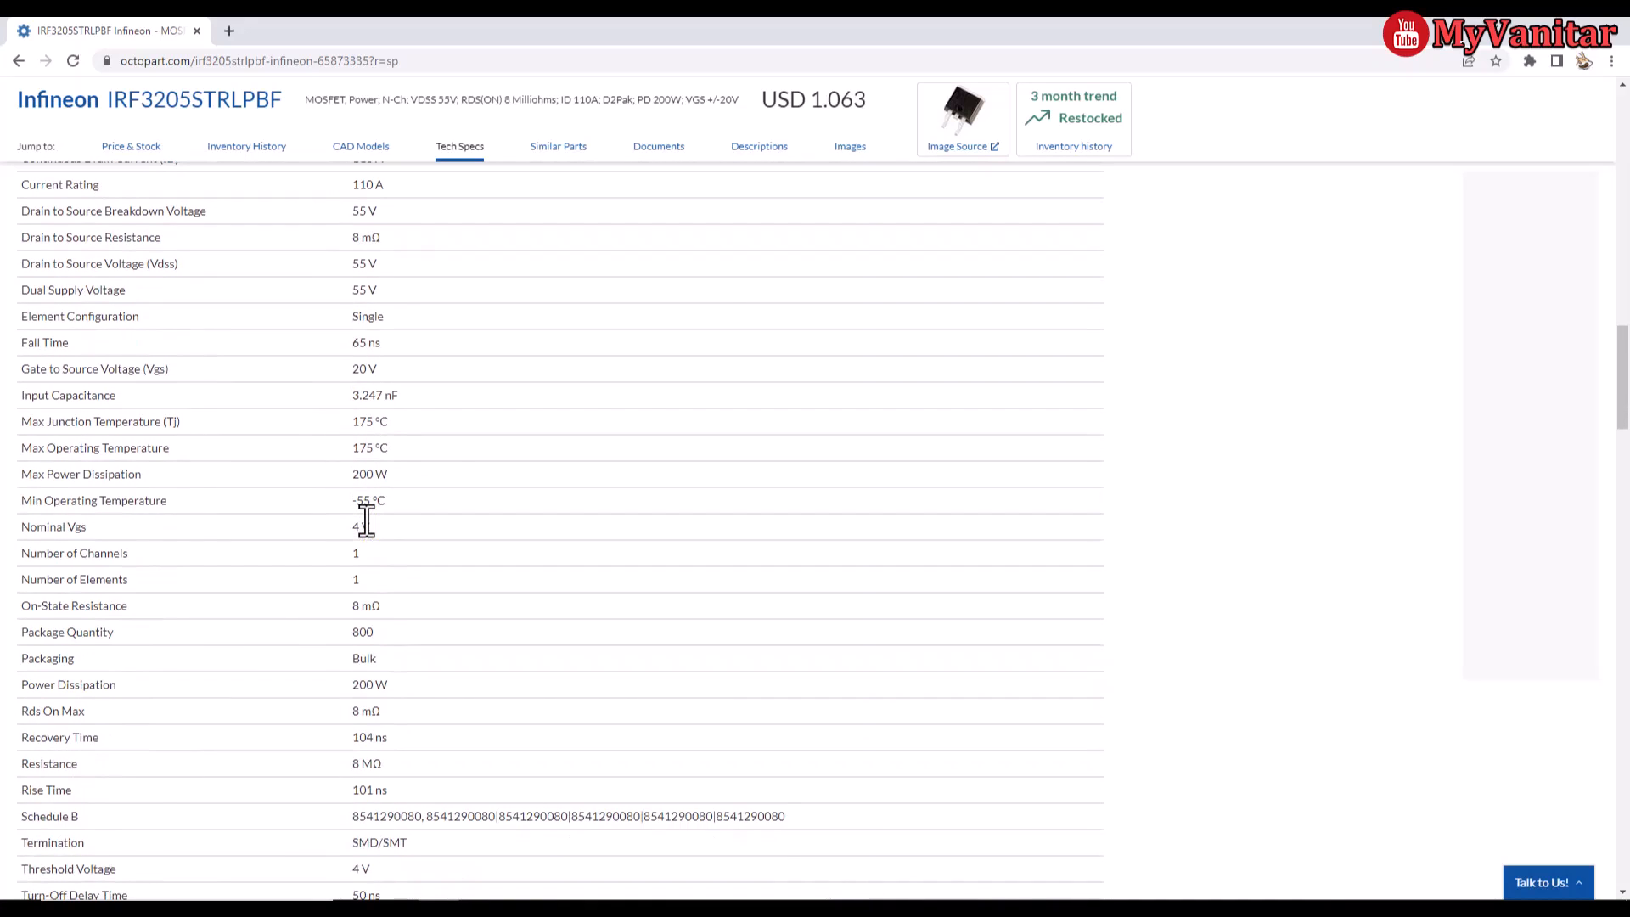
pyautogui.scroll(-3)
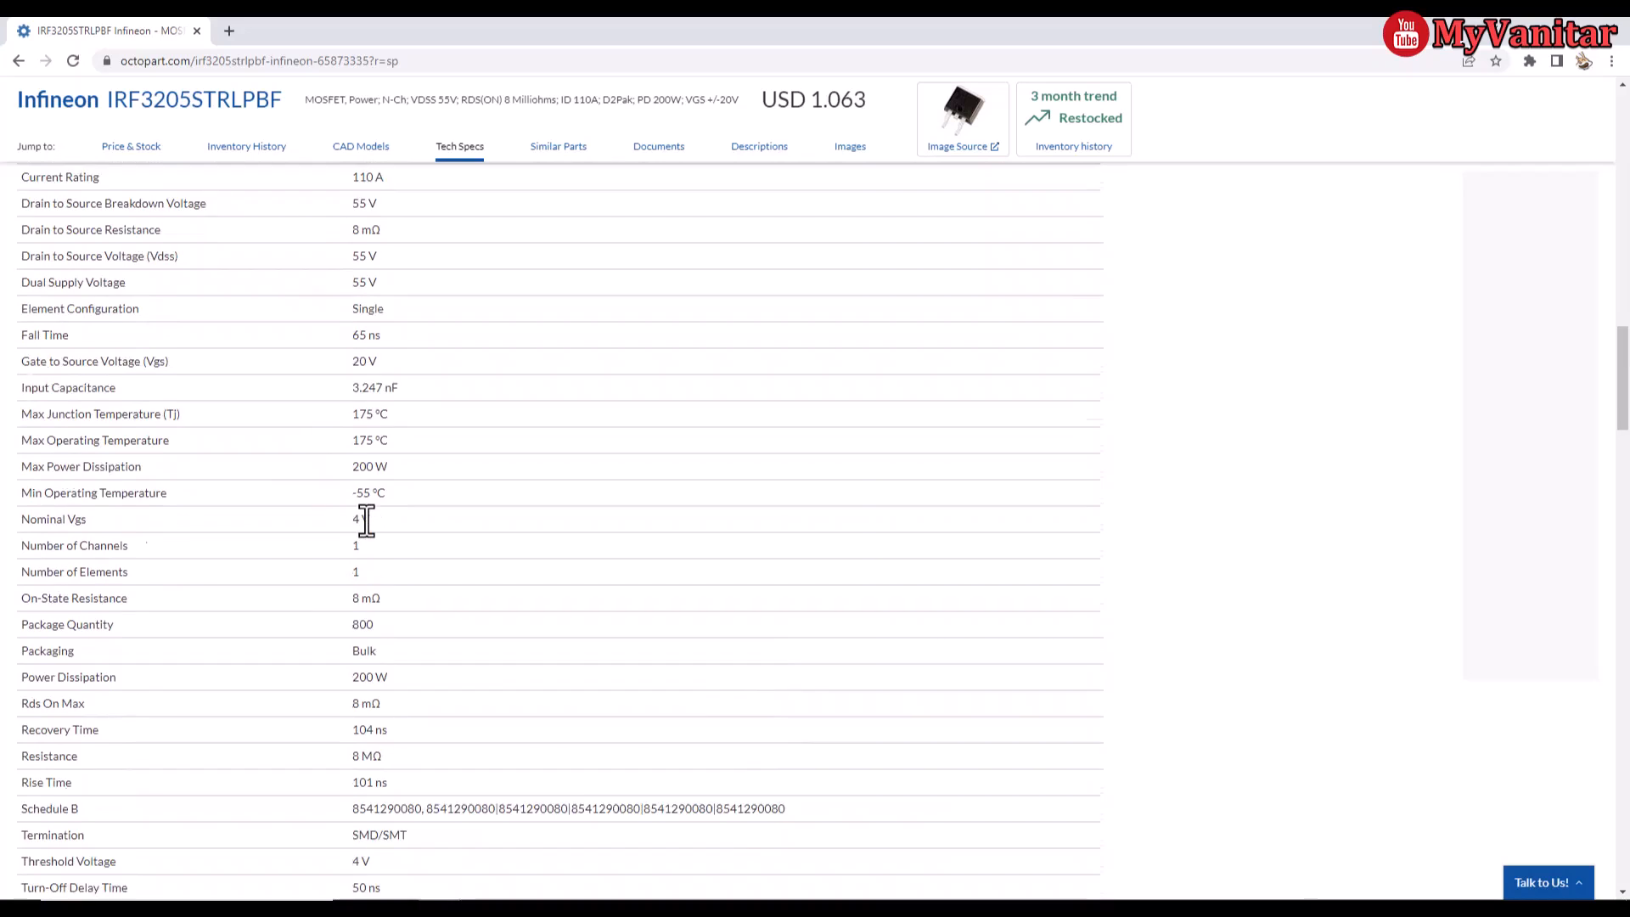
pyautogui.scroll(3)
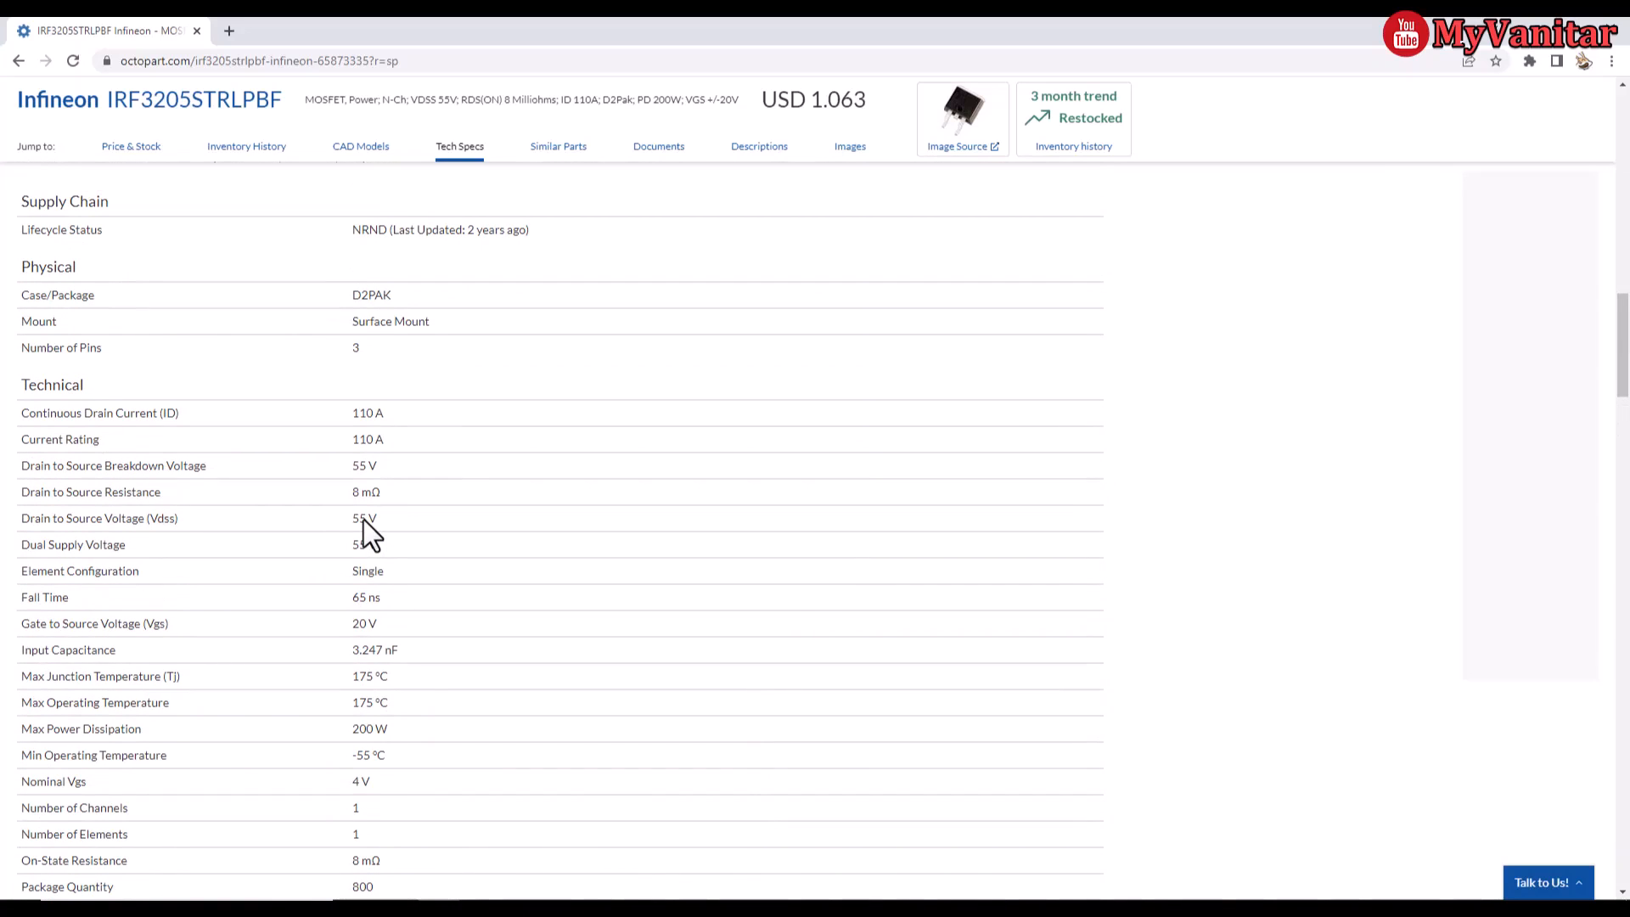
pyautogui.scroll(-3)
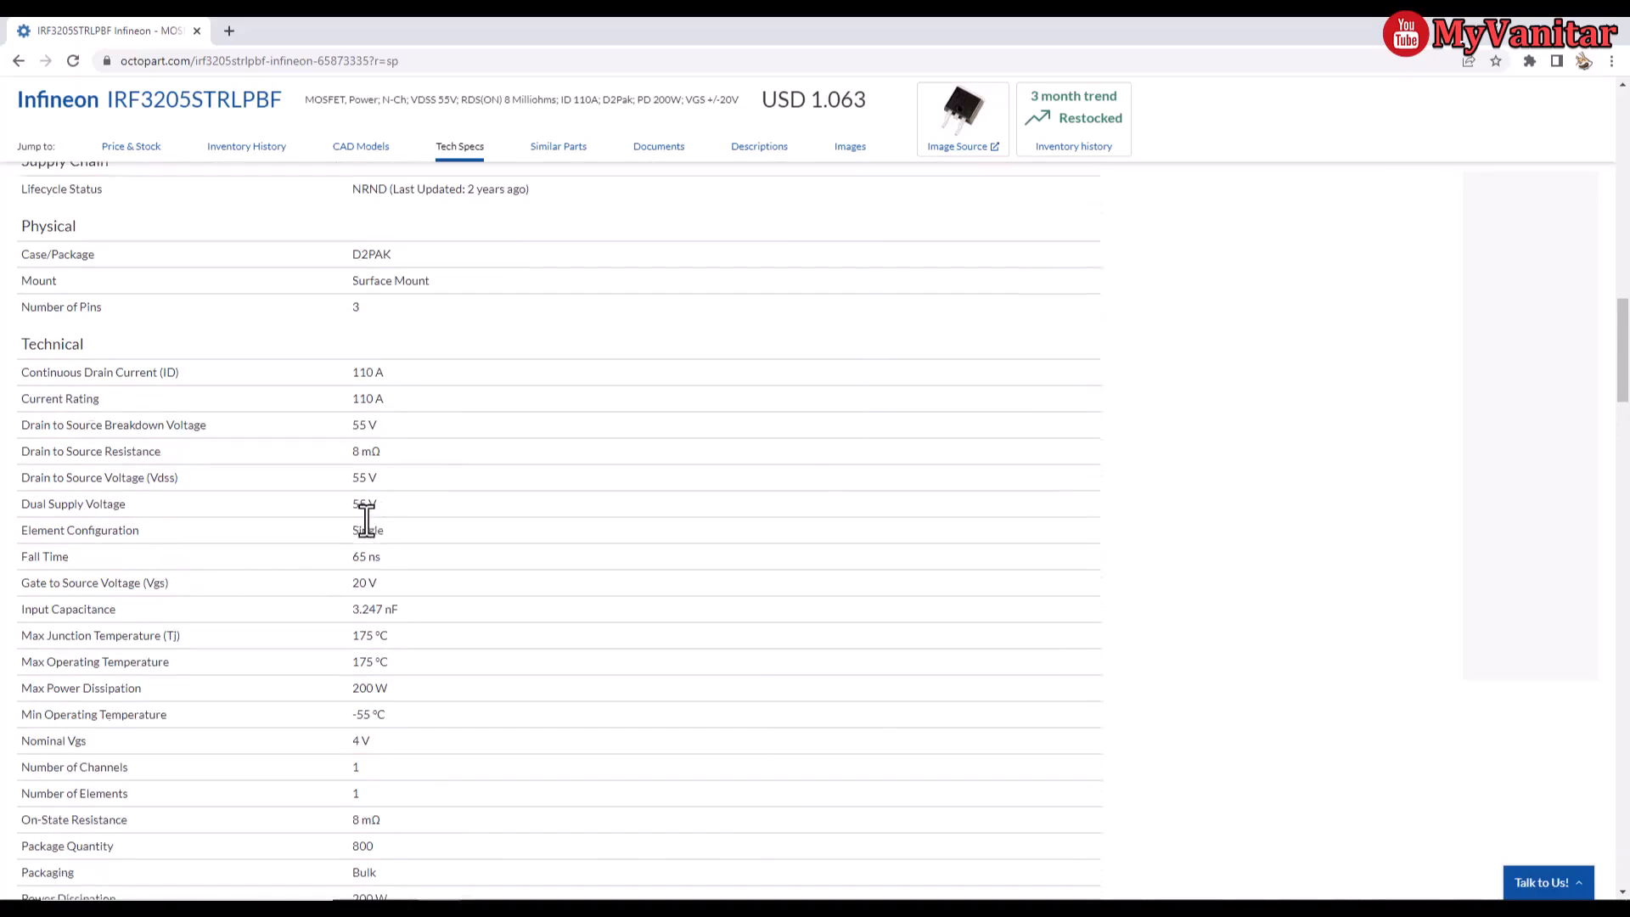
pyautogui.scroll(-3)
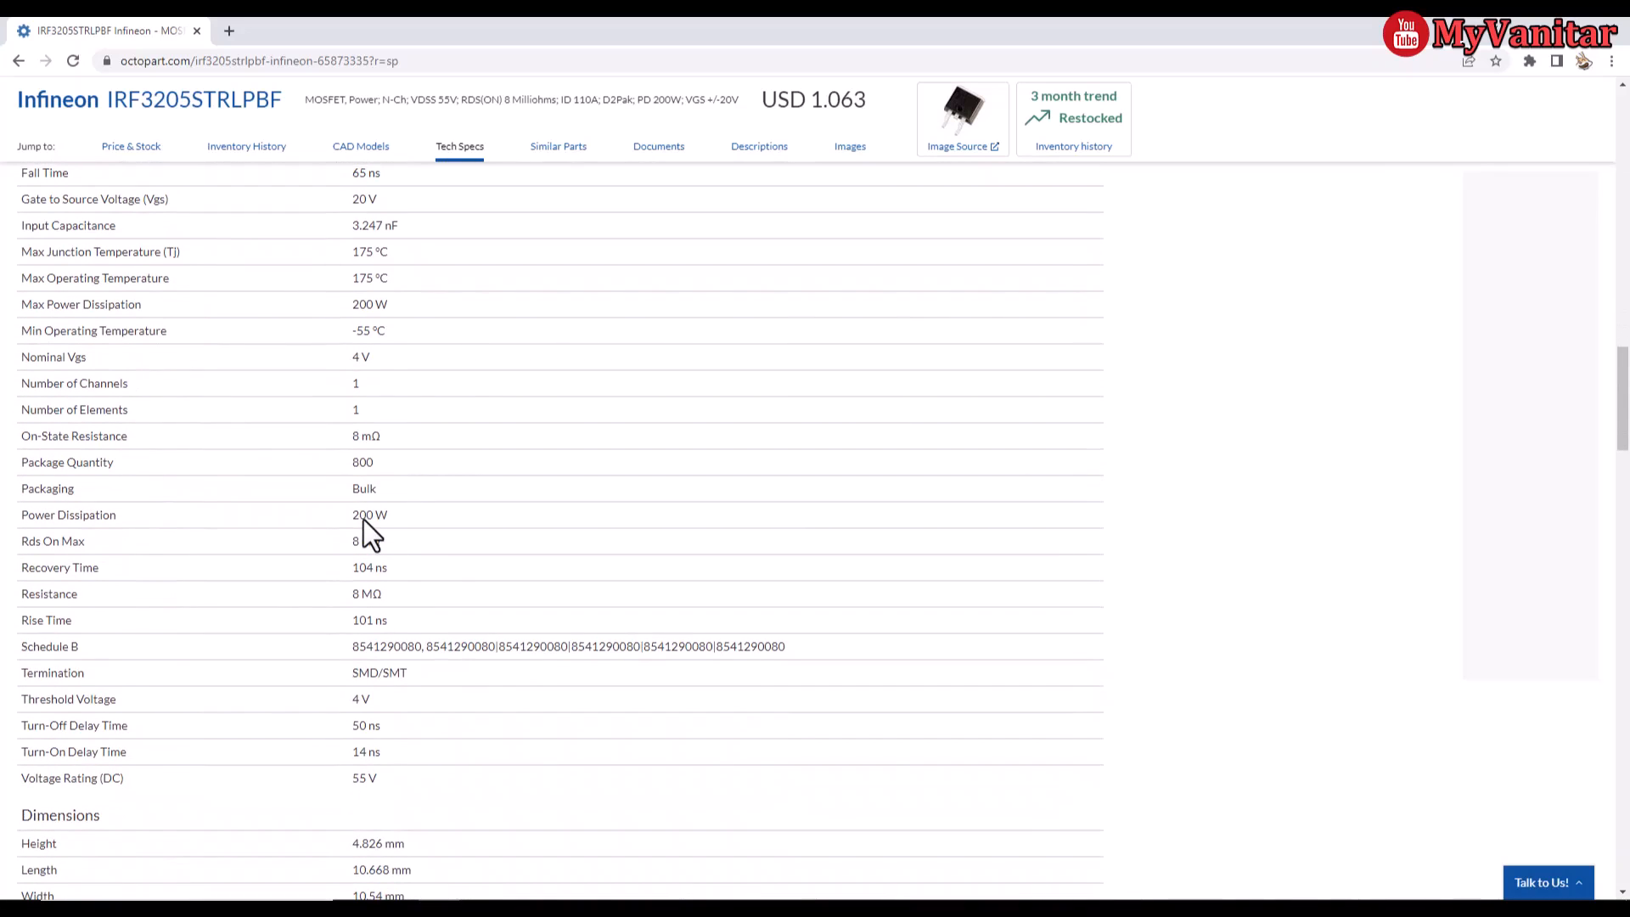
pyautogui.scroll(-3)
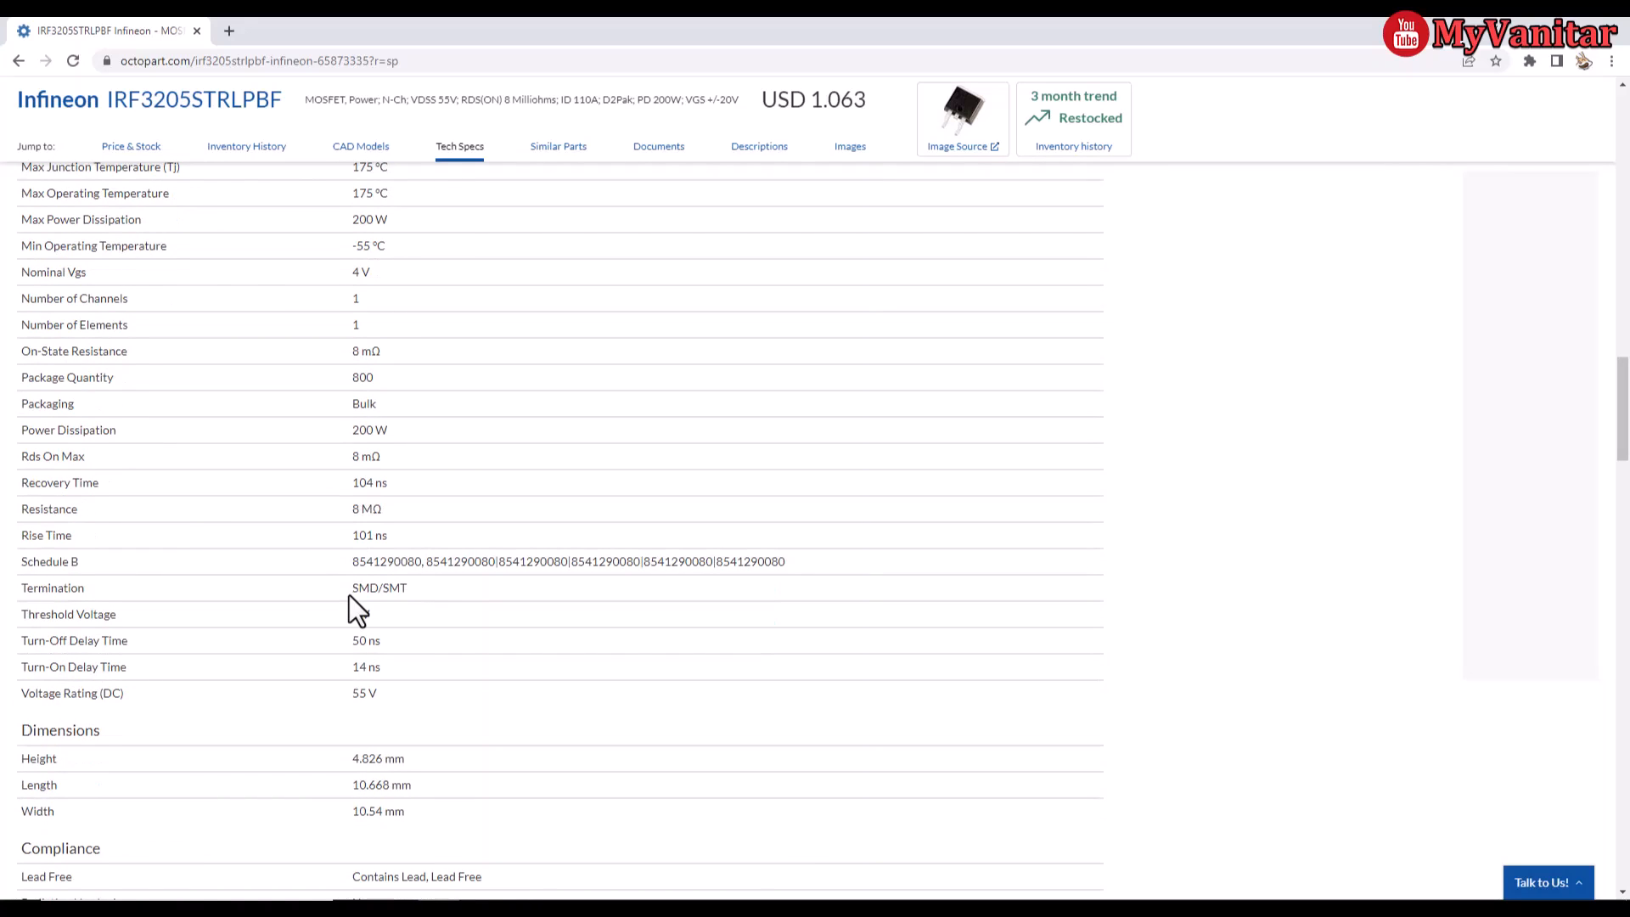
pyautogui.scroll(3)
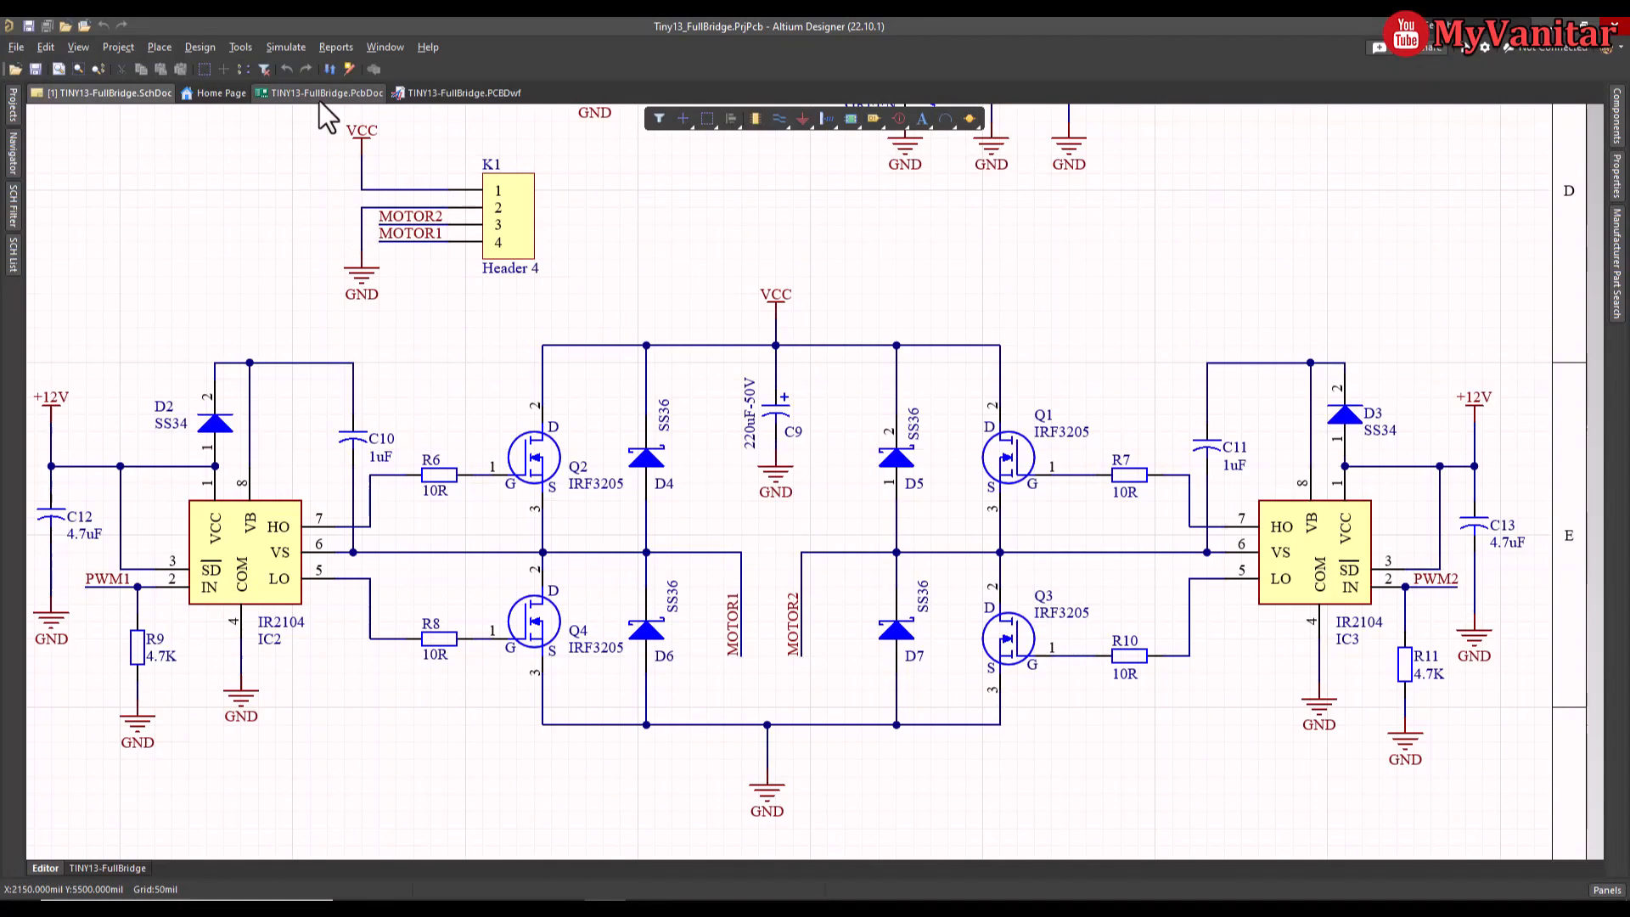
# Step: Show the TINI13-FullBridge.PcbDoc board as a 3D model
pyautogui.click(326, 92)
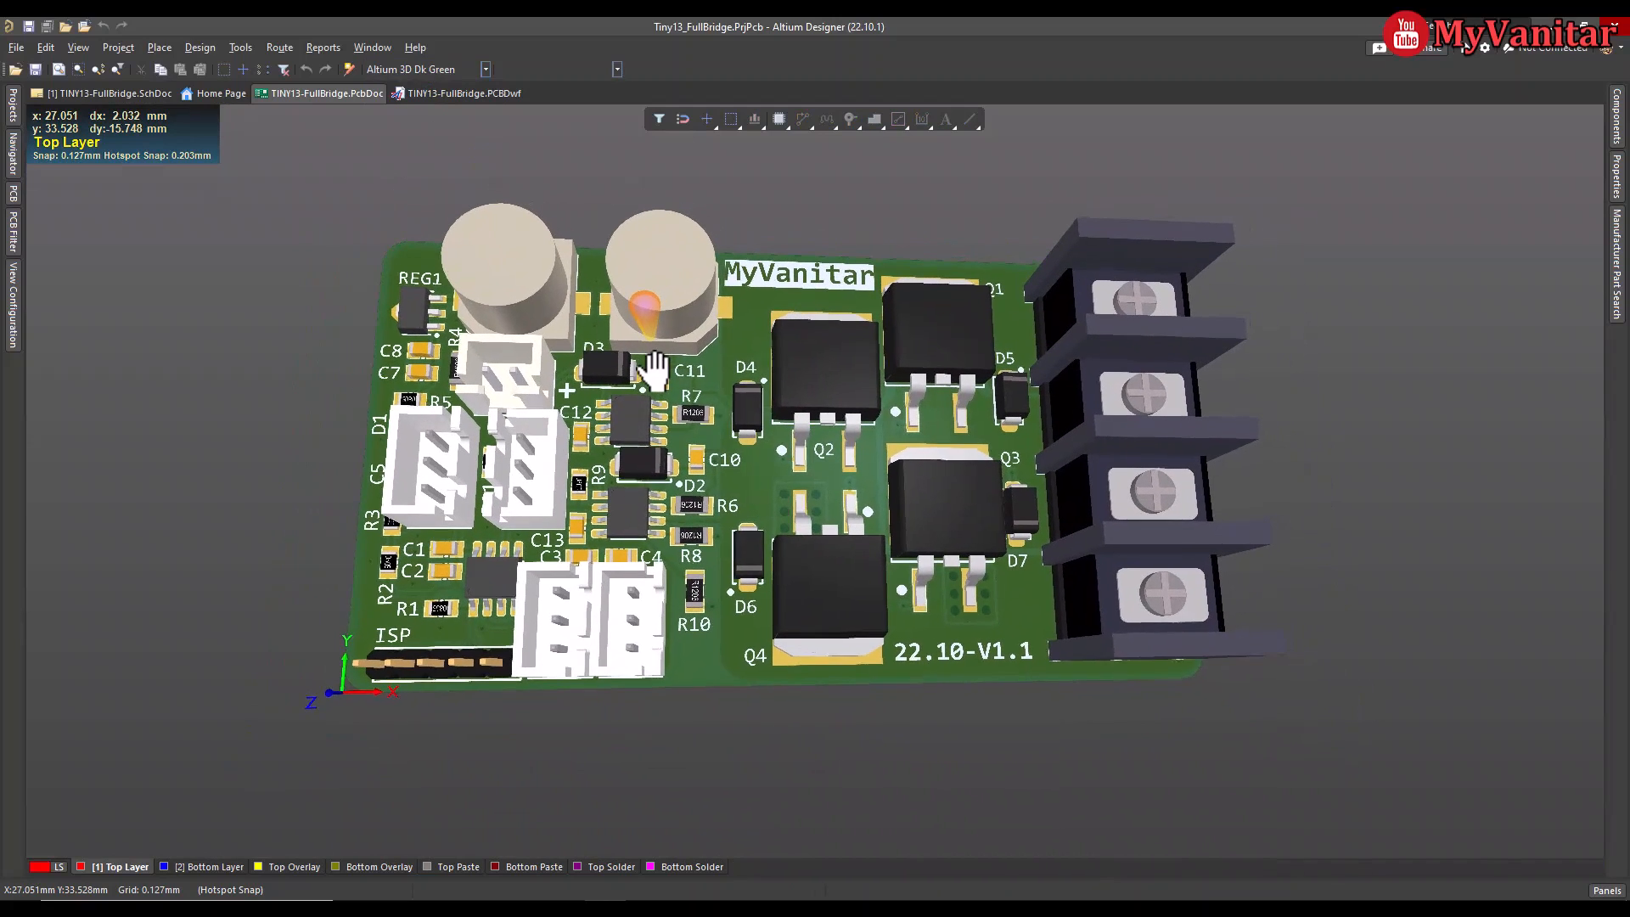
pyautogui.moveTo(650, 374); pyautogui.dragTo(857, 480)
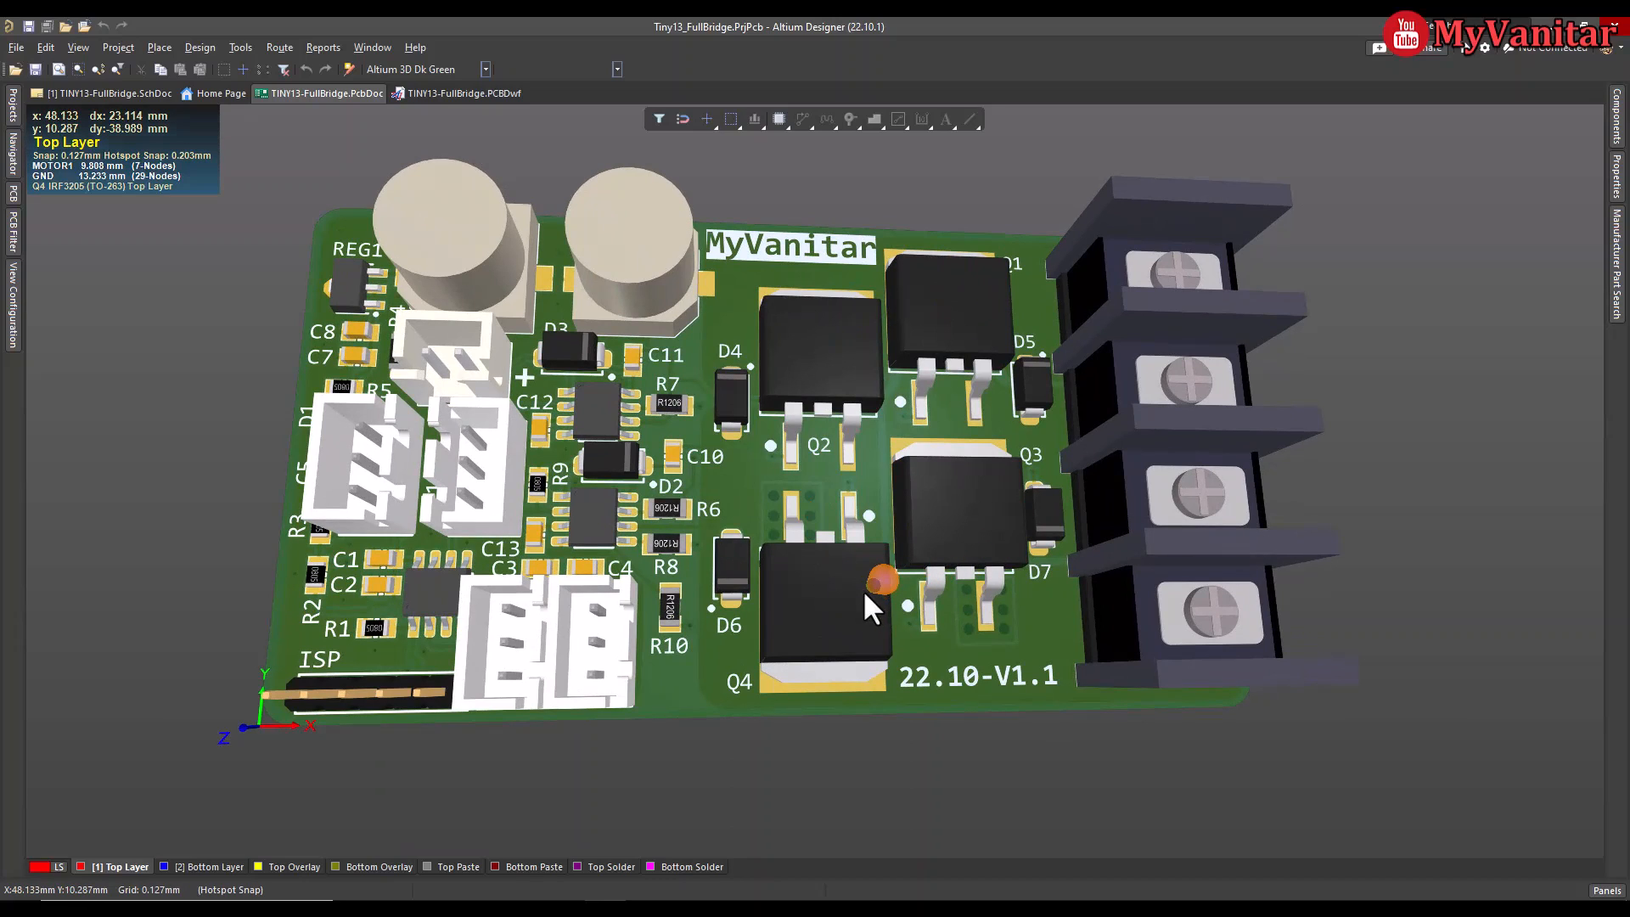
pyautogui.moveTo(852, 431)
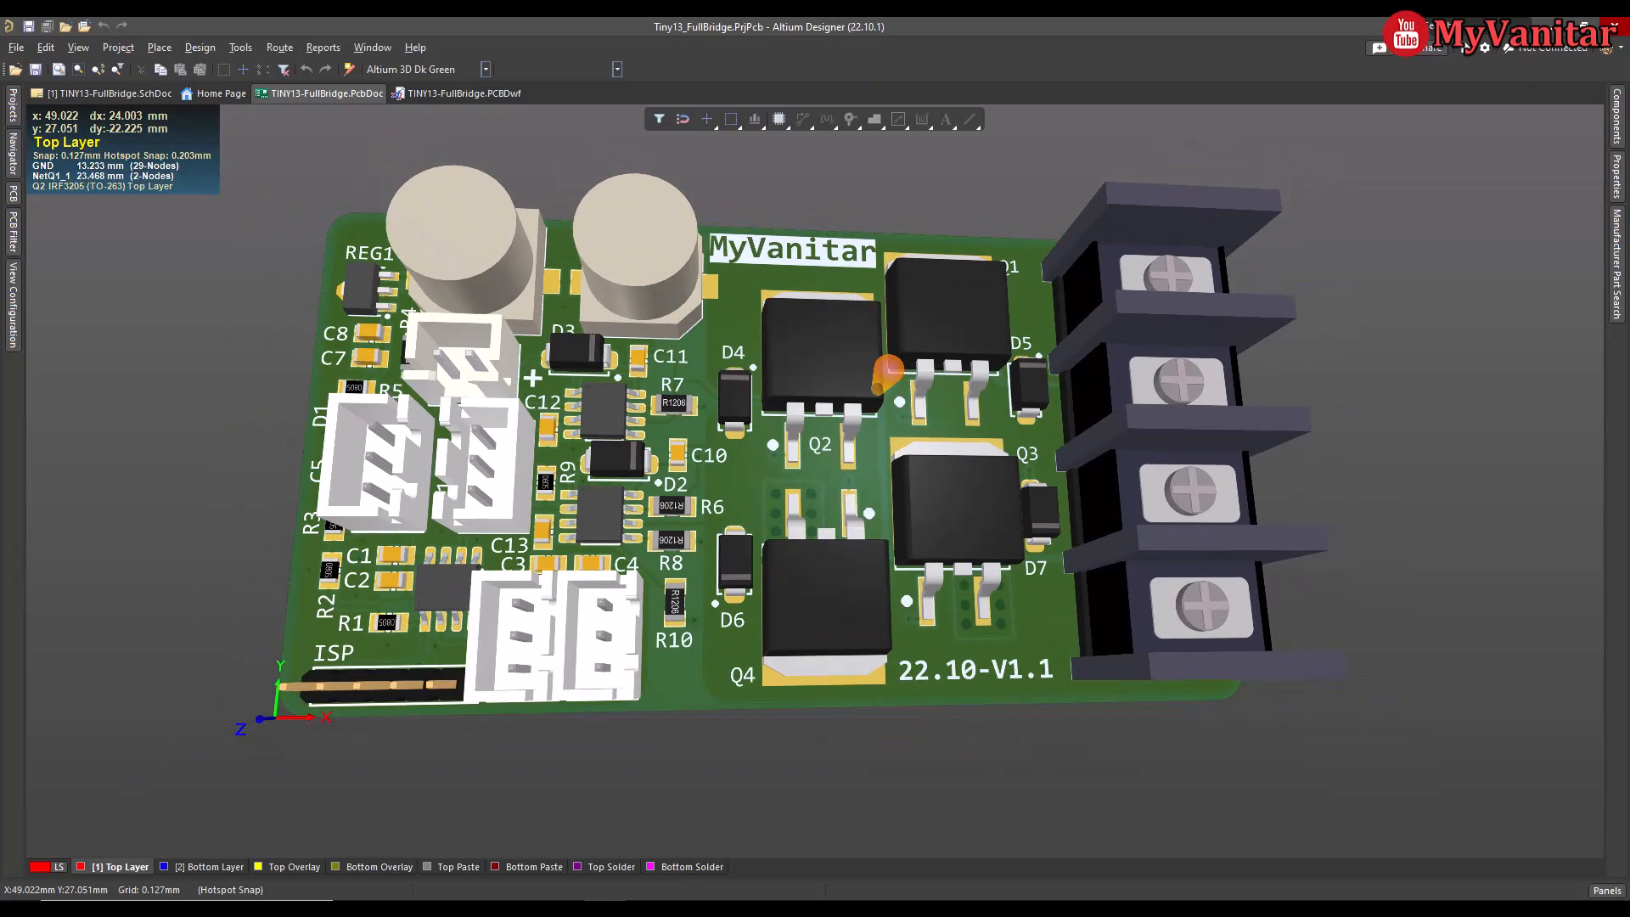
pyautogui.moveTo(827, 429)
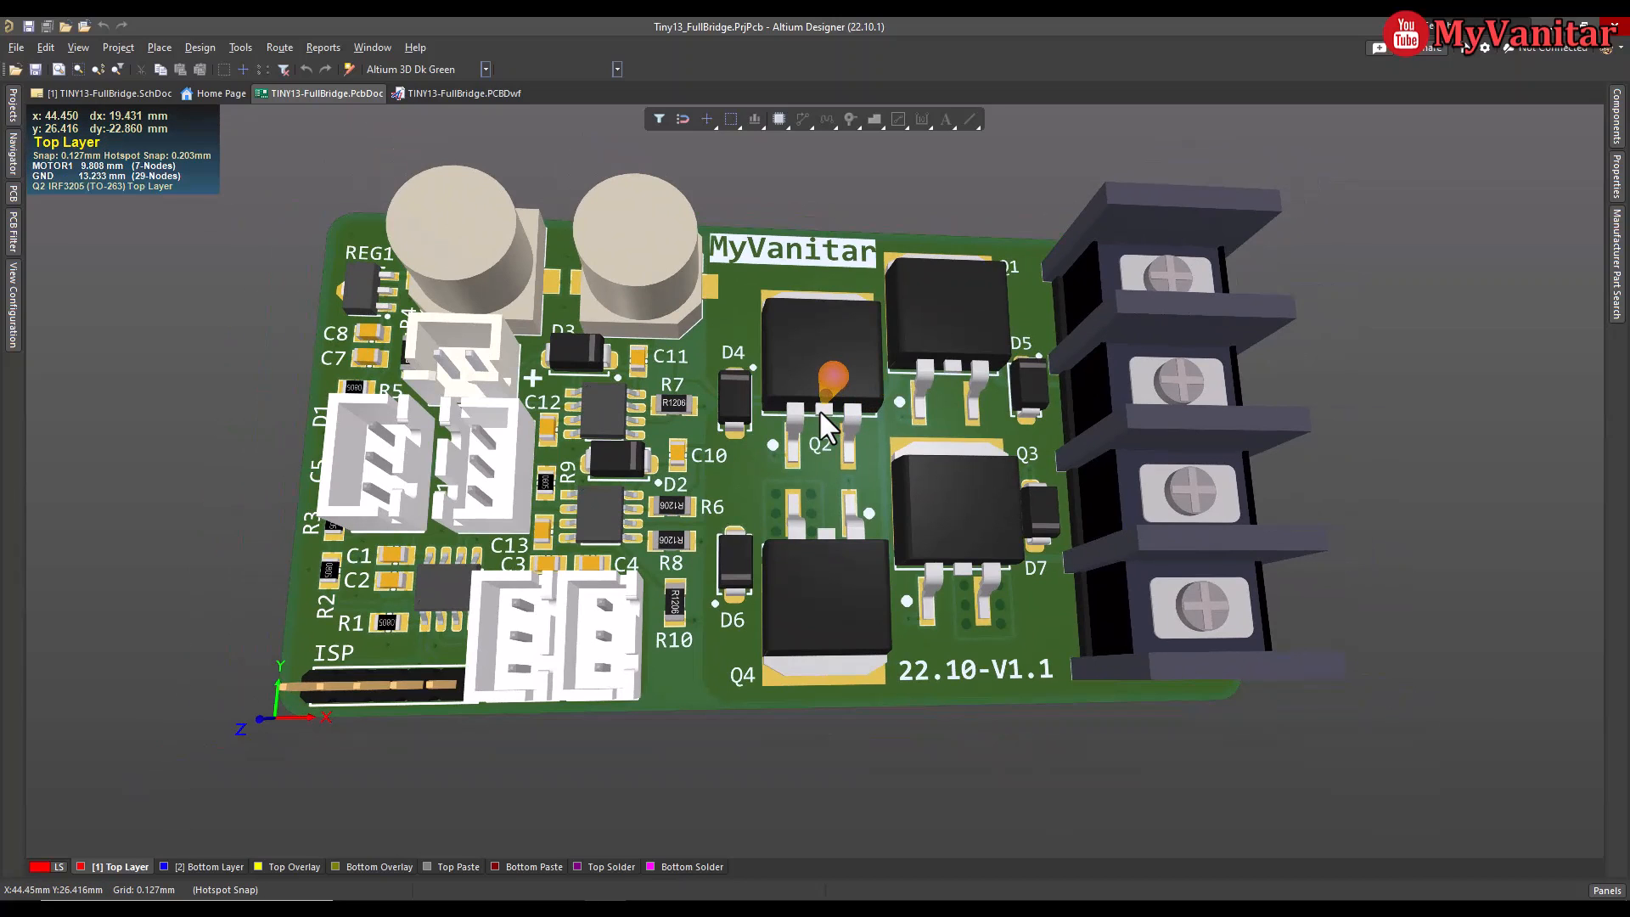
pyautogui.moveTo(821, 426); pyautogui.dragTo(608, 280)
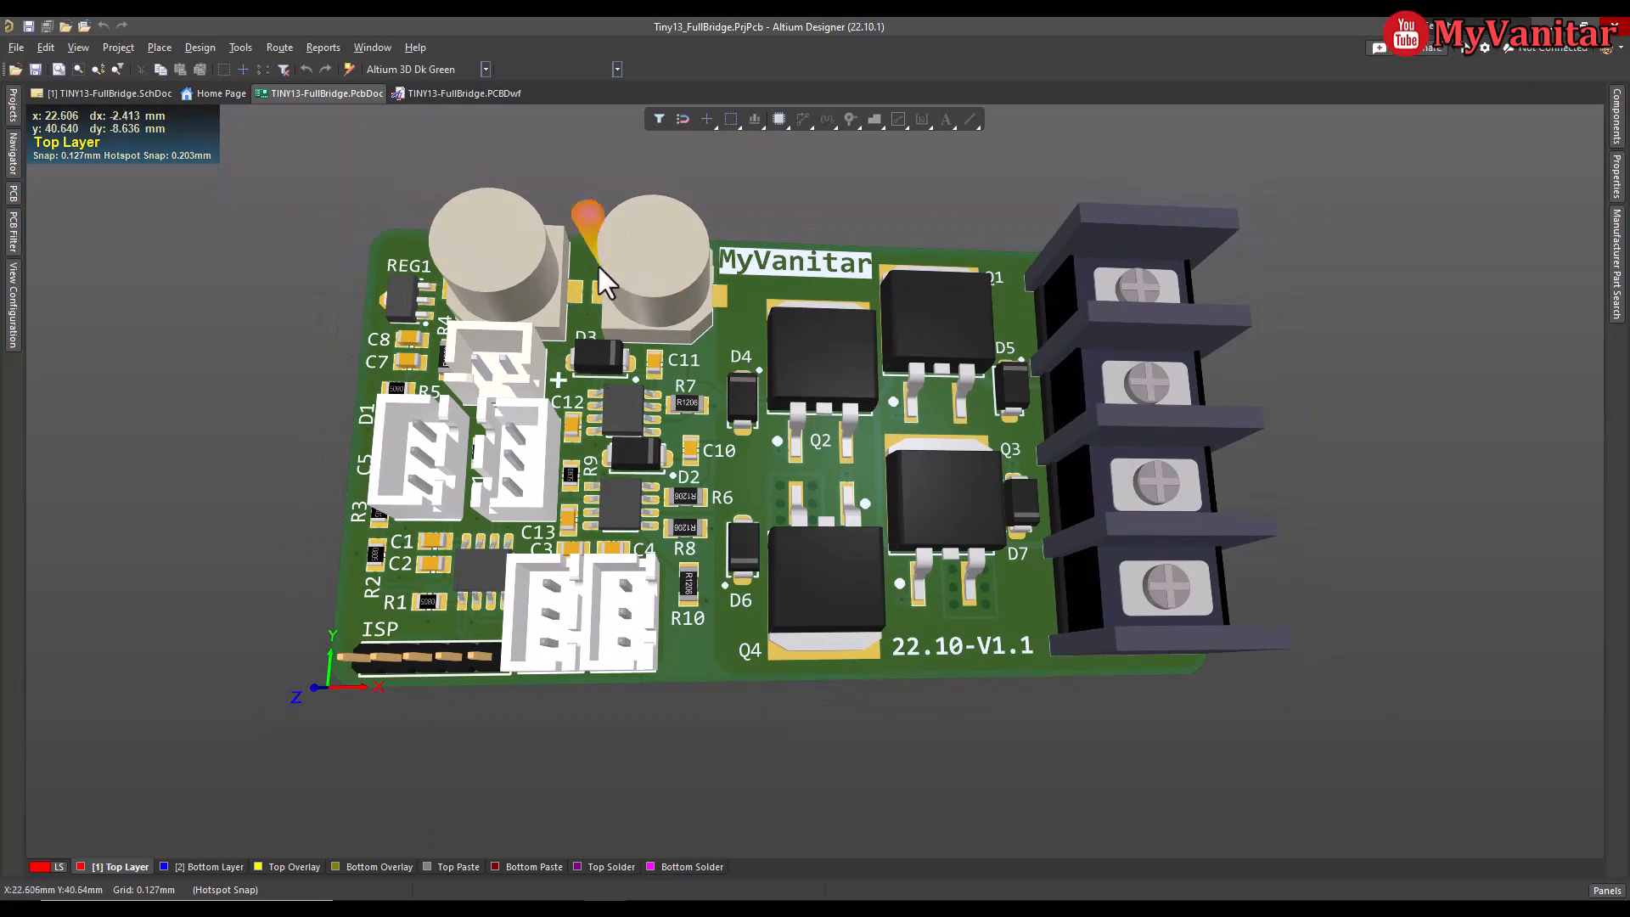
pyautogui.click(484, 67)
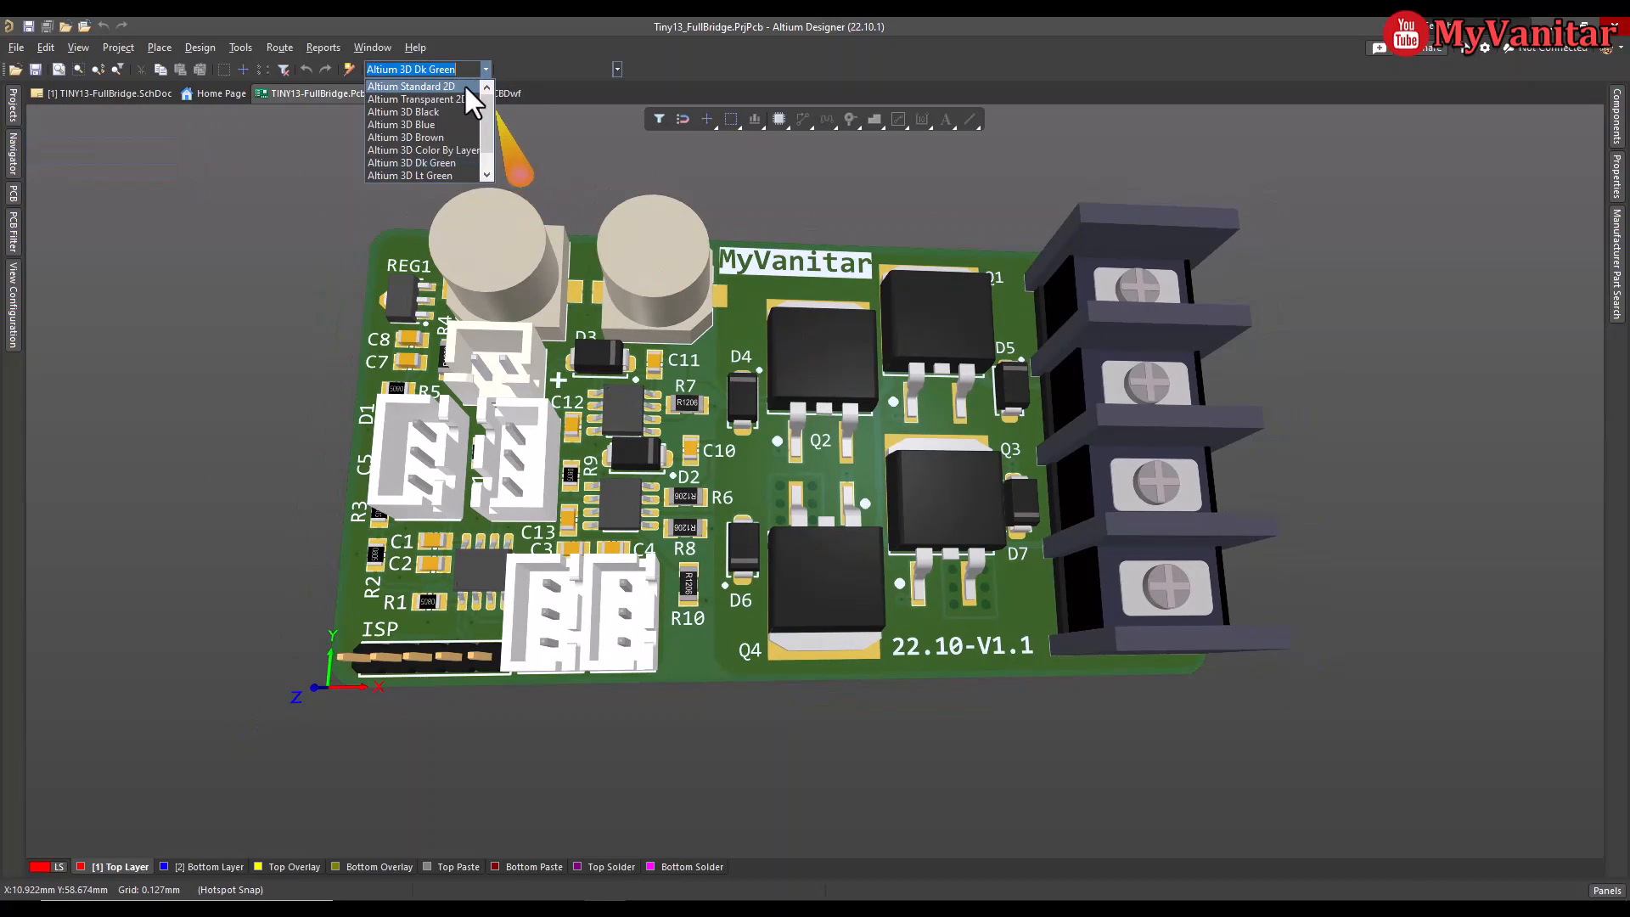
# Step: Switch the board to Altium Standard 2D with Single Layer Mode on and show the bottom layer alone
pyautogui.click(410, 87)
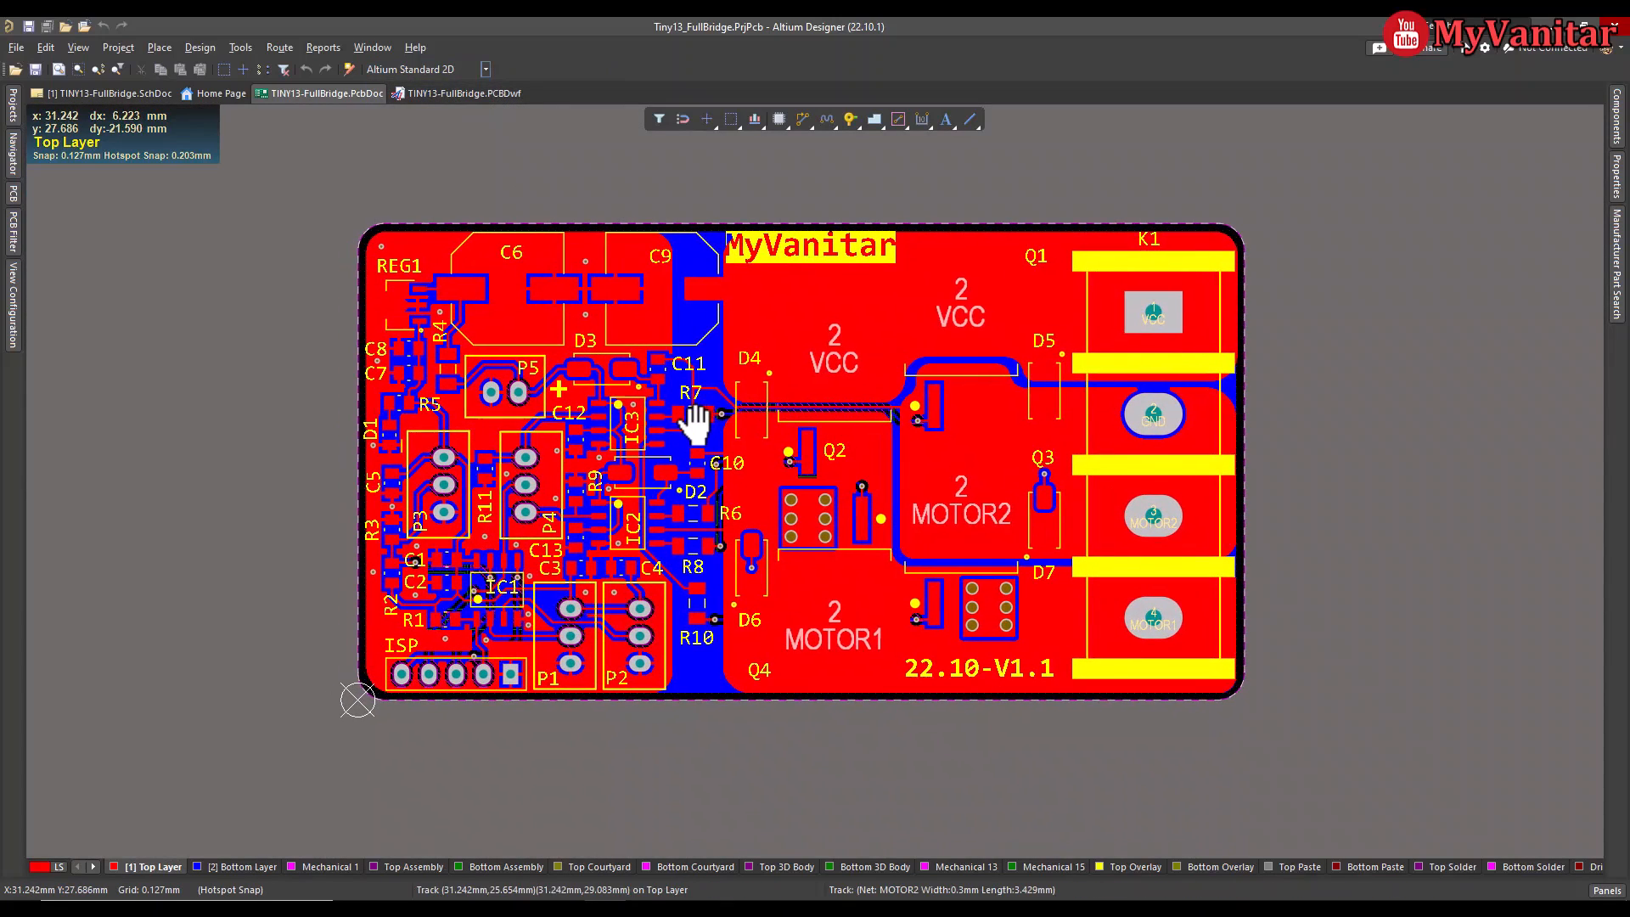
pyautogui.click(11, 303)
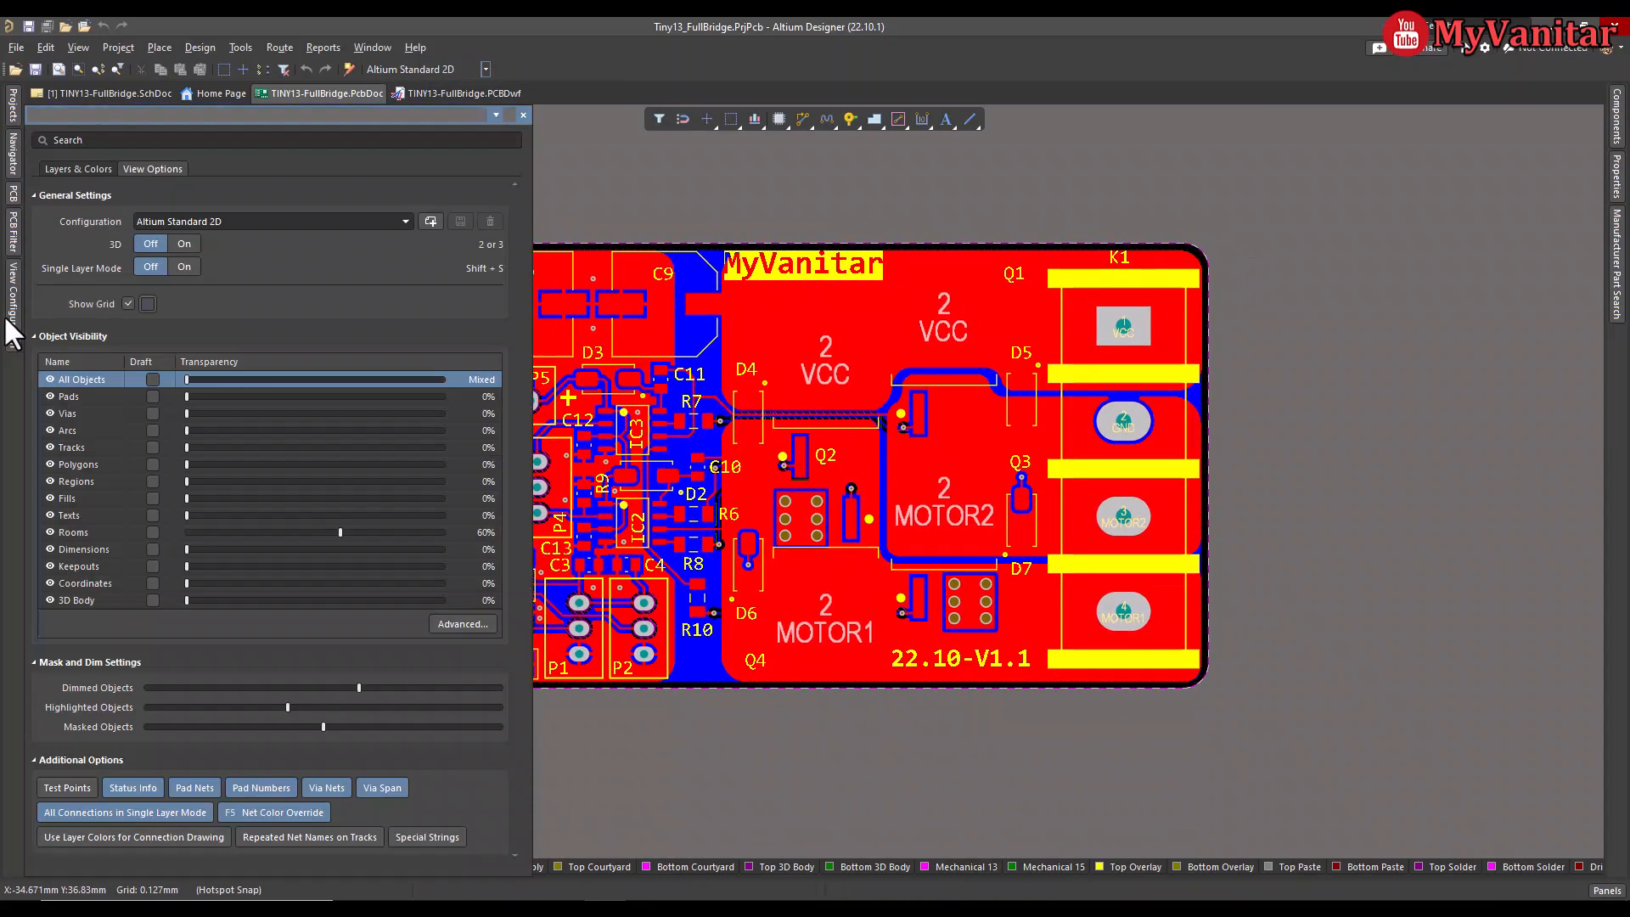
pyautogui.click(183, 265)
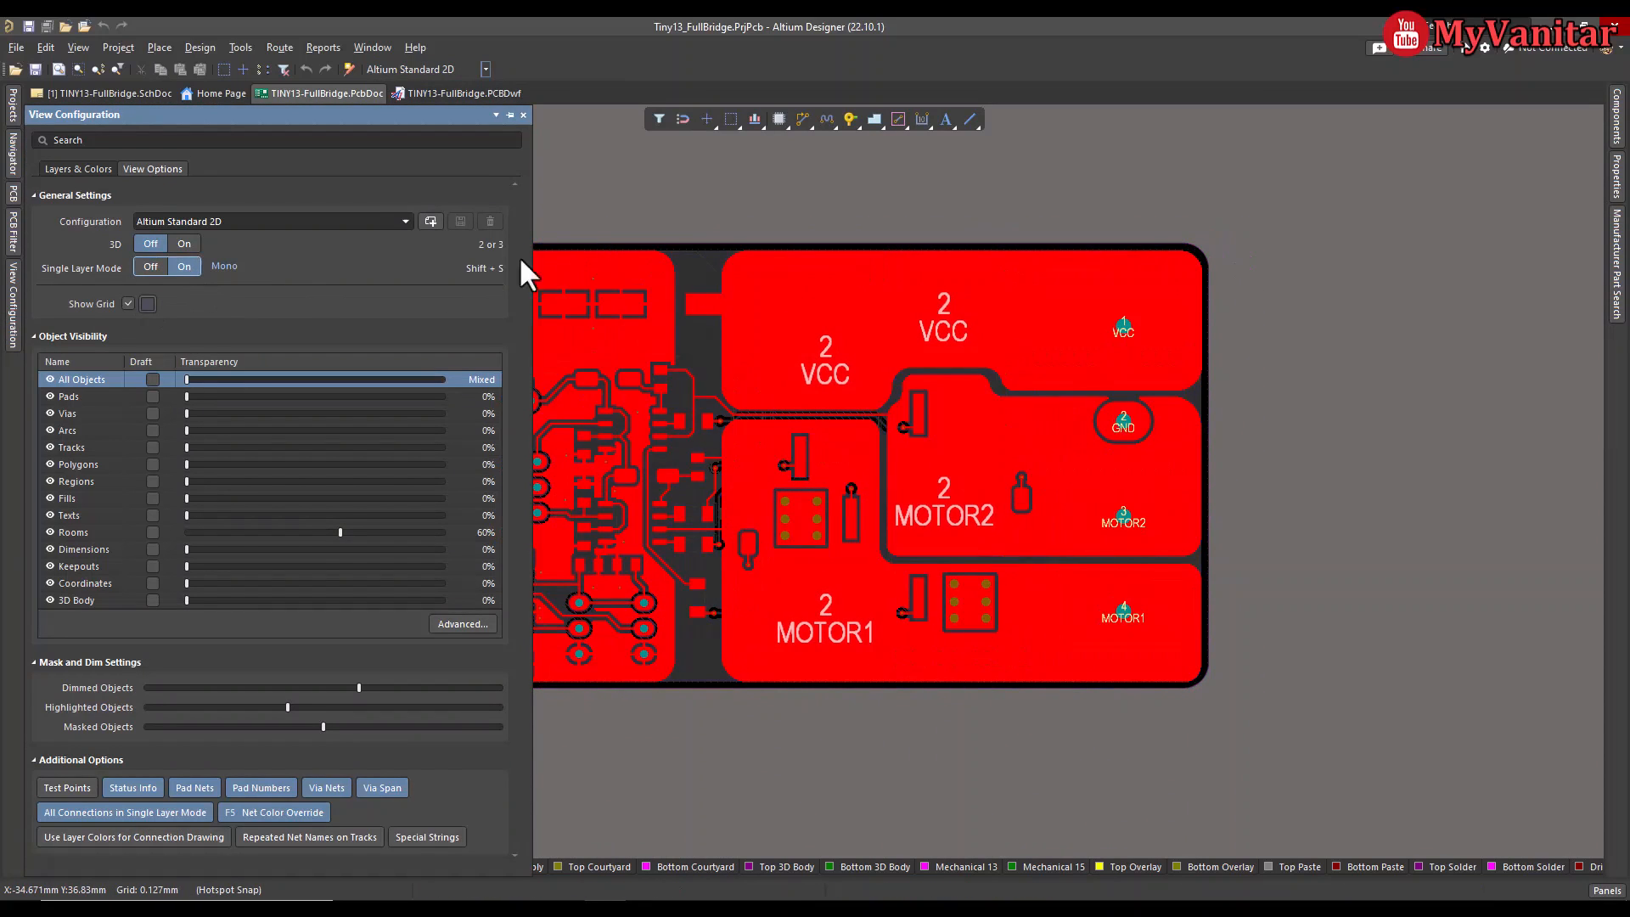
pyautogui.click(523, 113)
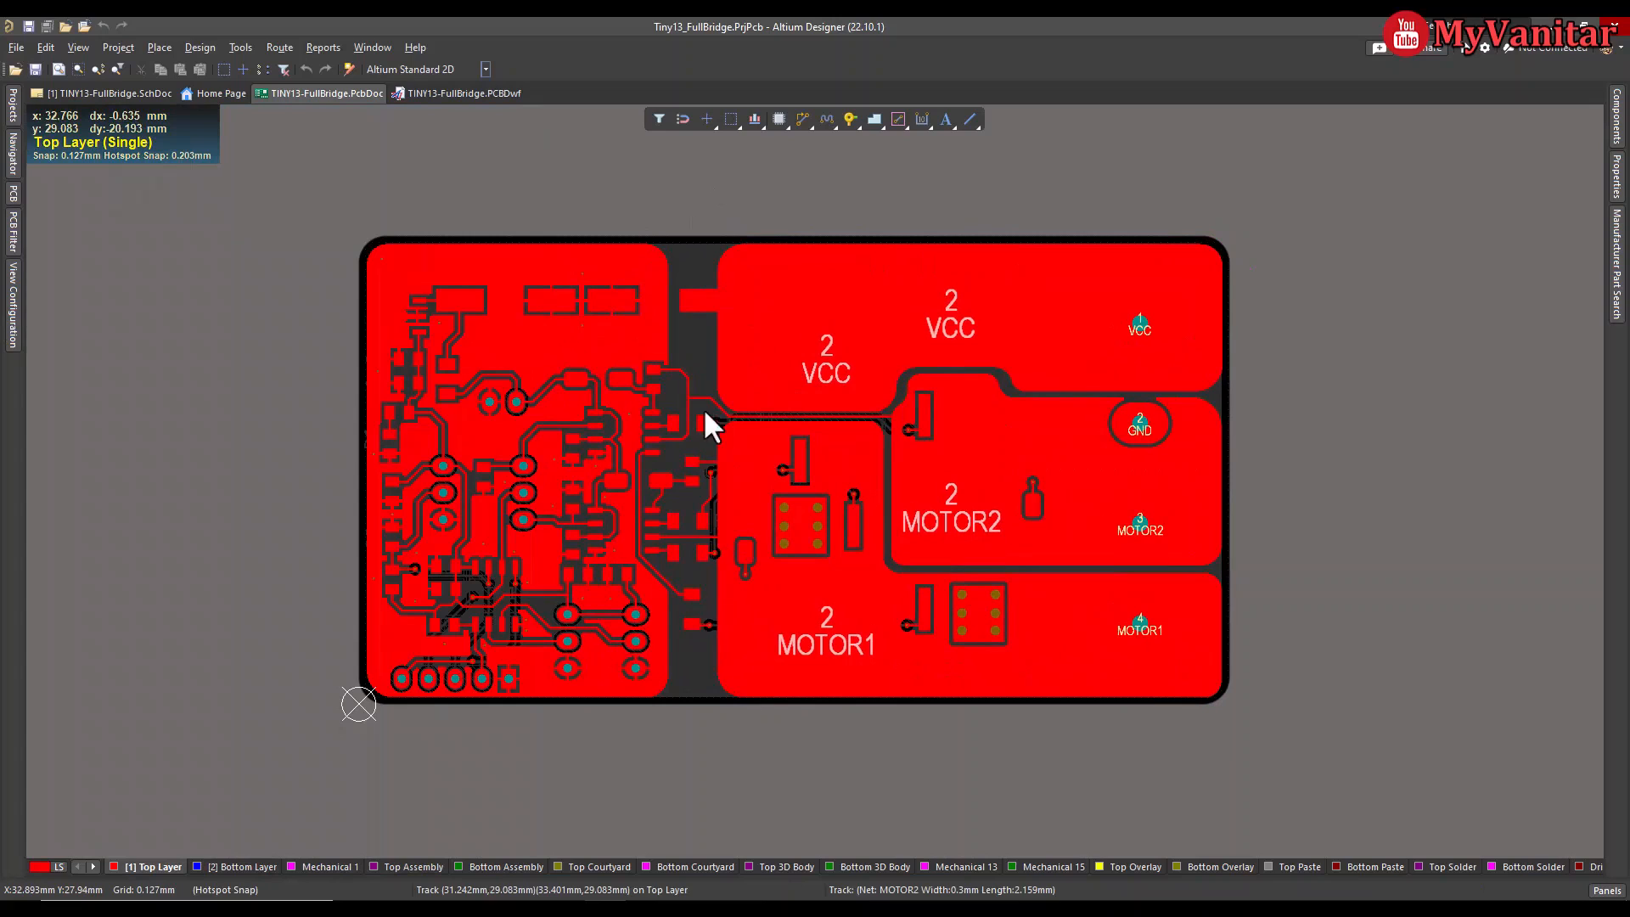
pyautogui.moveTo(867, 302)
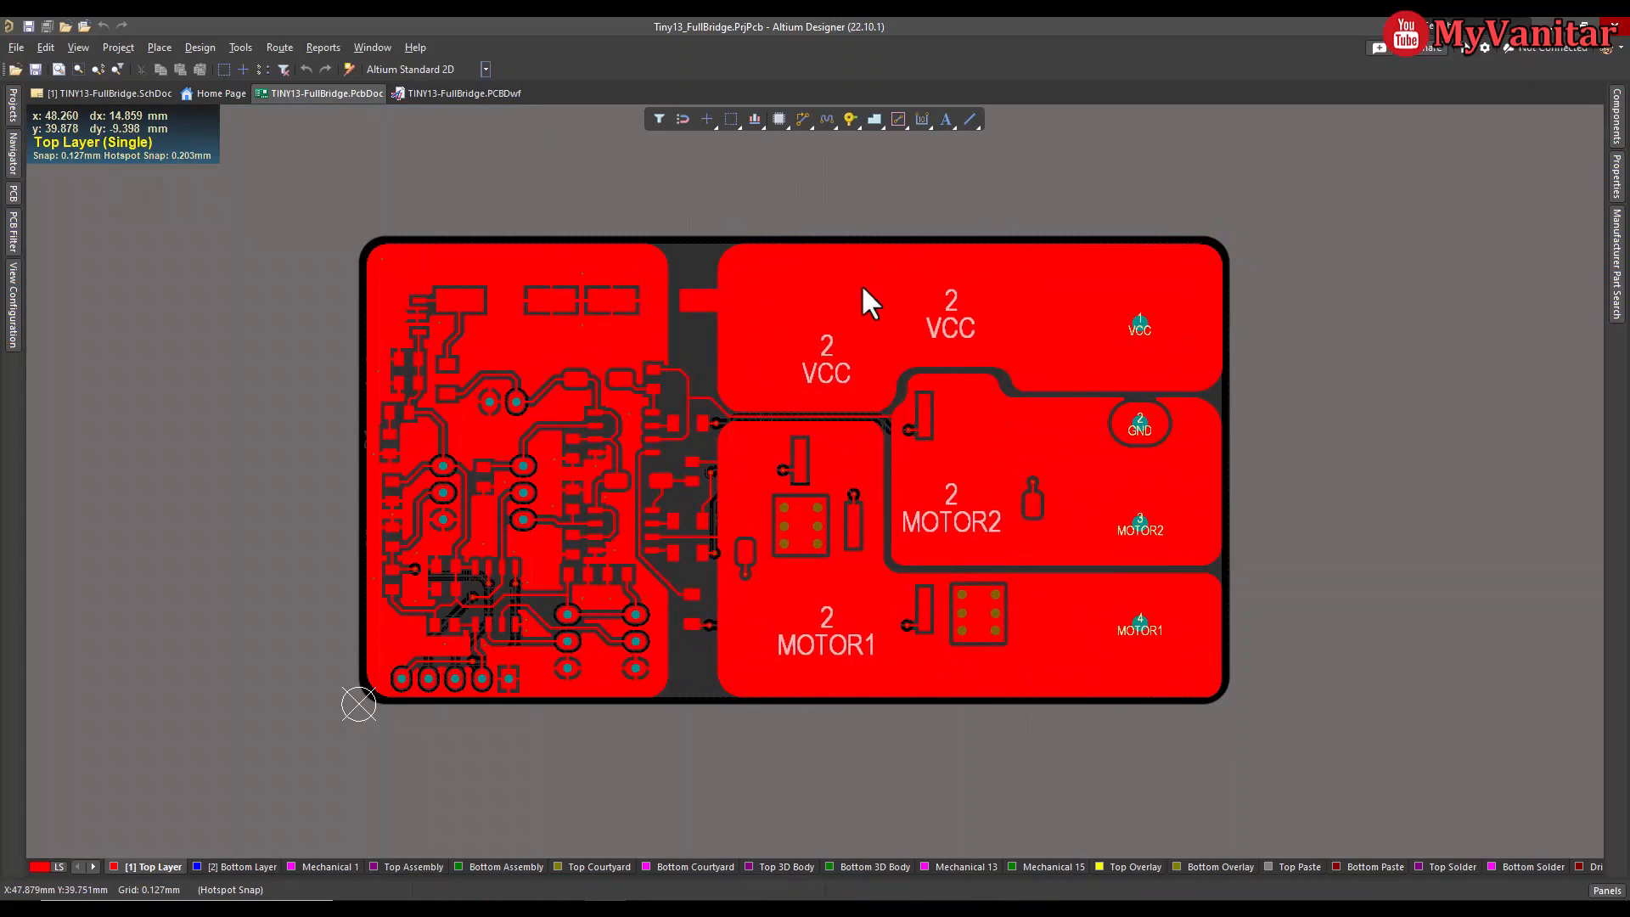
pyautogui.moveTo(940, 623)
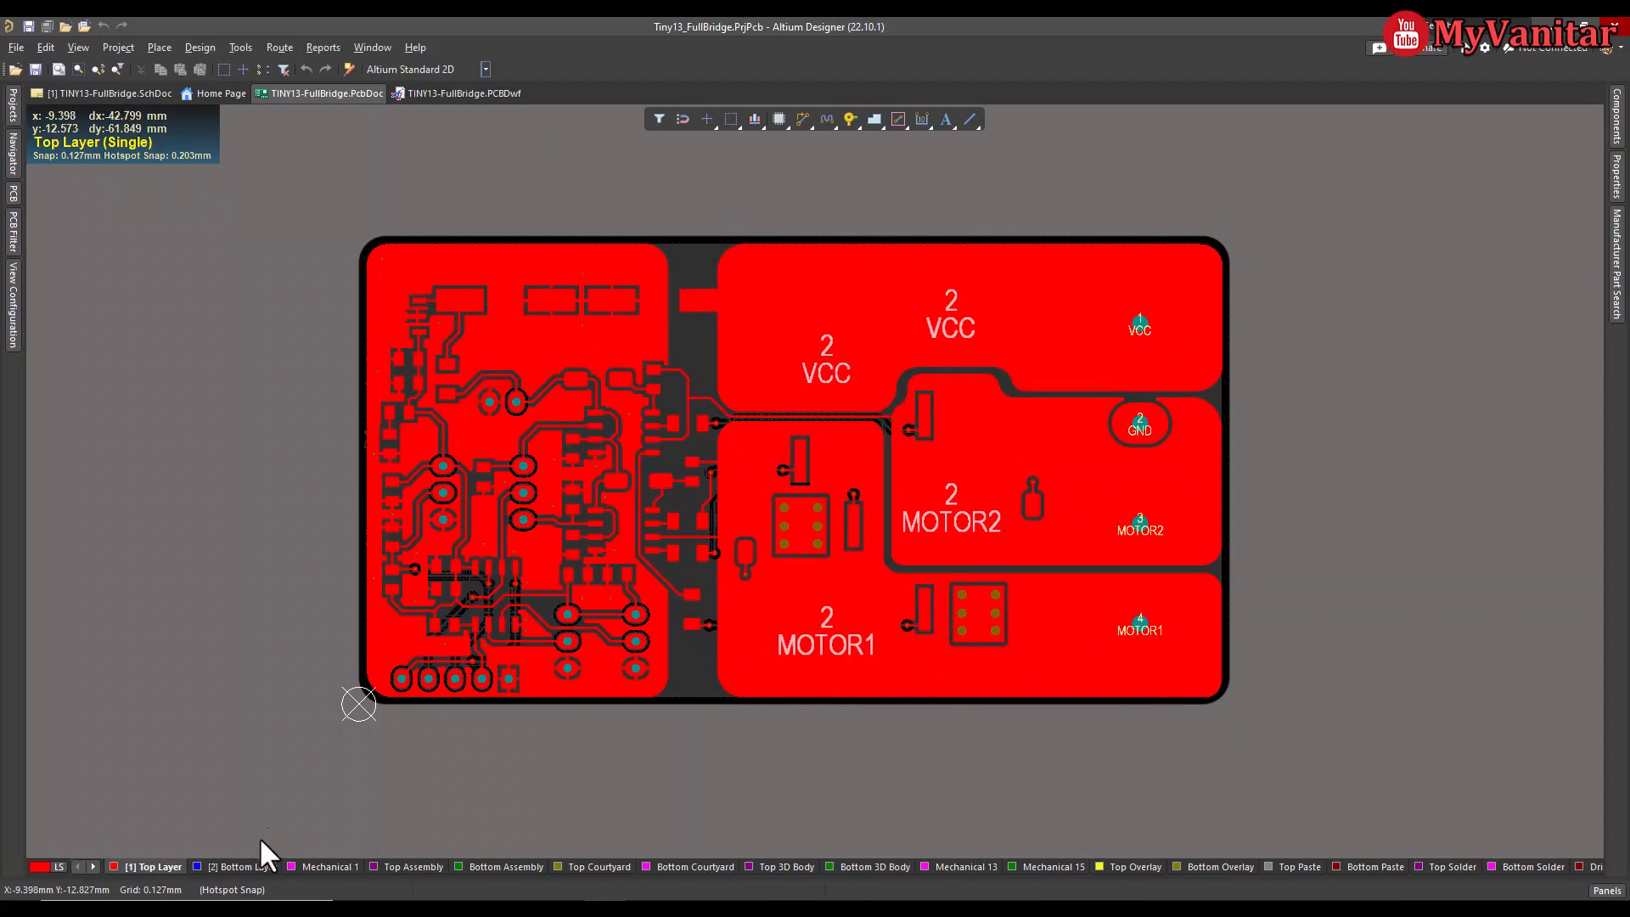
pyautogui.click(240, 866)
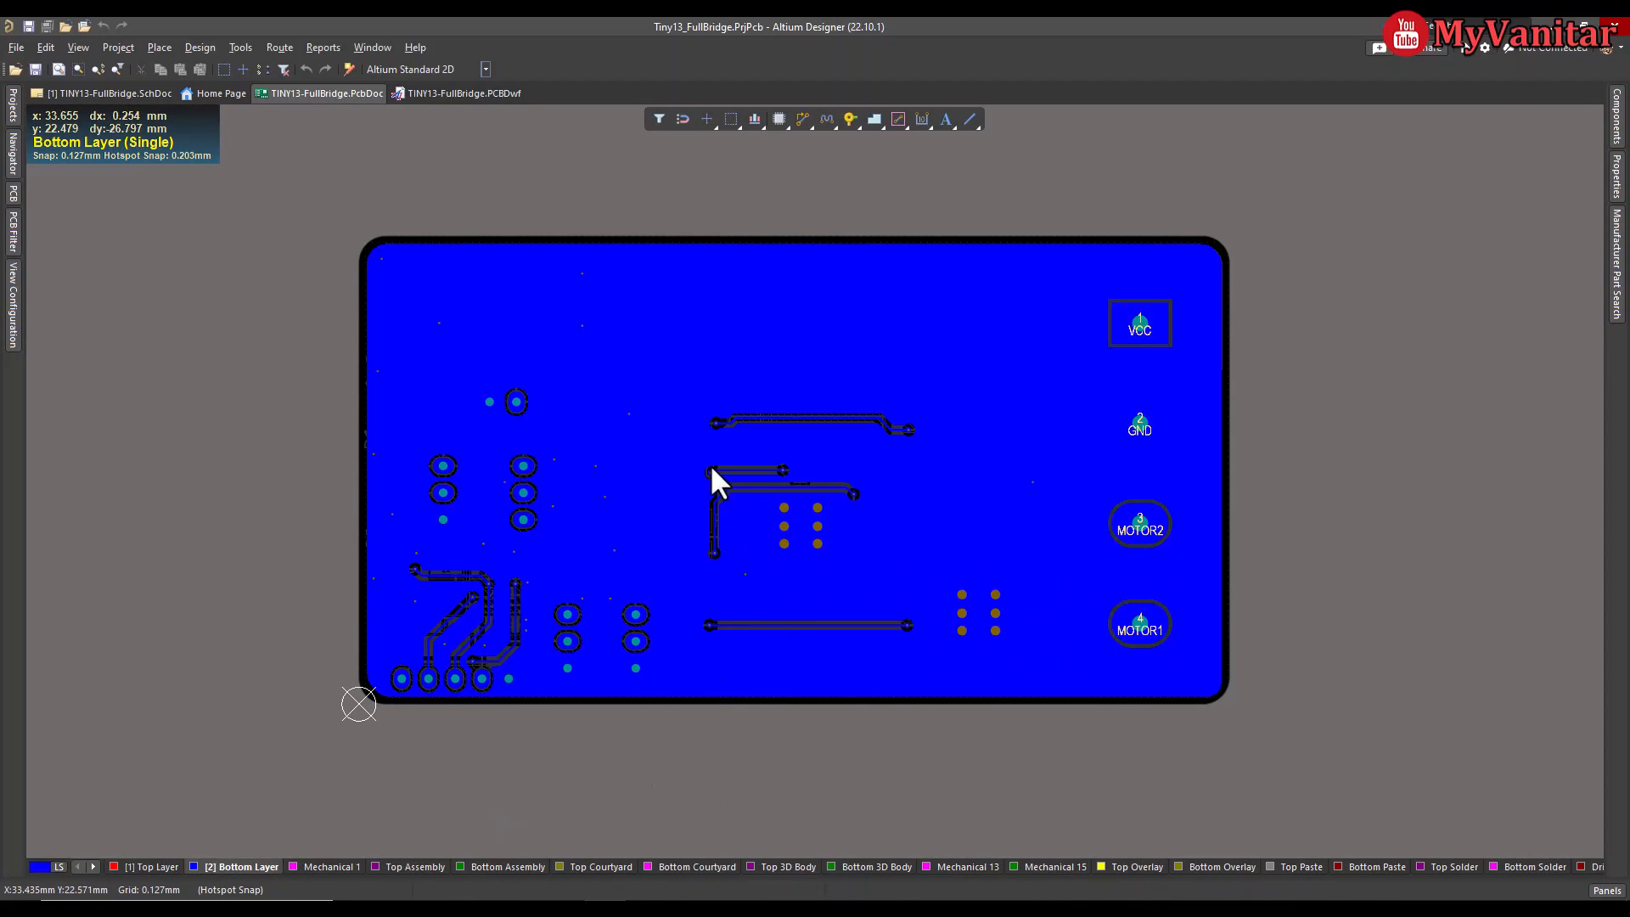
pyautogui.moveTo(669, 374)
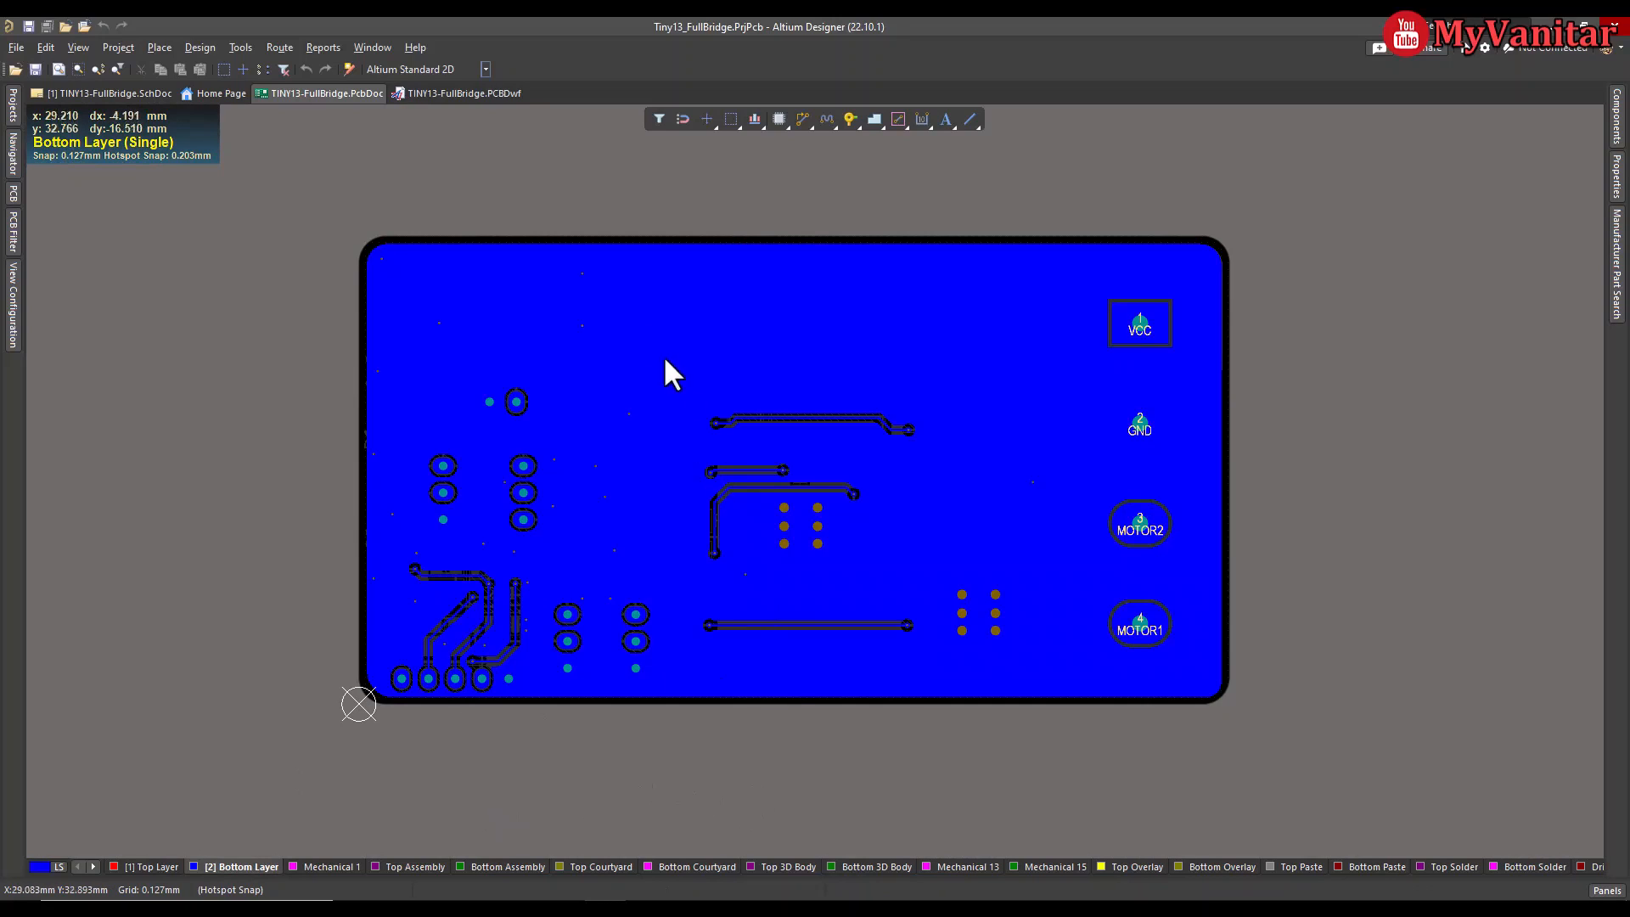
# Step: Inspect the bottom-layer ground plane, then show the top layer with VCC, MOTOR1 and MOTOR2 pours
pyautogui.click(645, 338)
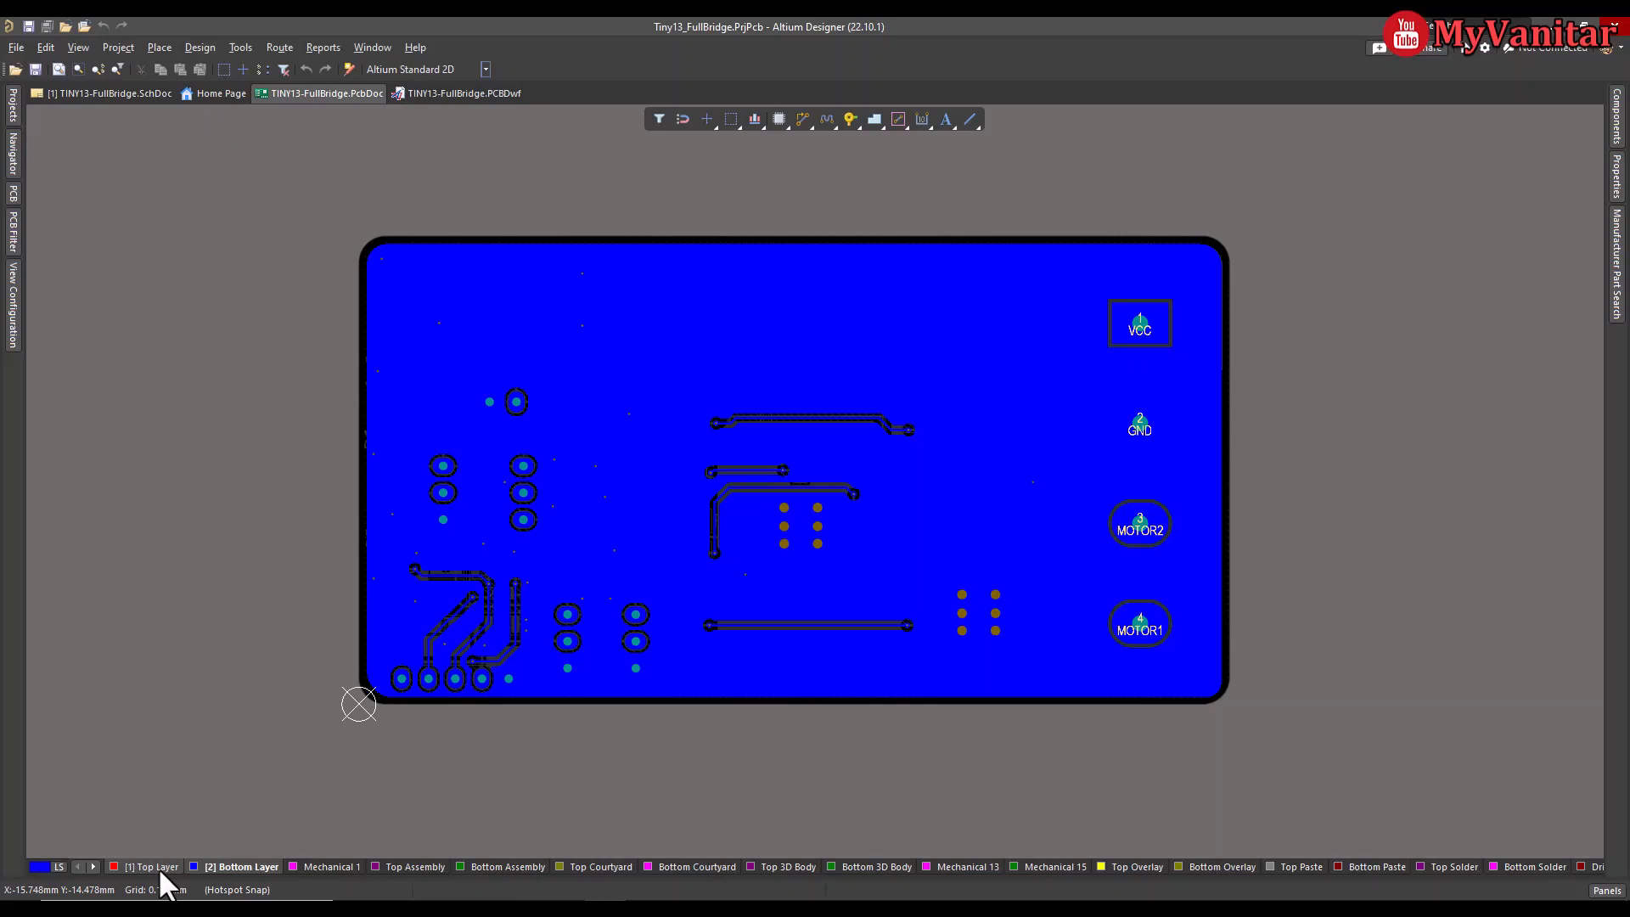
pyautogui.click(151, 865)
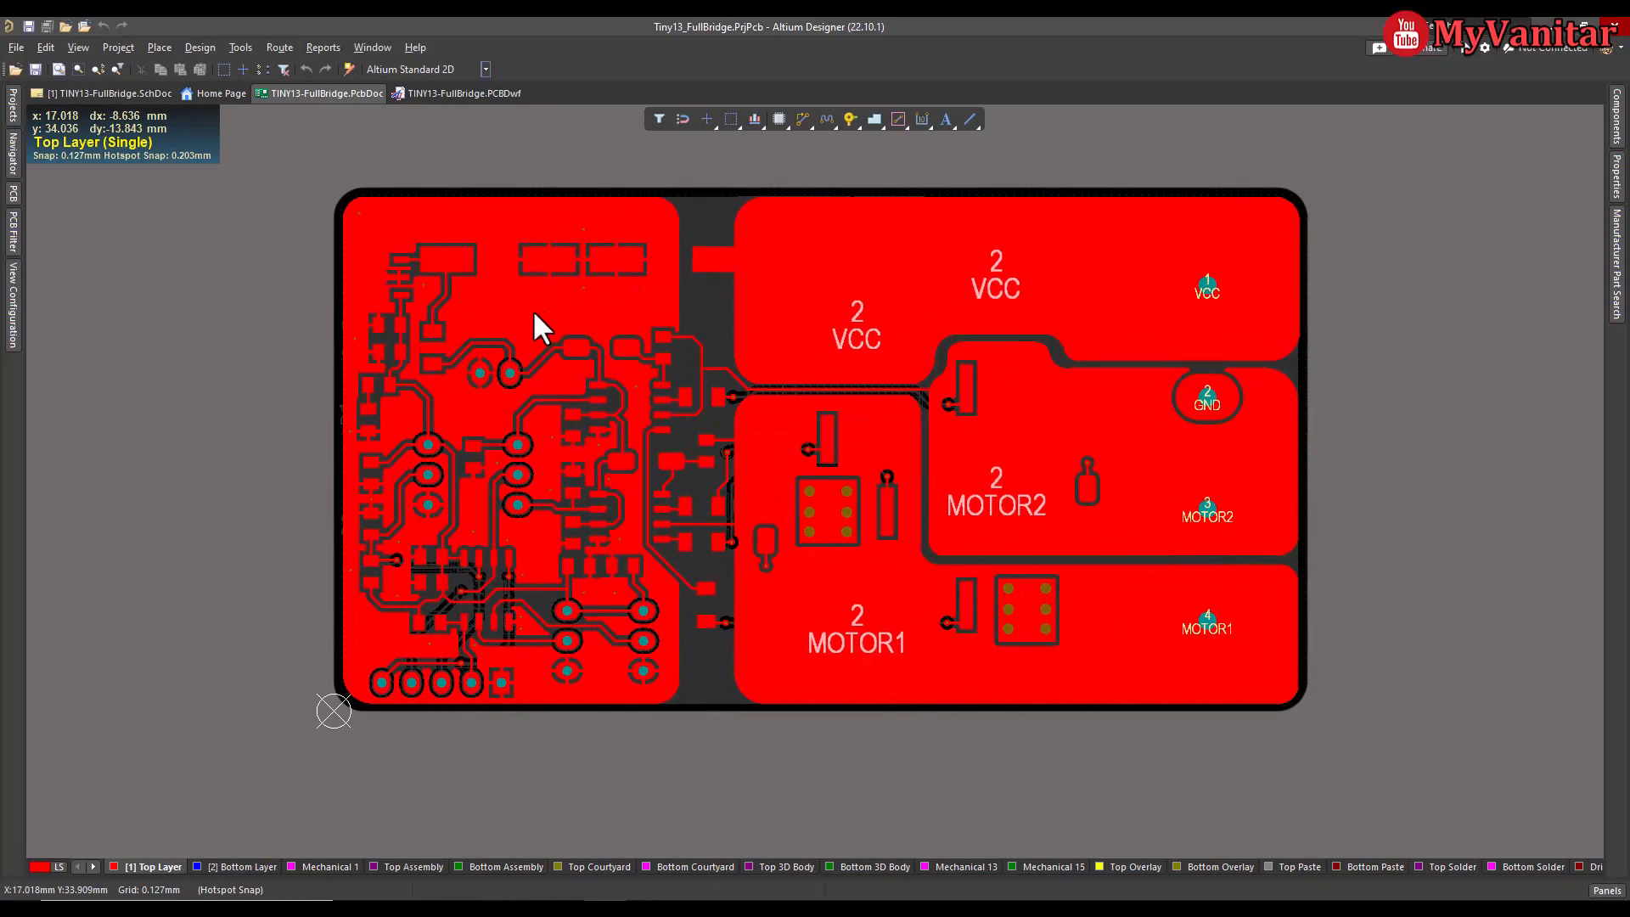
pyautogui.moveTo(494, 706)
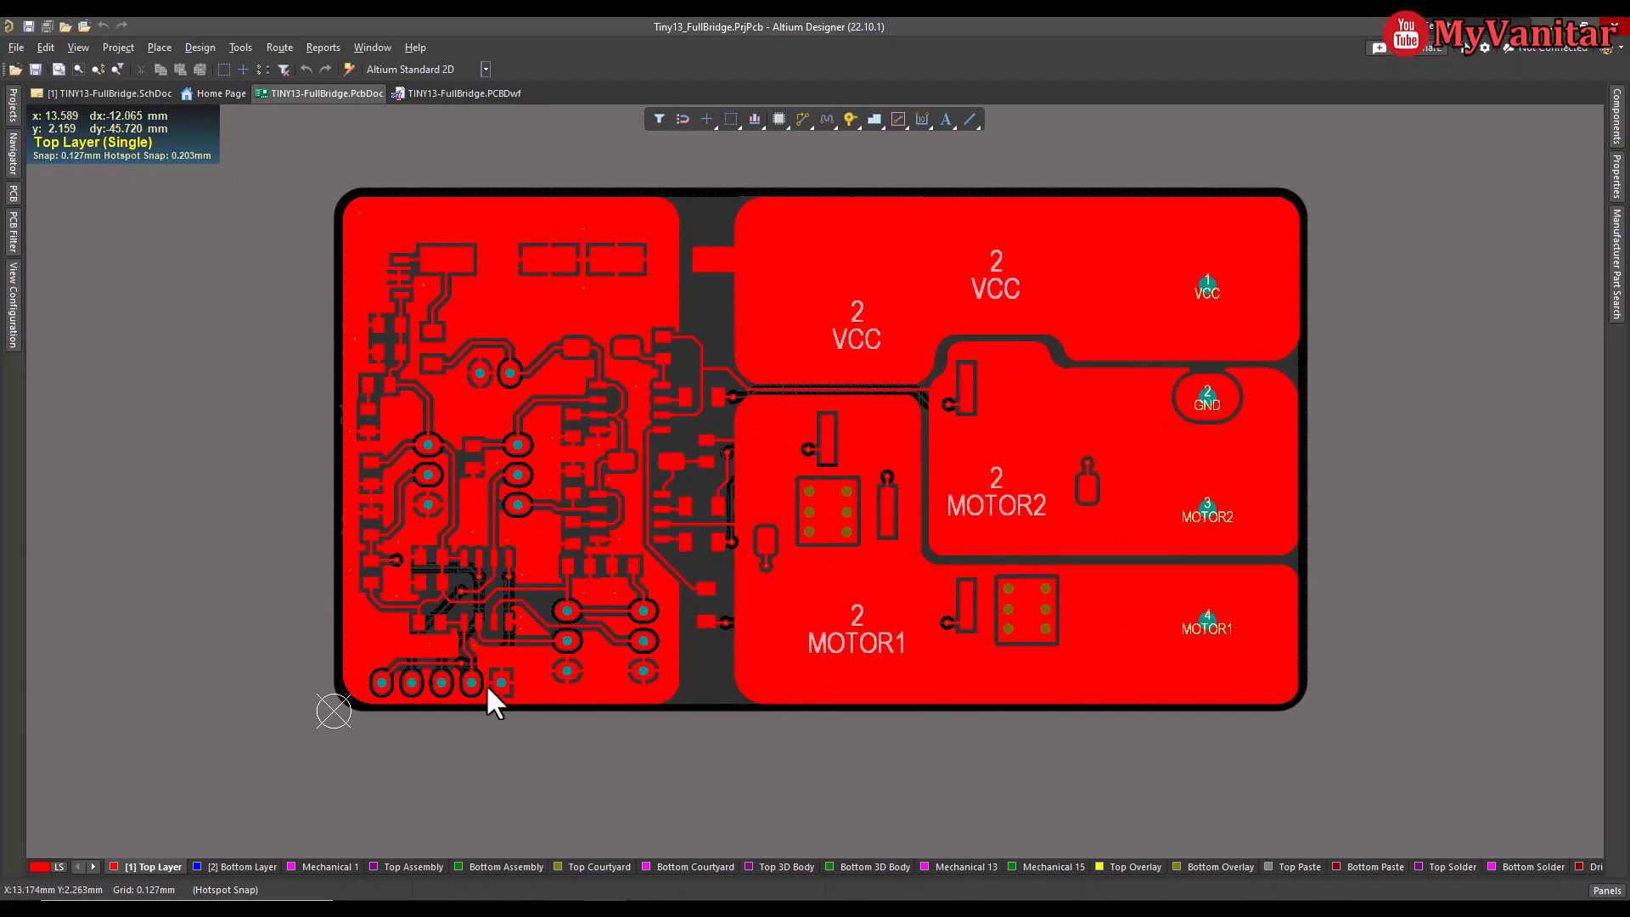
pyautogui.moveTo(525, 333)
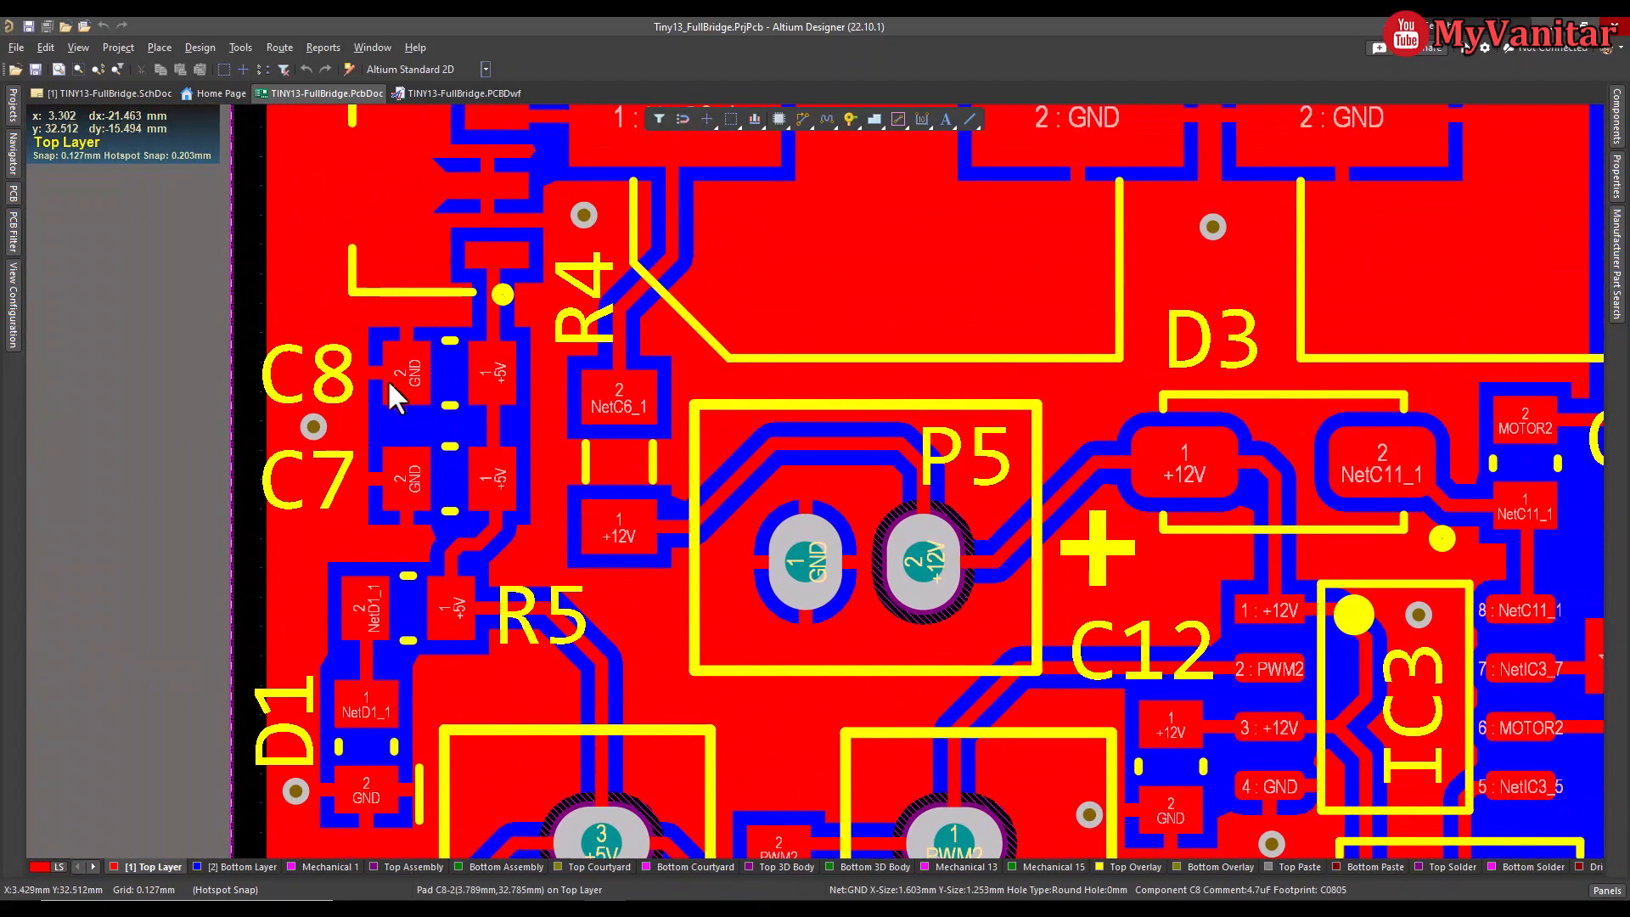
pyautogui.moveTo(343, 470)
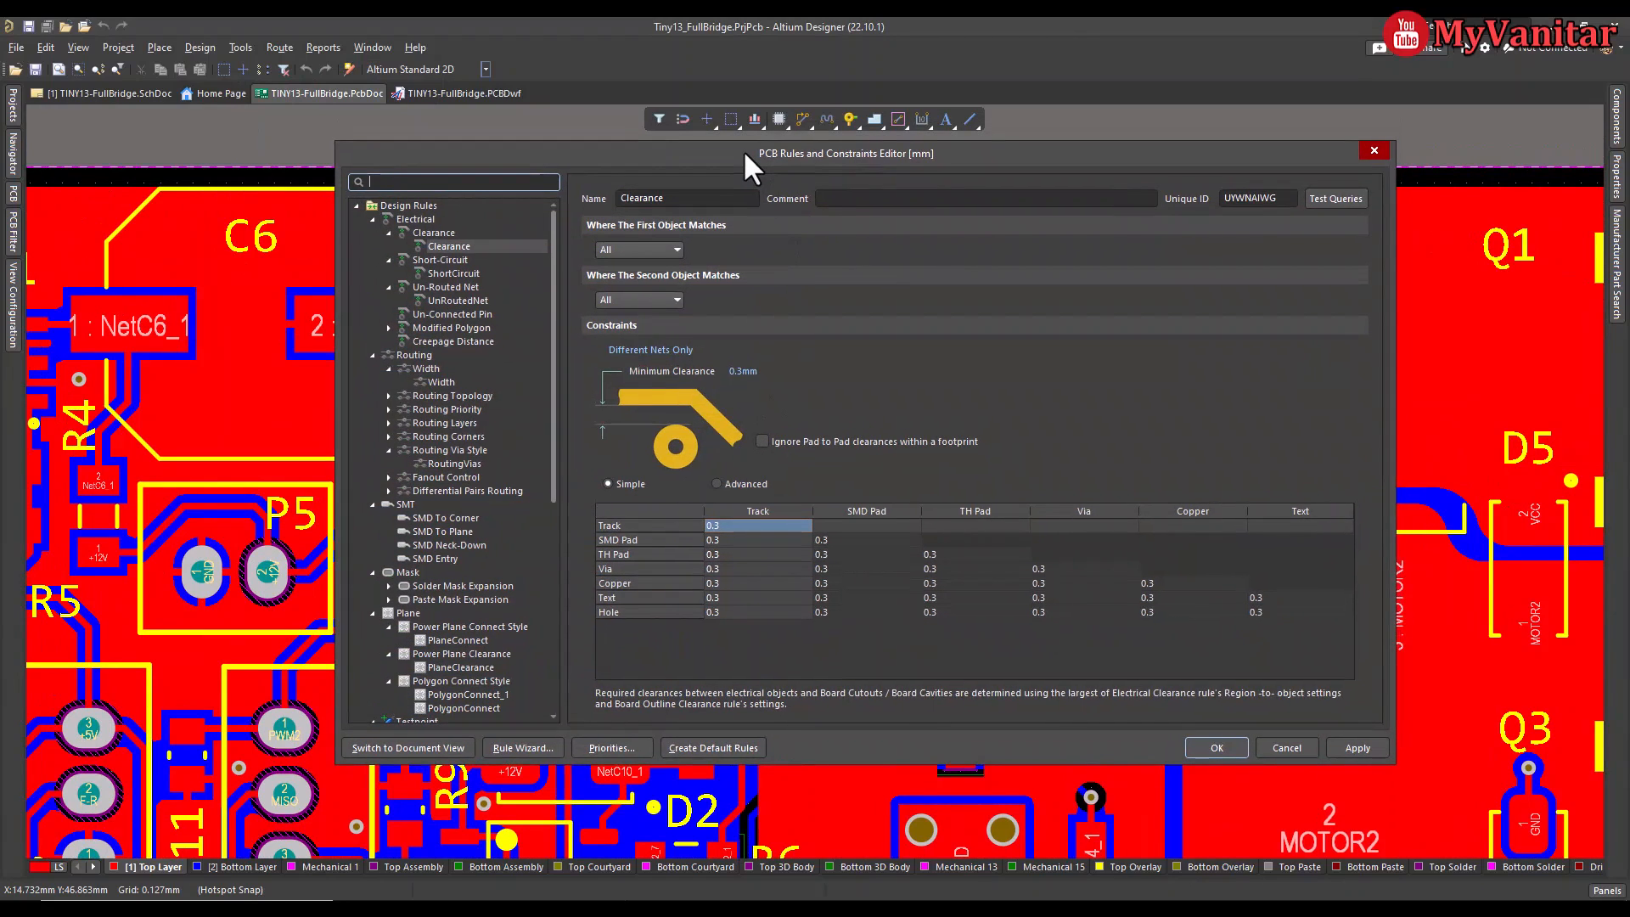
pyautogui.moveTo(1261, 764)
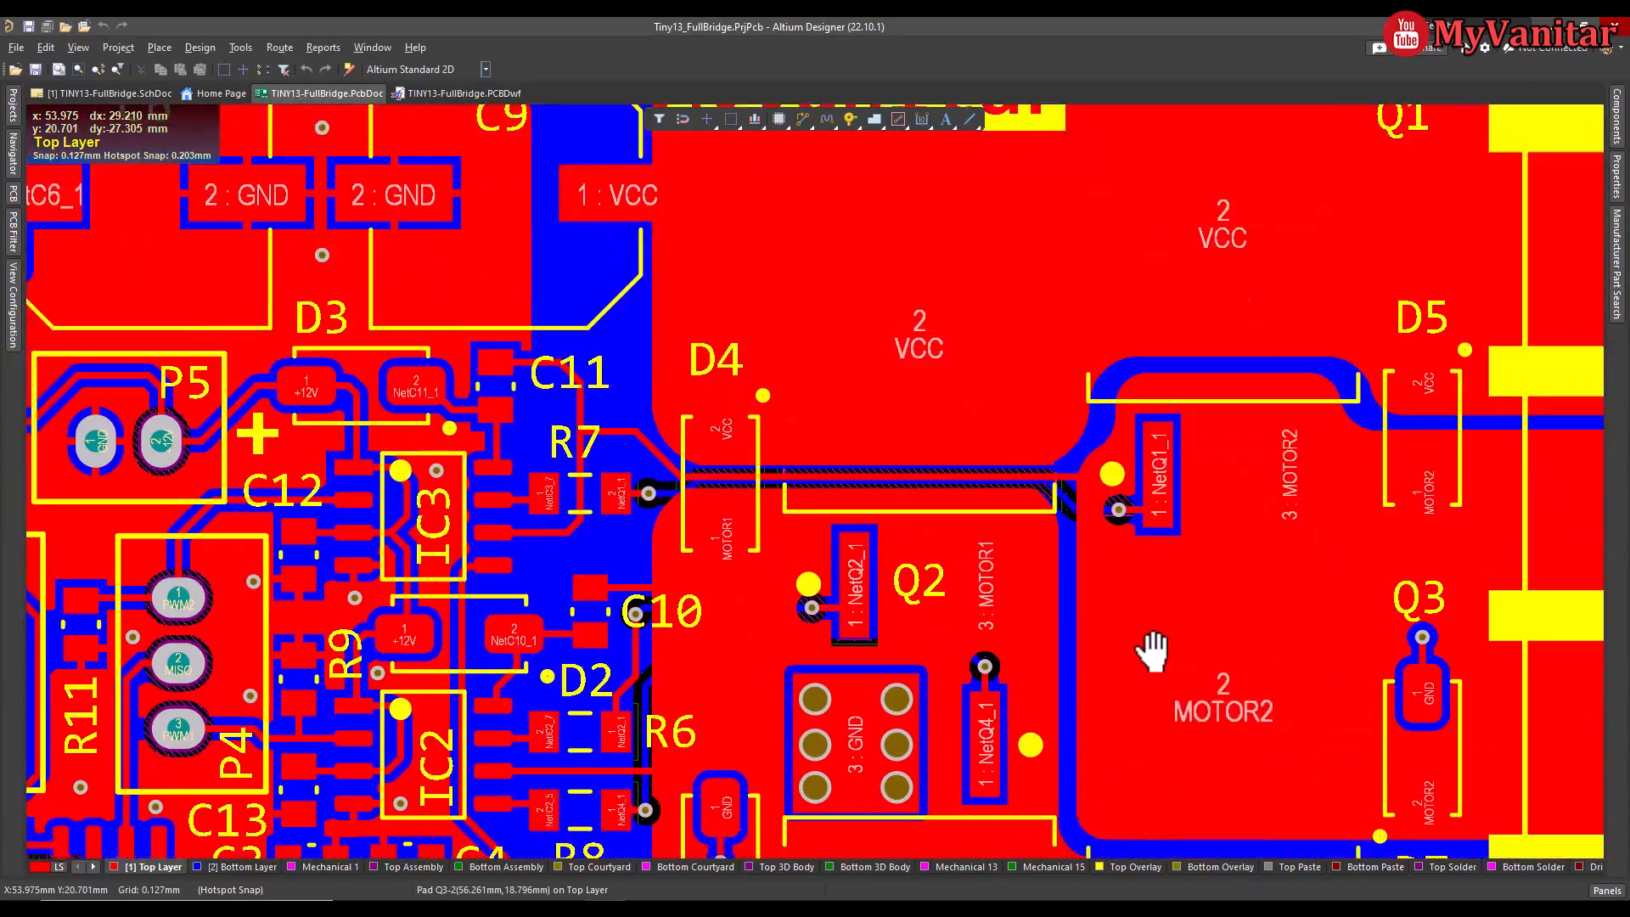
# Step: Zoom out to the all-layers board view of the power stage and terminal block
pyautogui.scroll(-3)
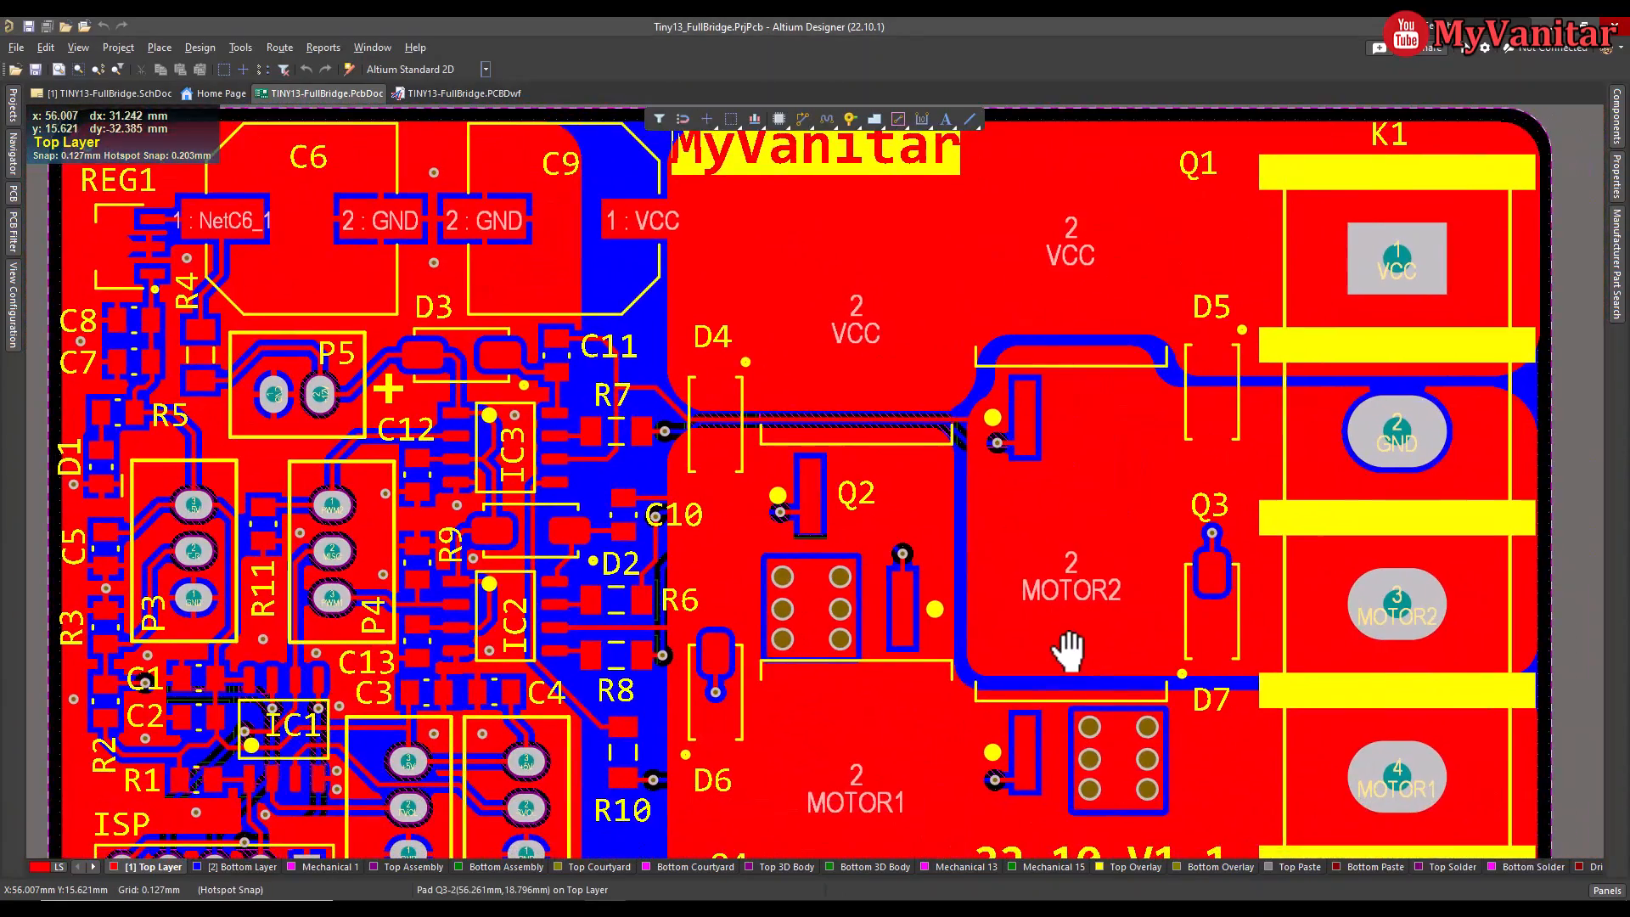